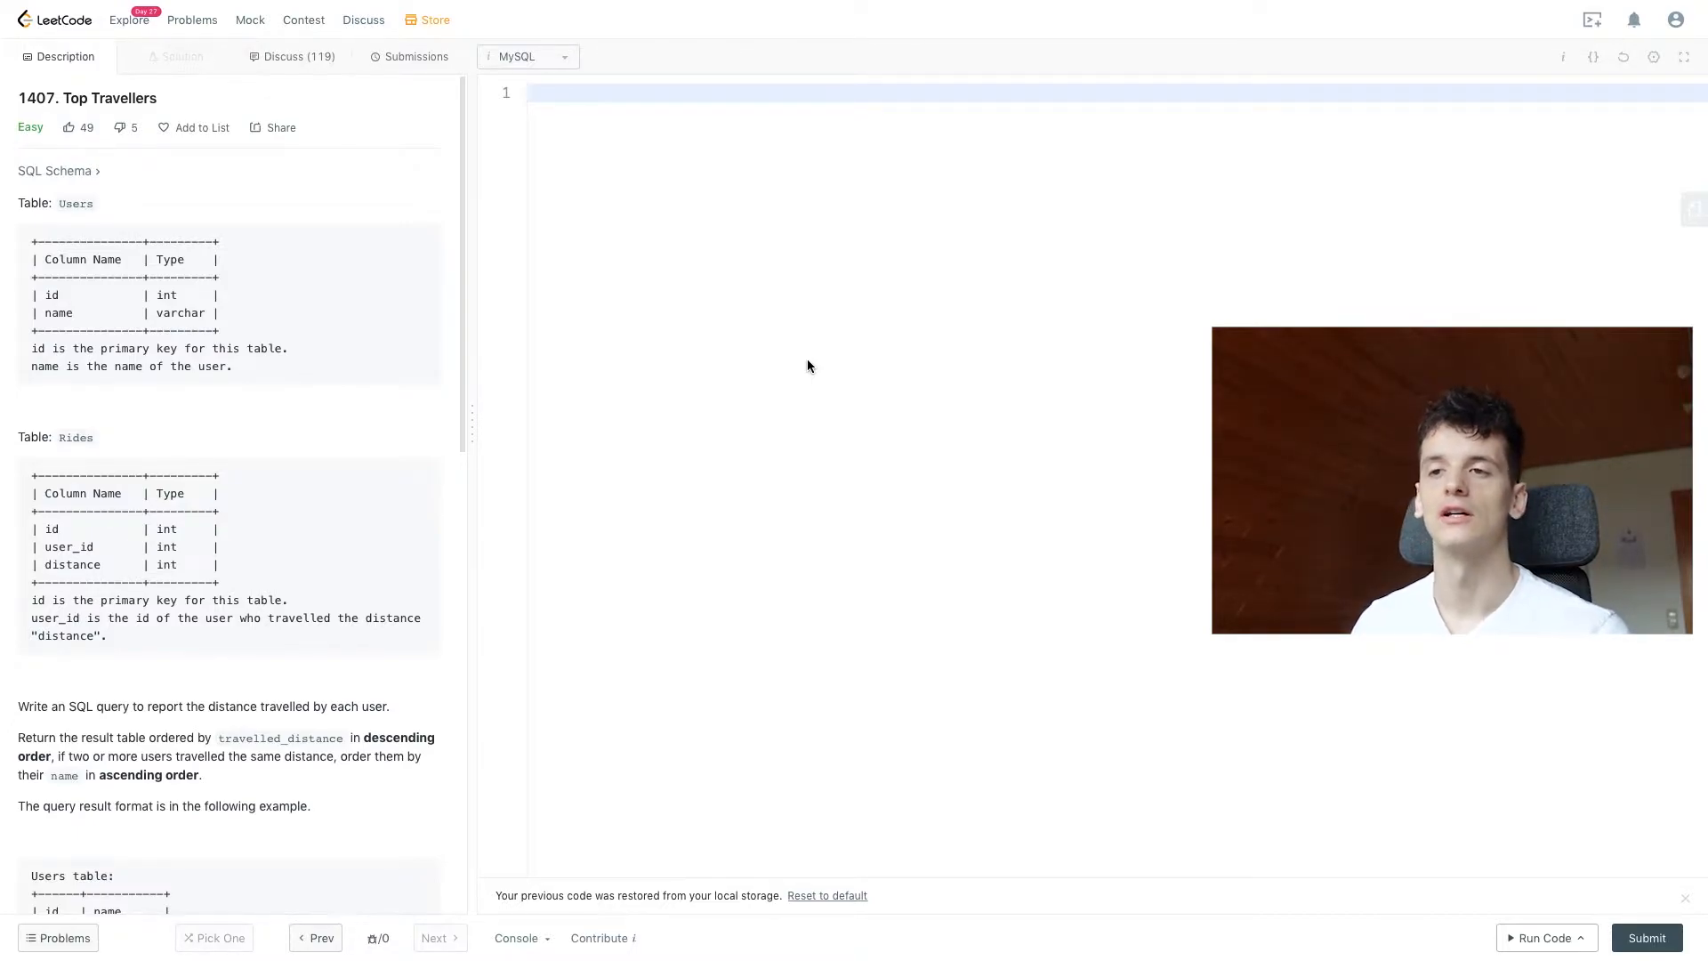
# Read the Top Travellers description and example tables, marking the Rides distance column
pyautogui.scroll(-3)
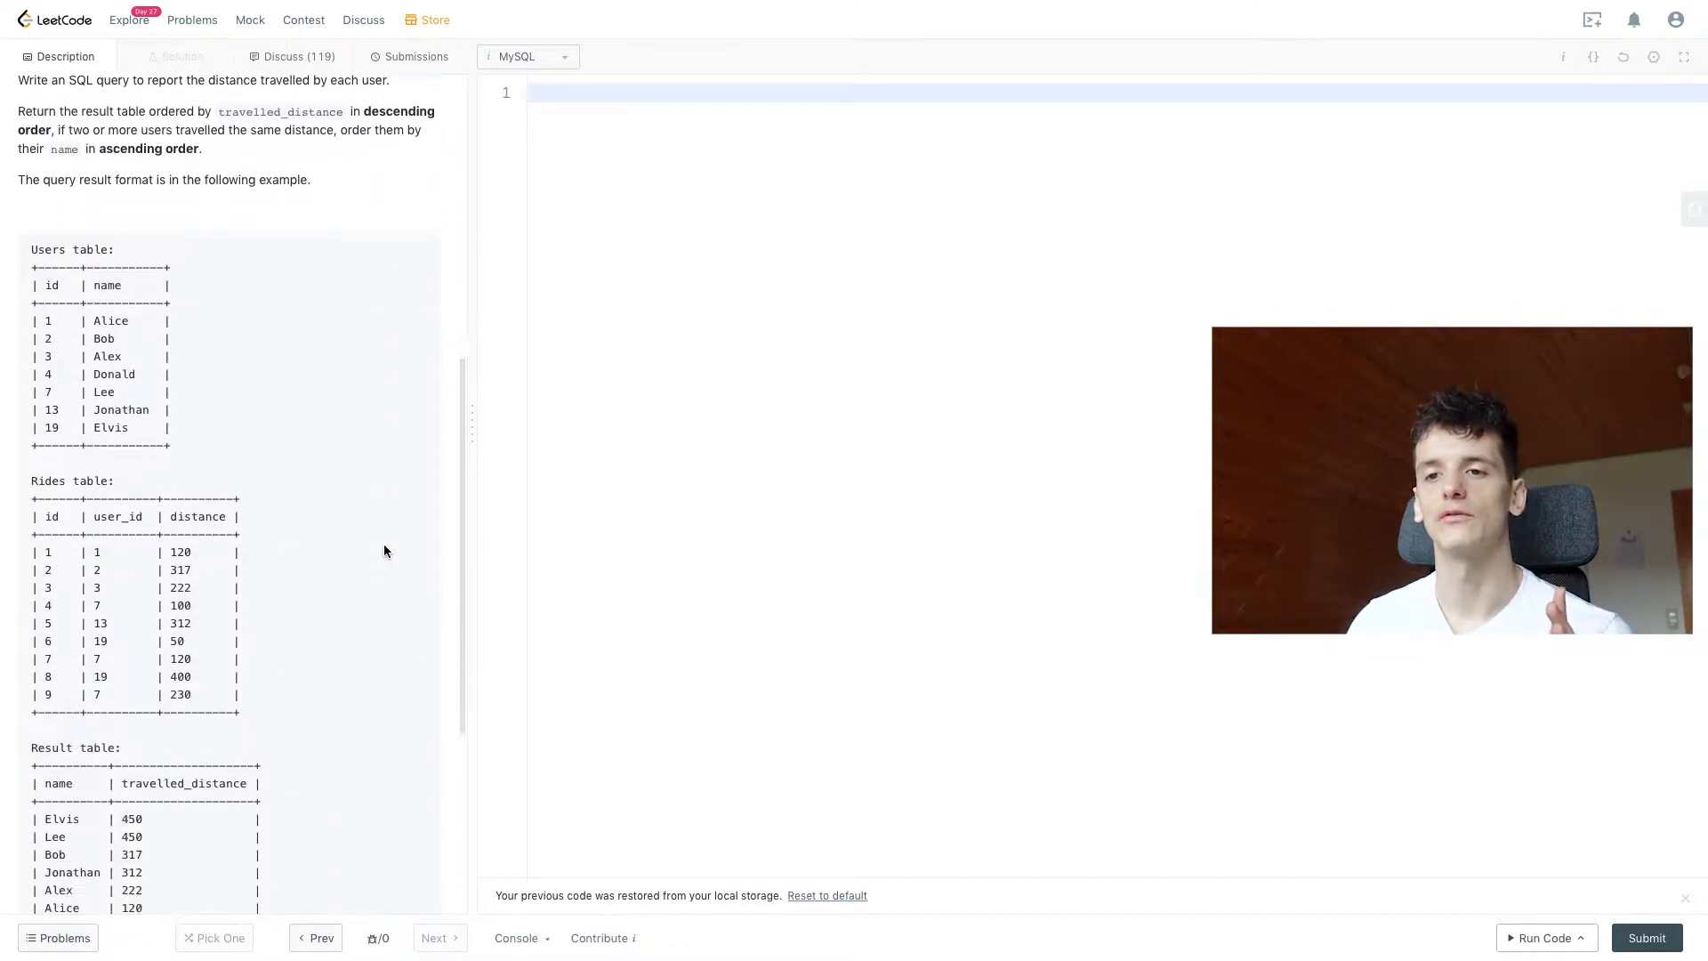
pyautogui.scroll(-3)
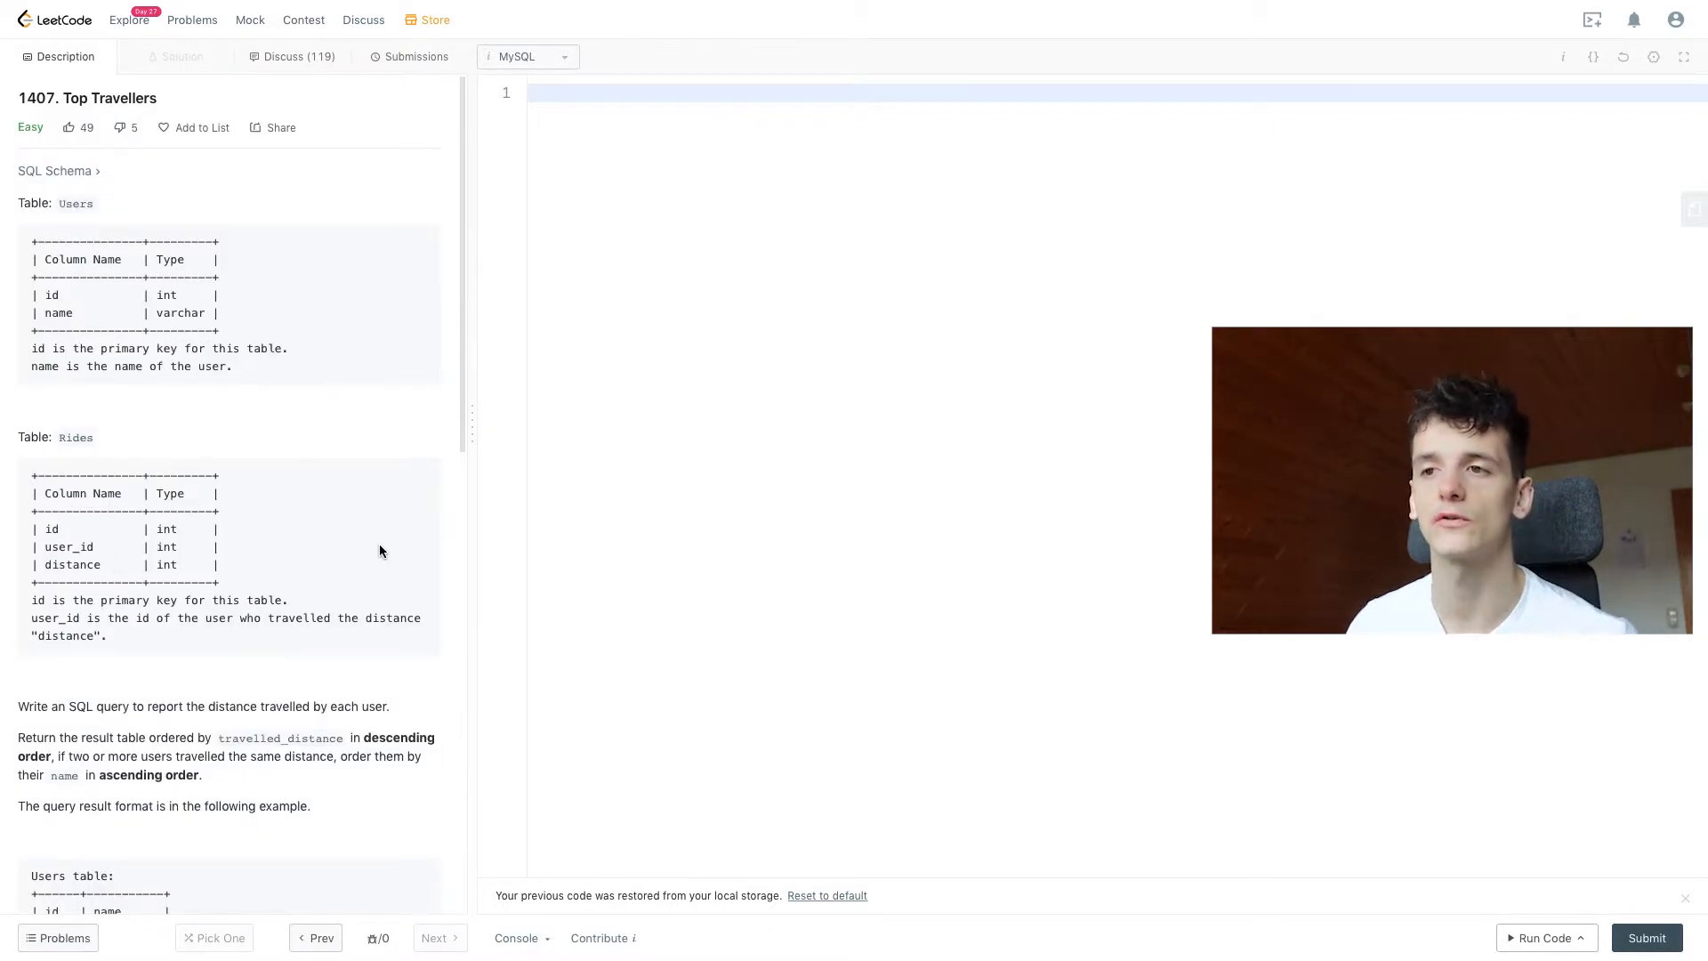
pyautogui.scroll(-3)
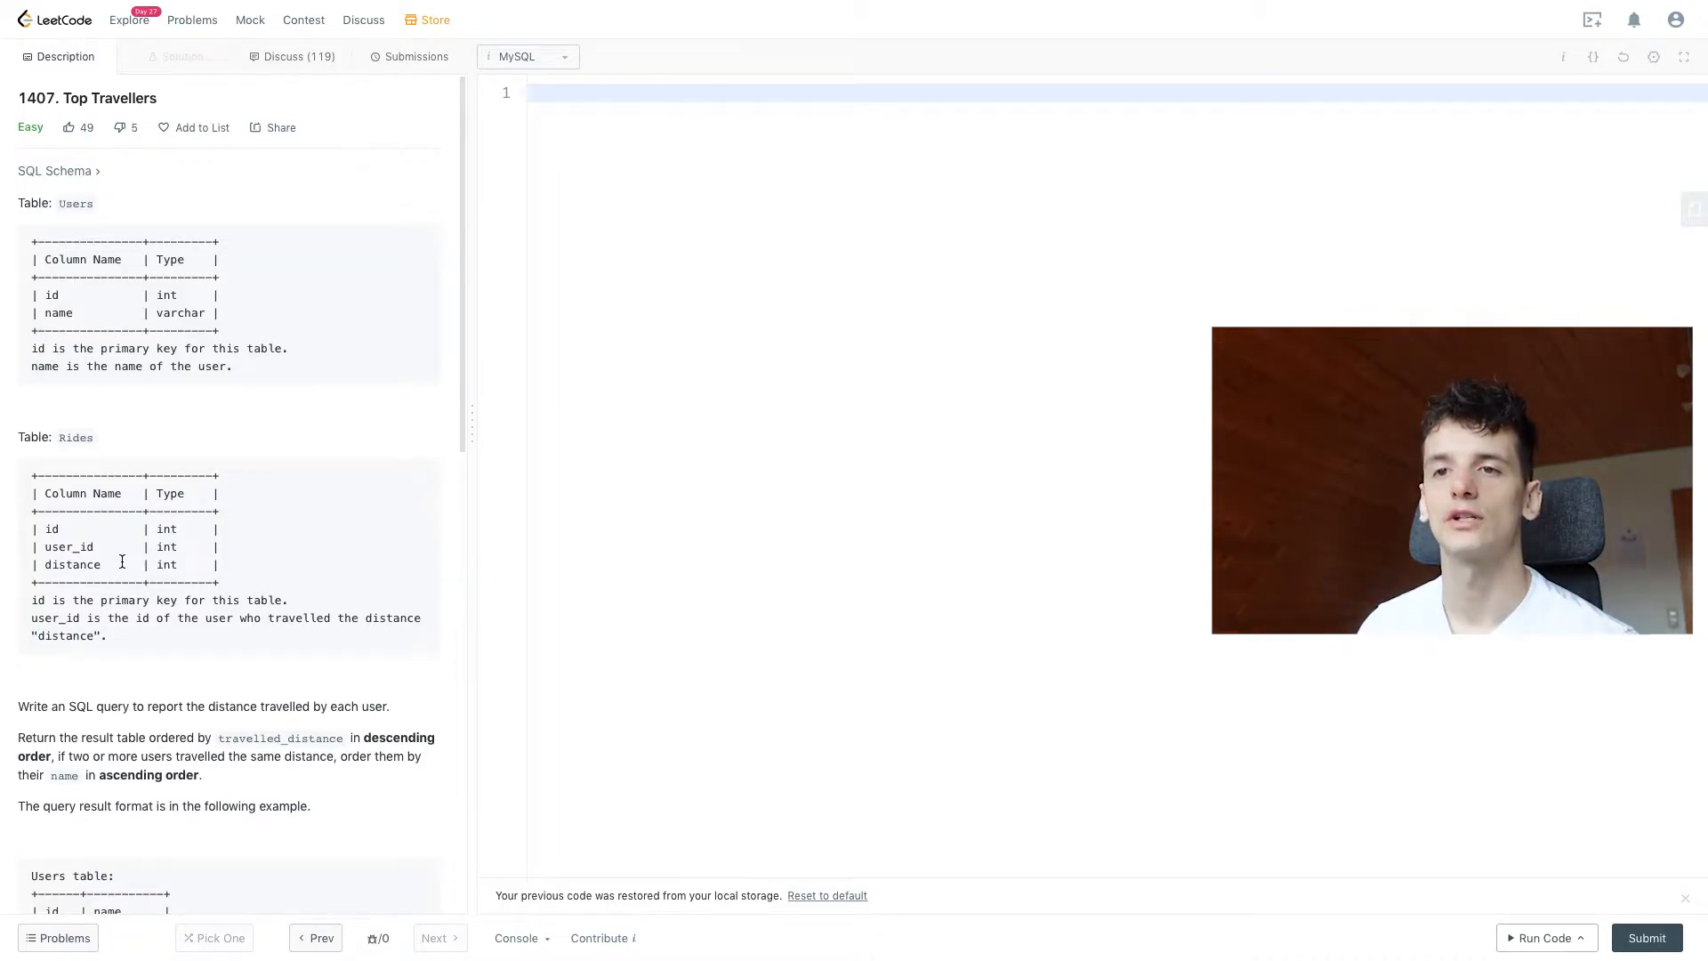
pyautogui.doubleClick(74, 564)
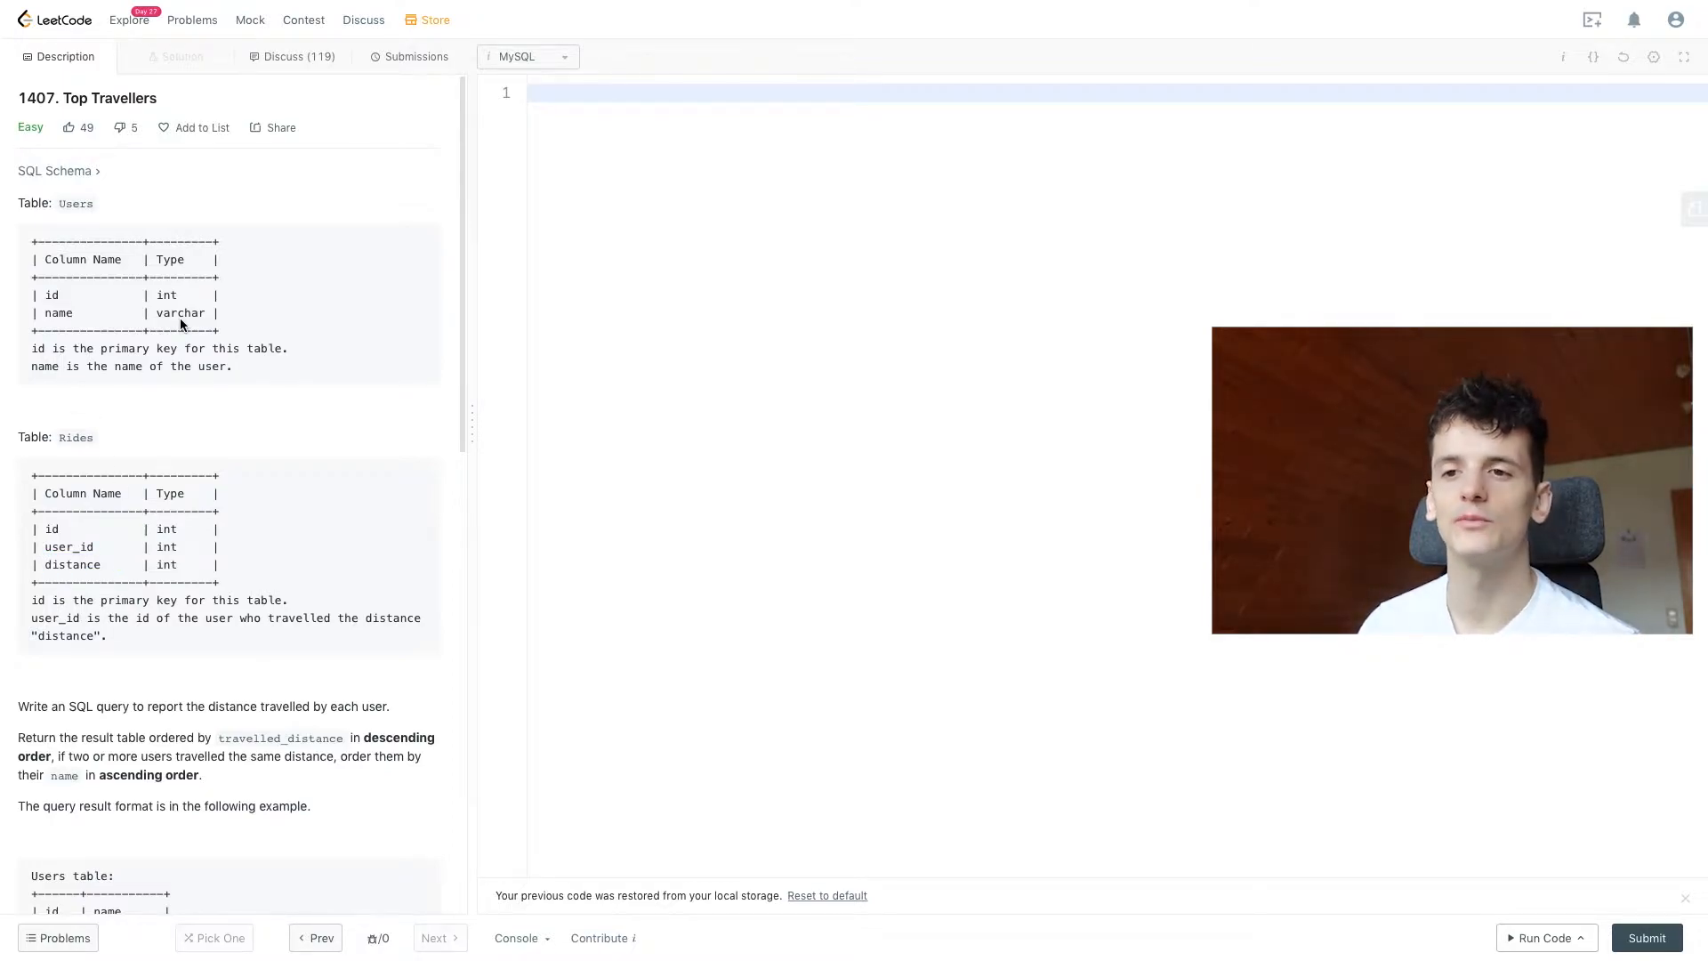
pyautogui.scroll(-3)
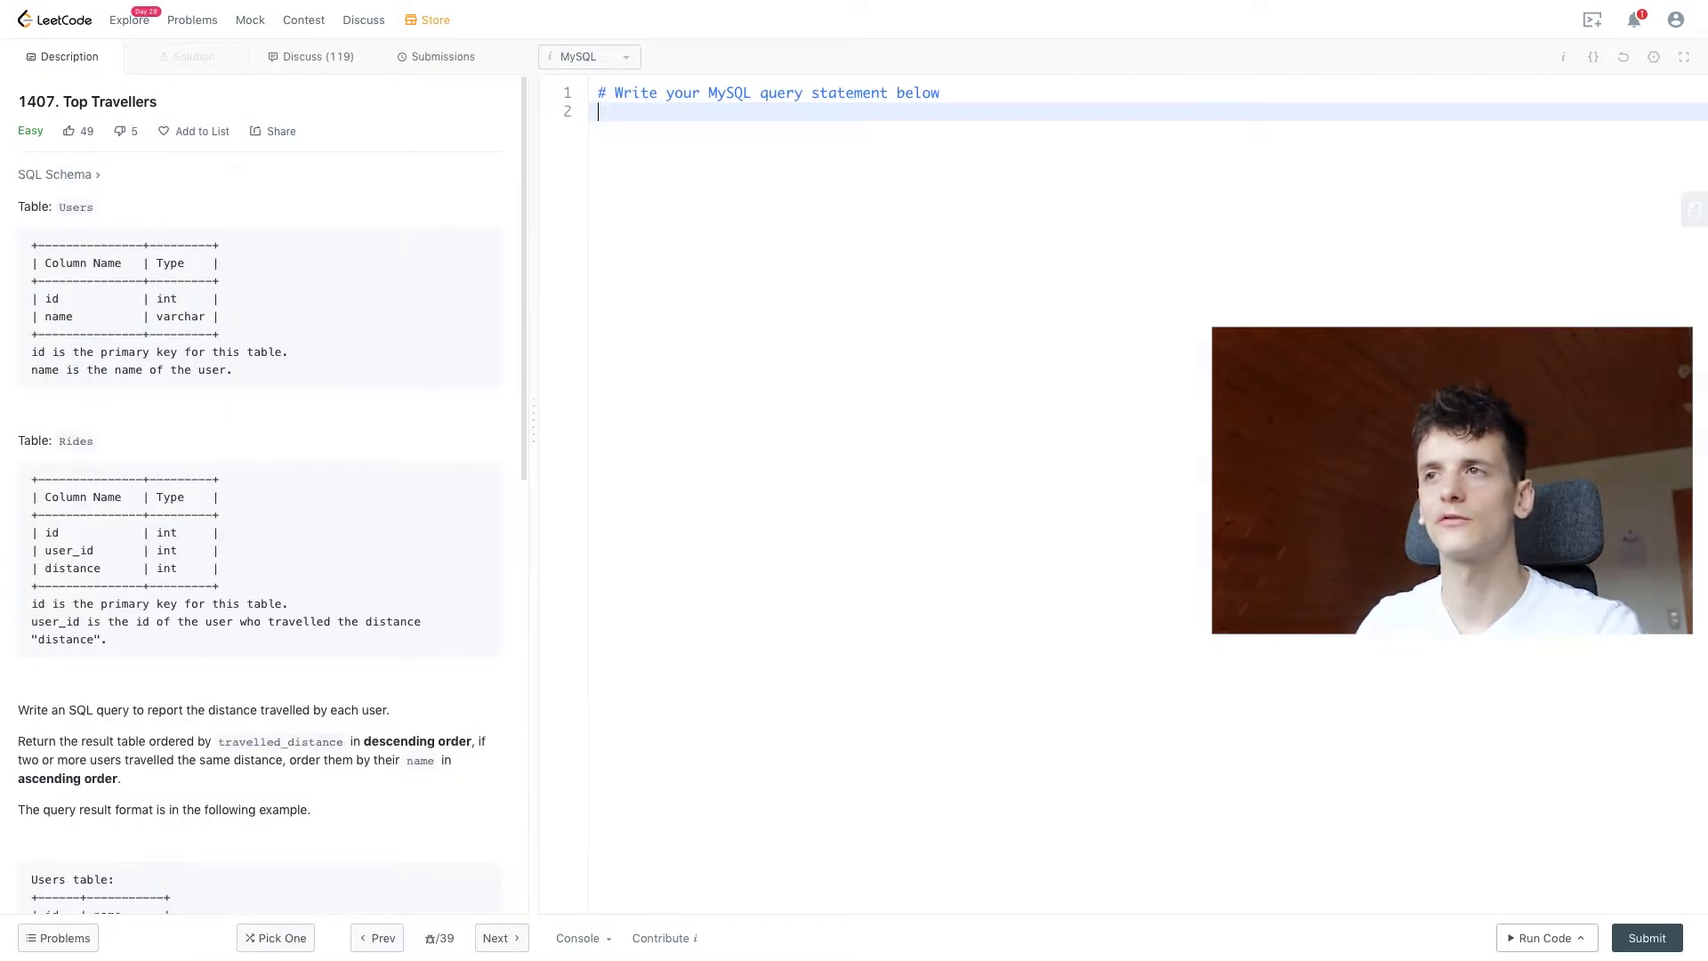
# Write line 1: SELECT user_id, name, SUM(distance) AS travelled_distance
pyautogui.write('SELECT user')
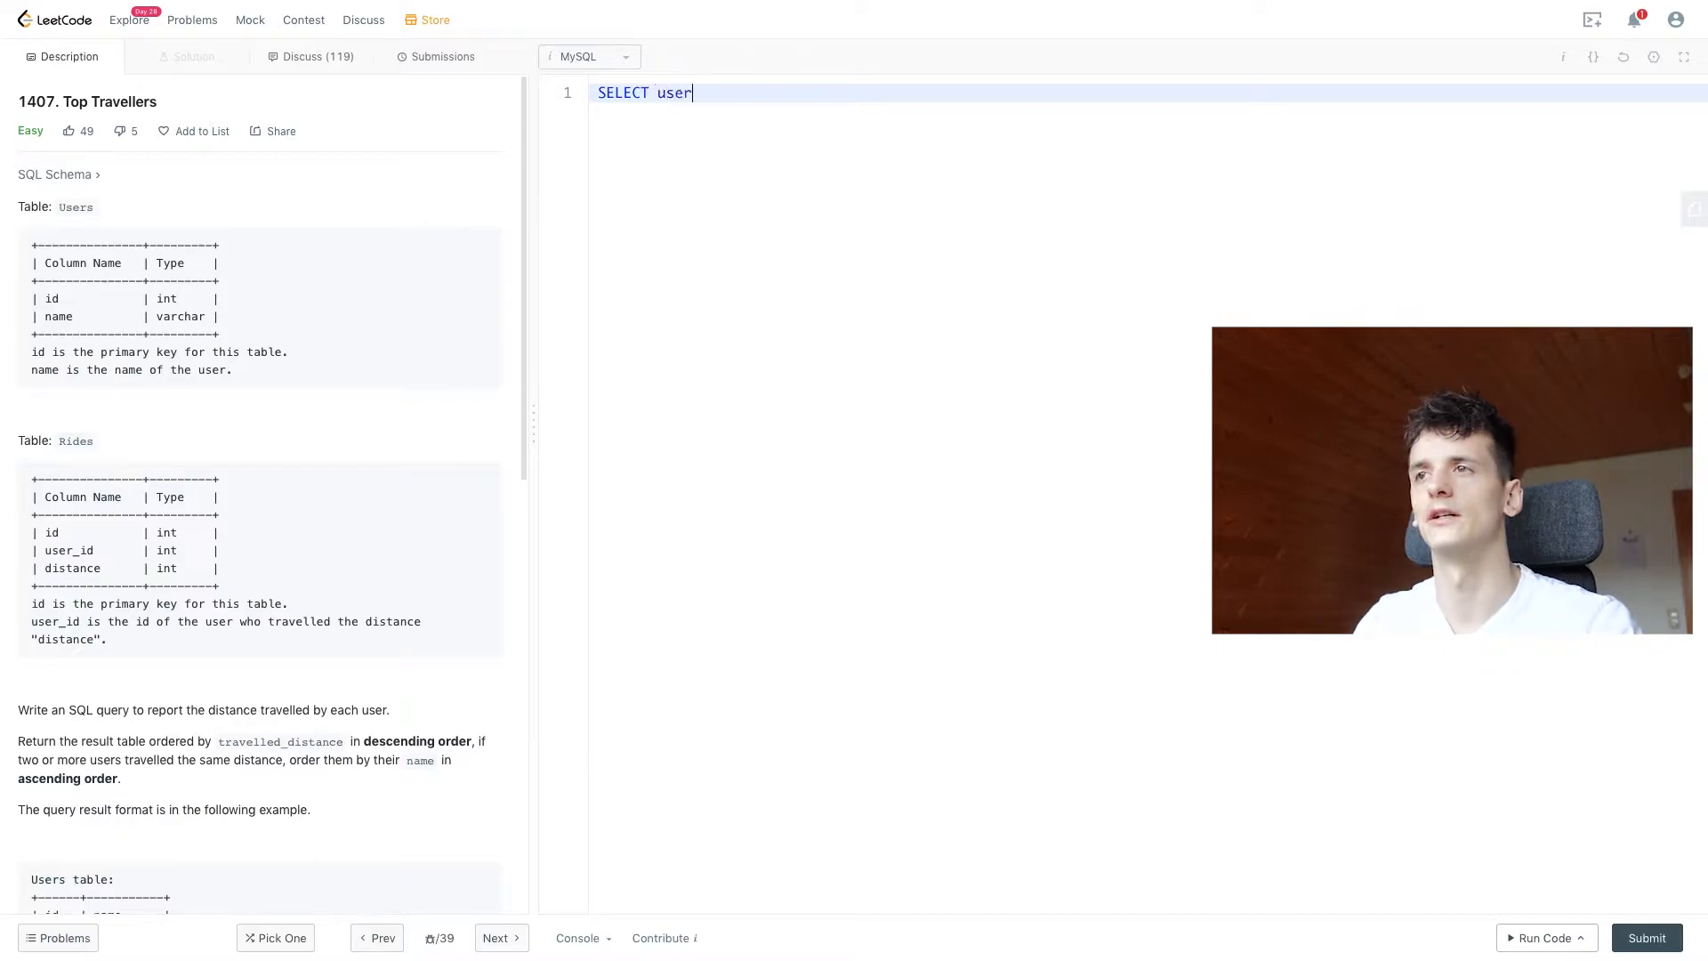
pyautogui.write('_id, name')
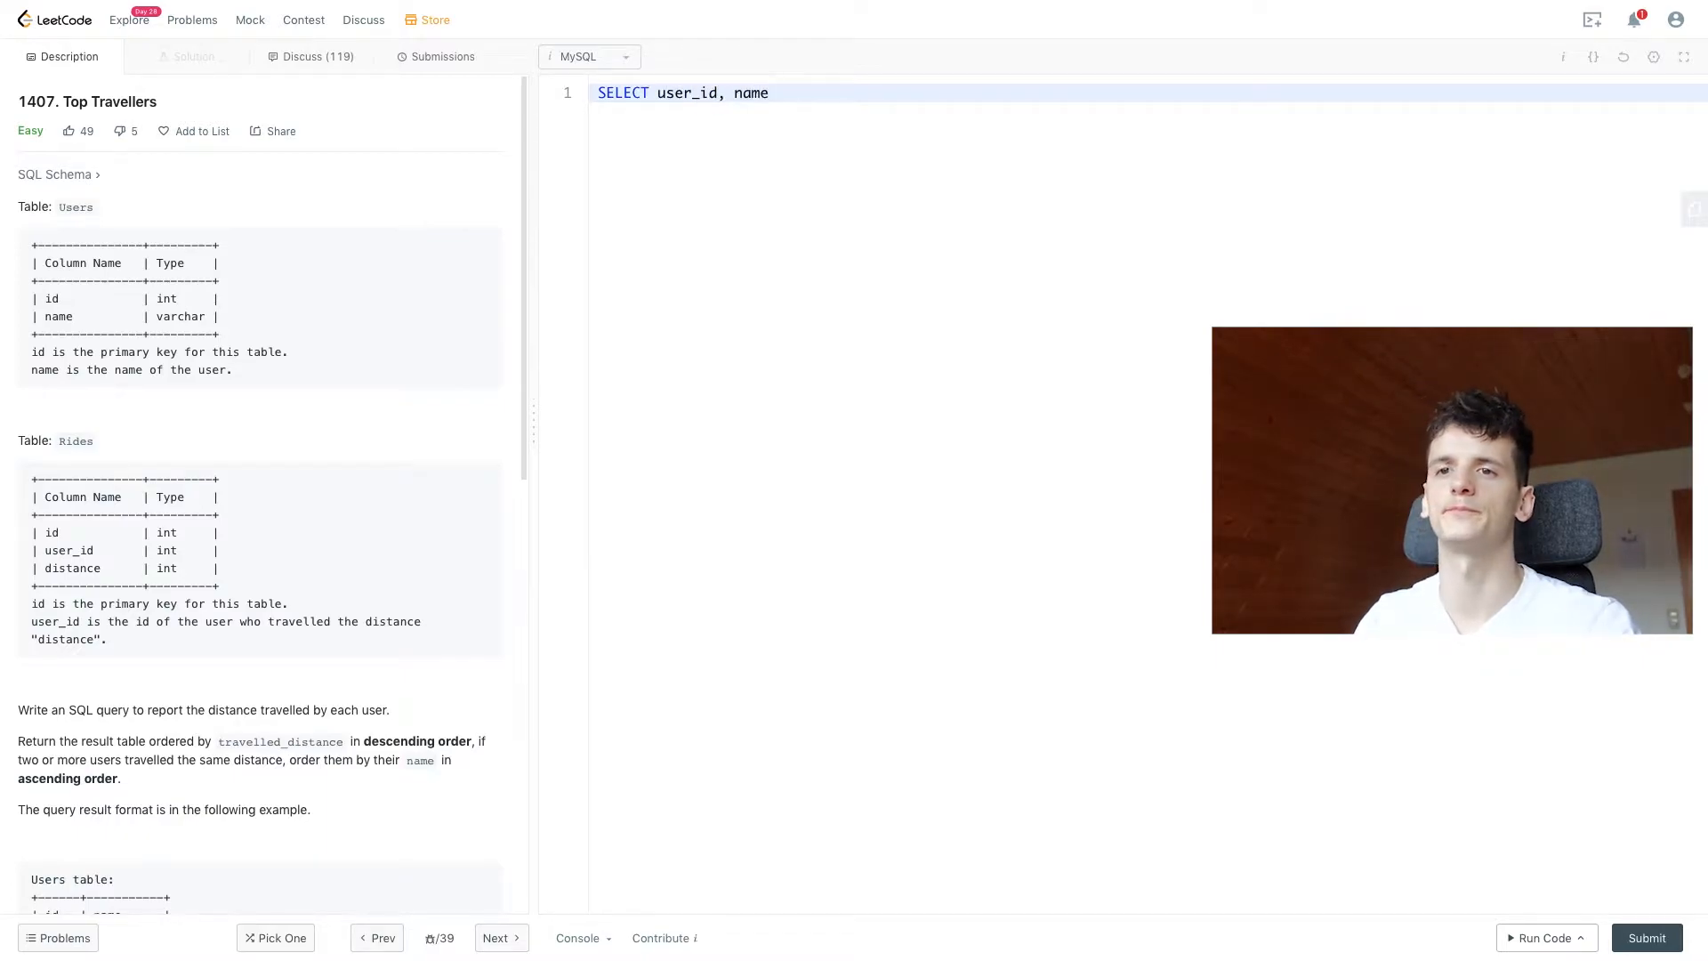
pyautogui.write(',')
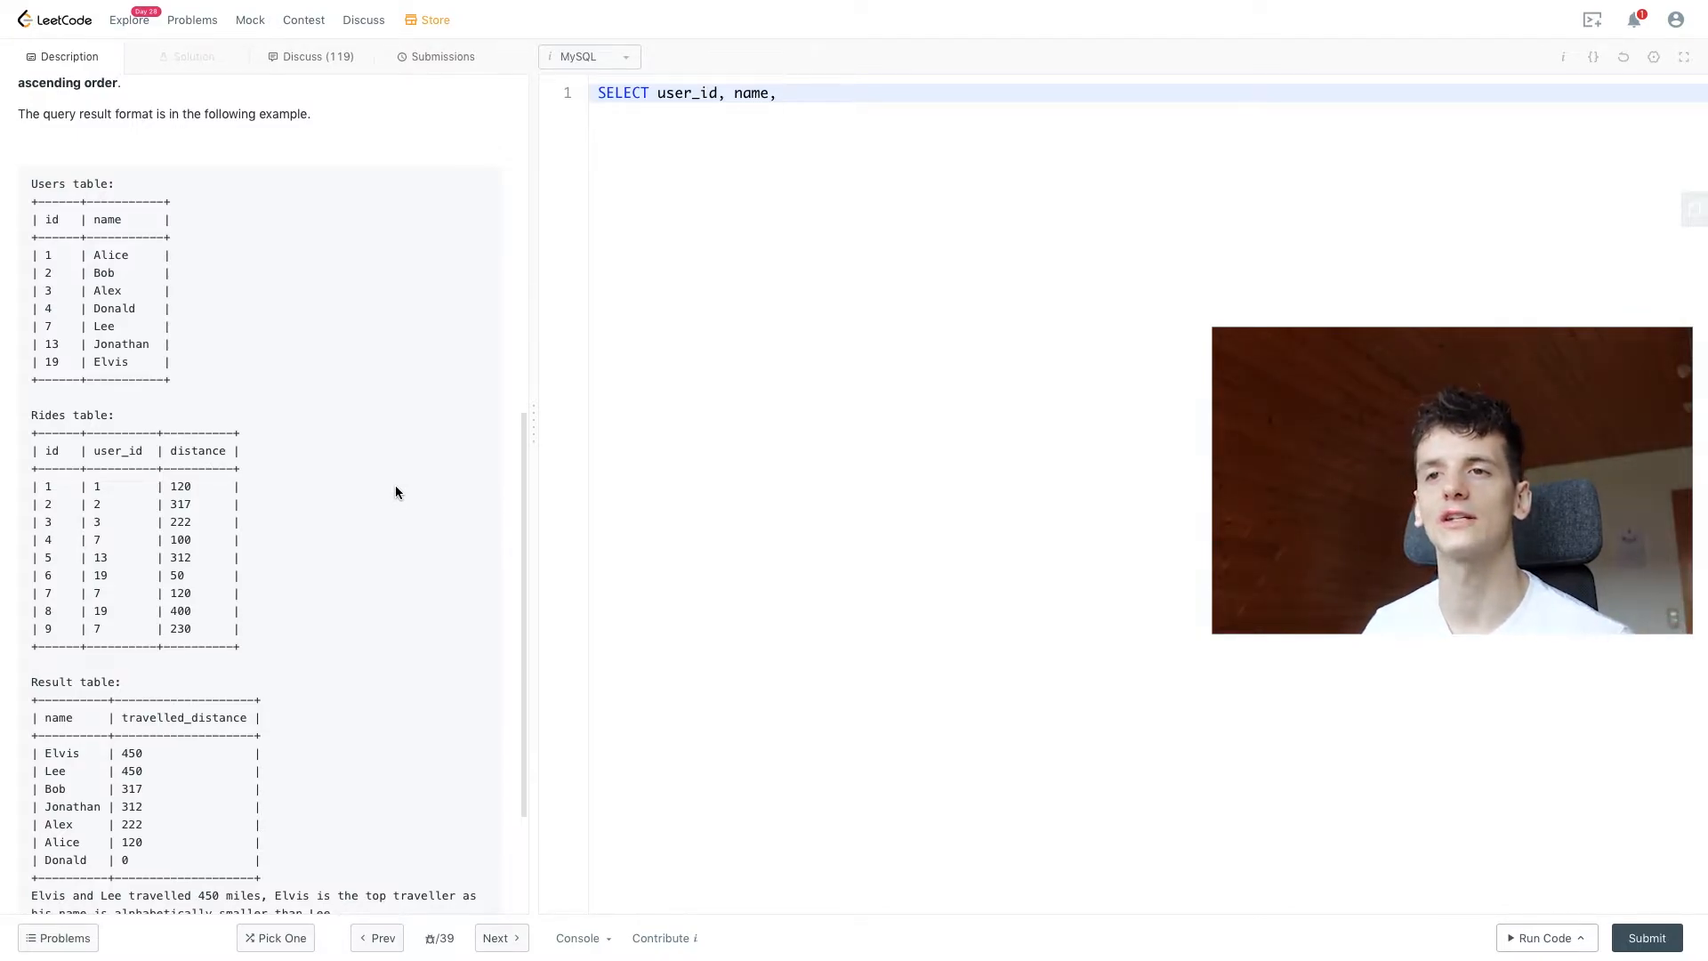
pyautogui.moveTo(338, 529)
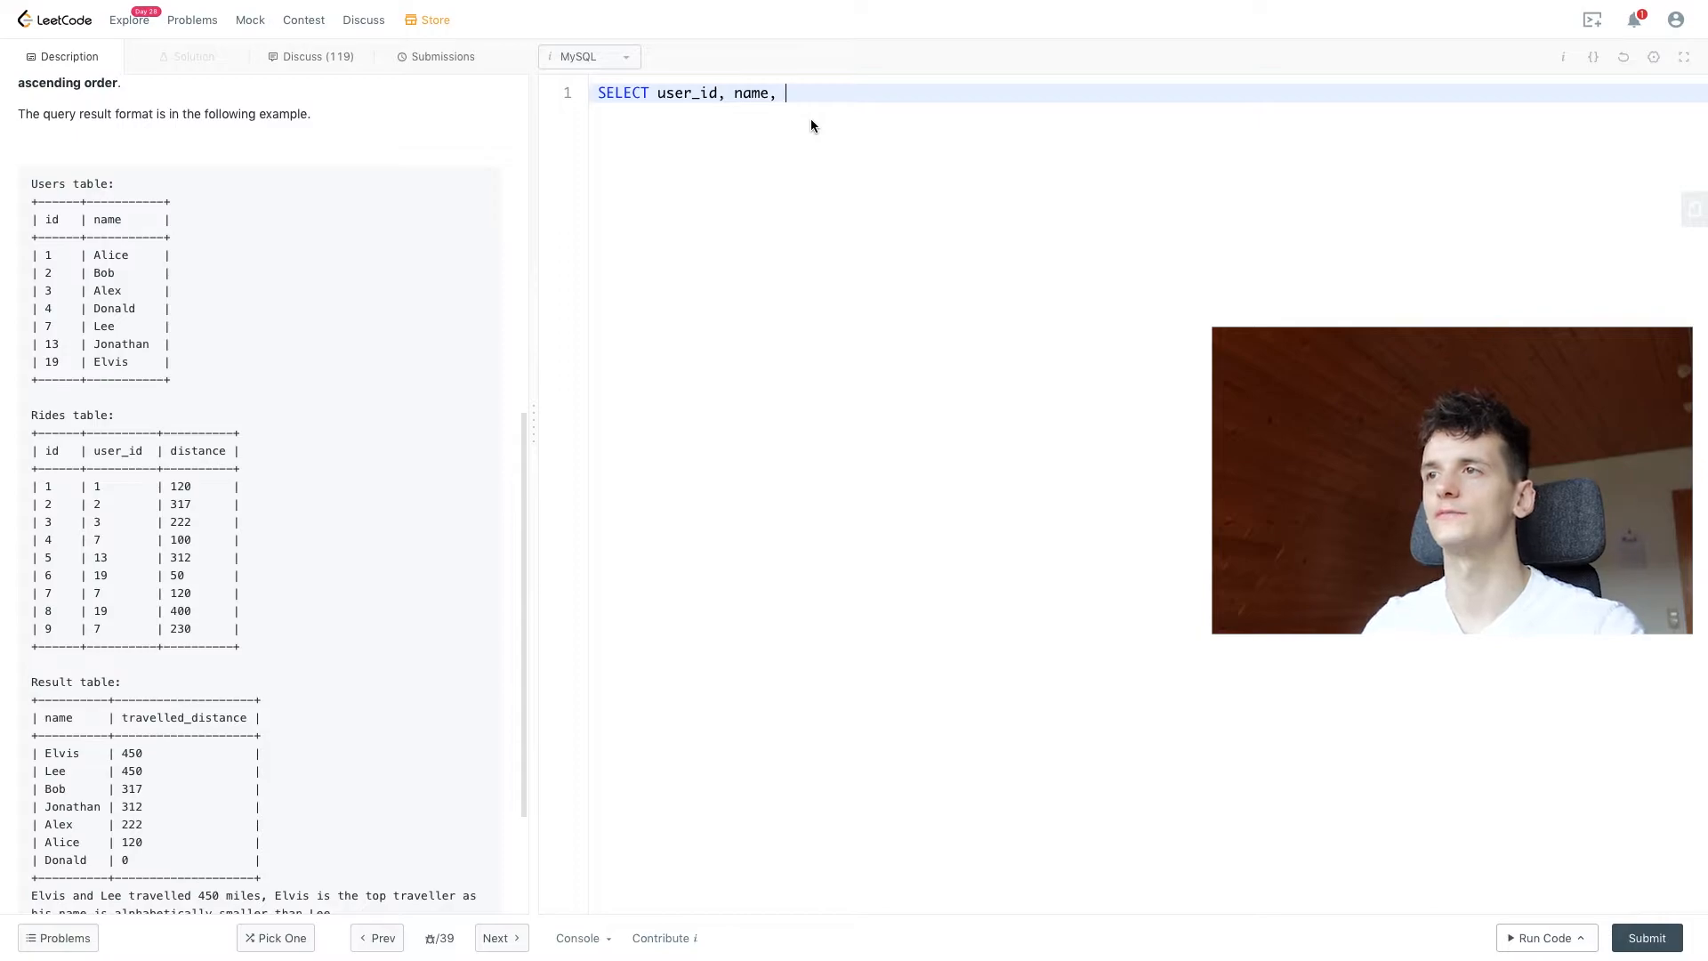
pyautogui.write('SUM(distance) AS')
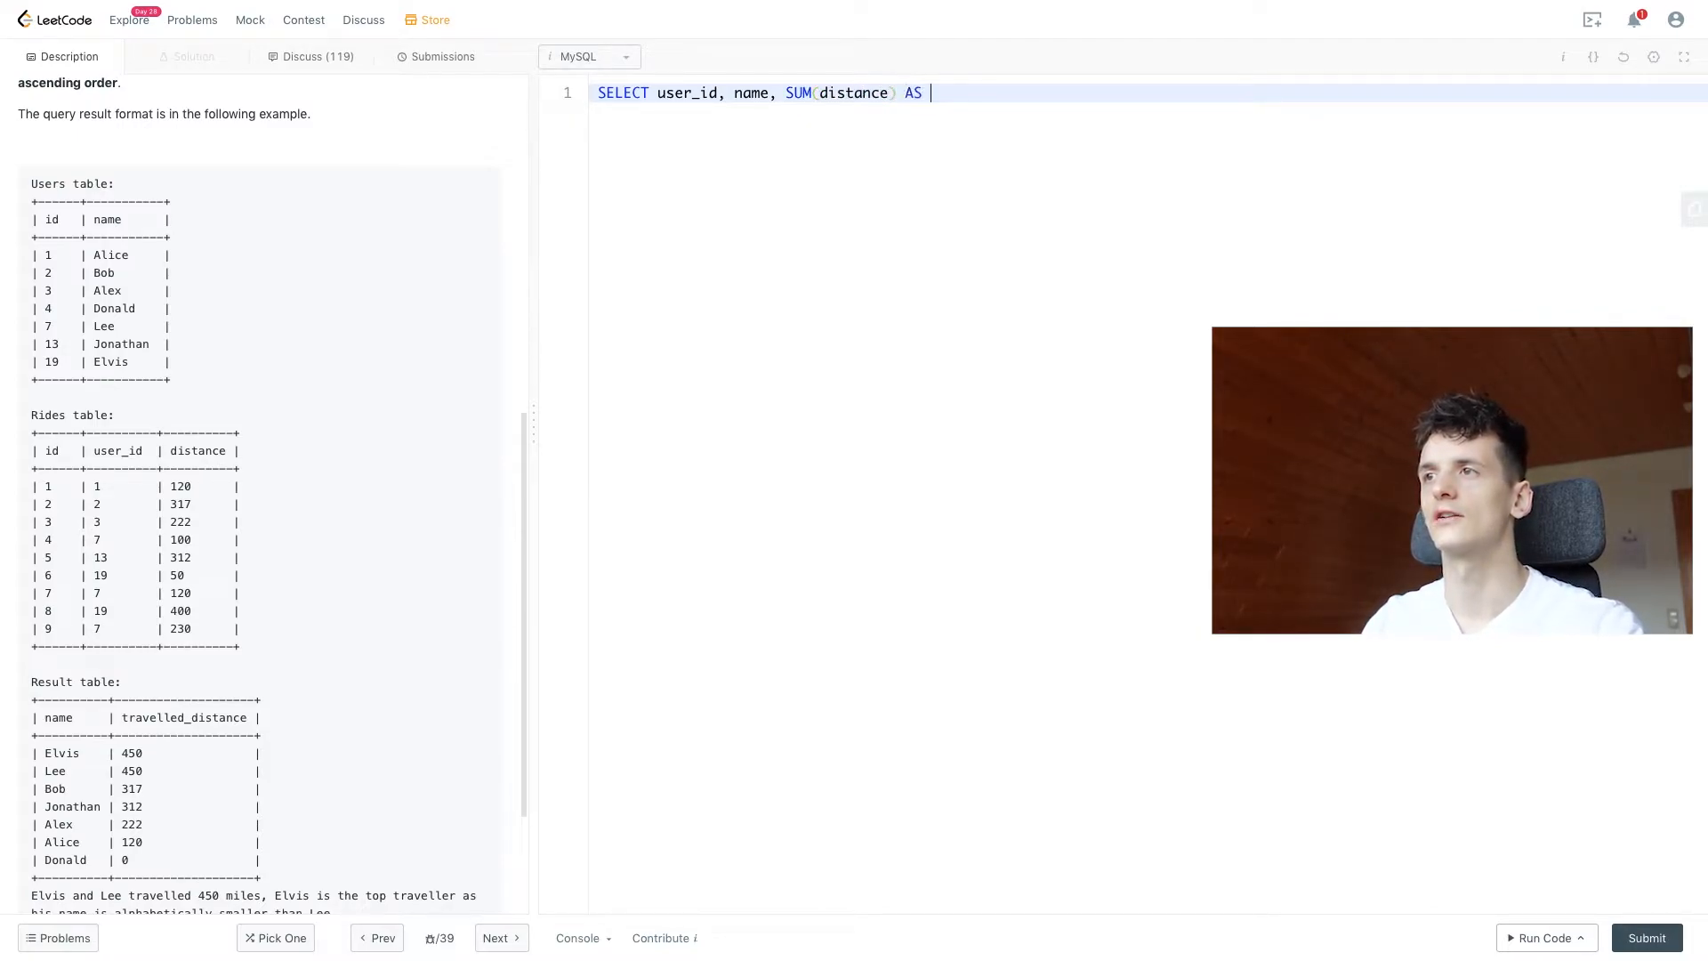
pyautogui.write('travelled_distance')
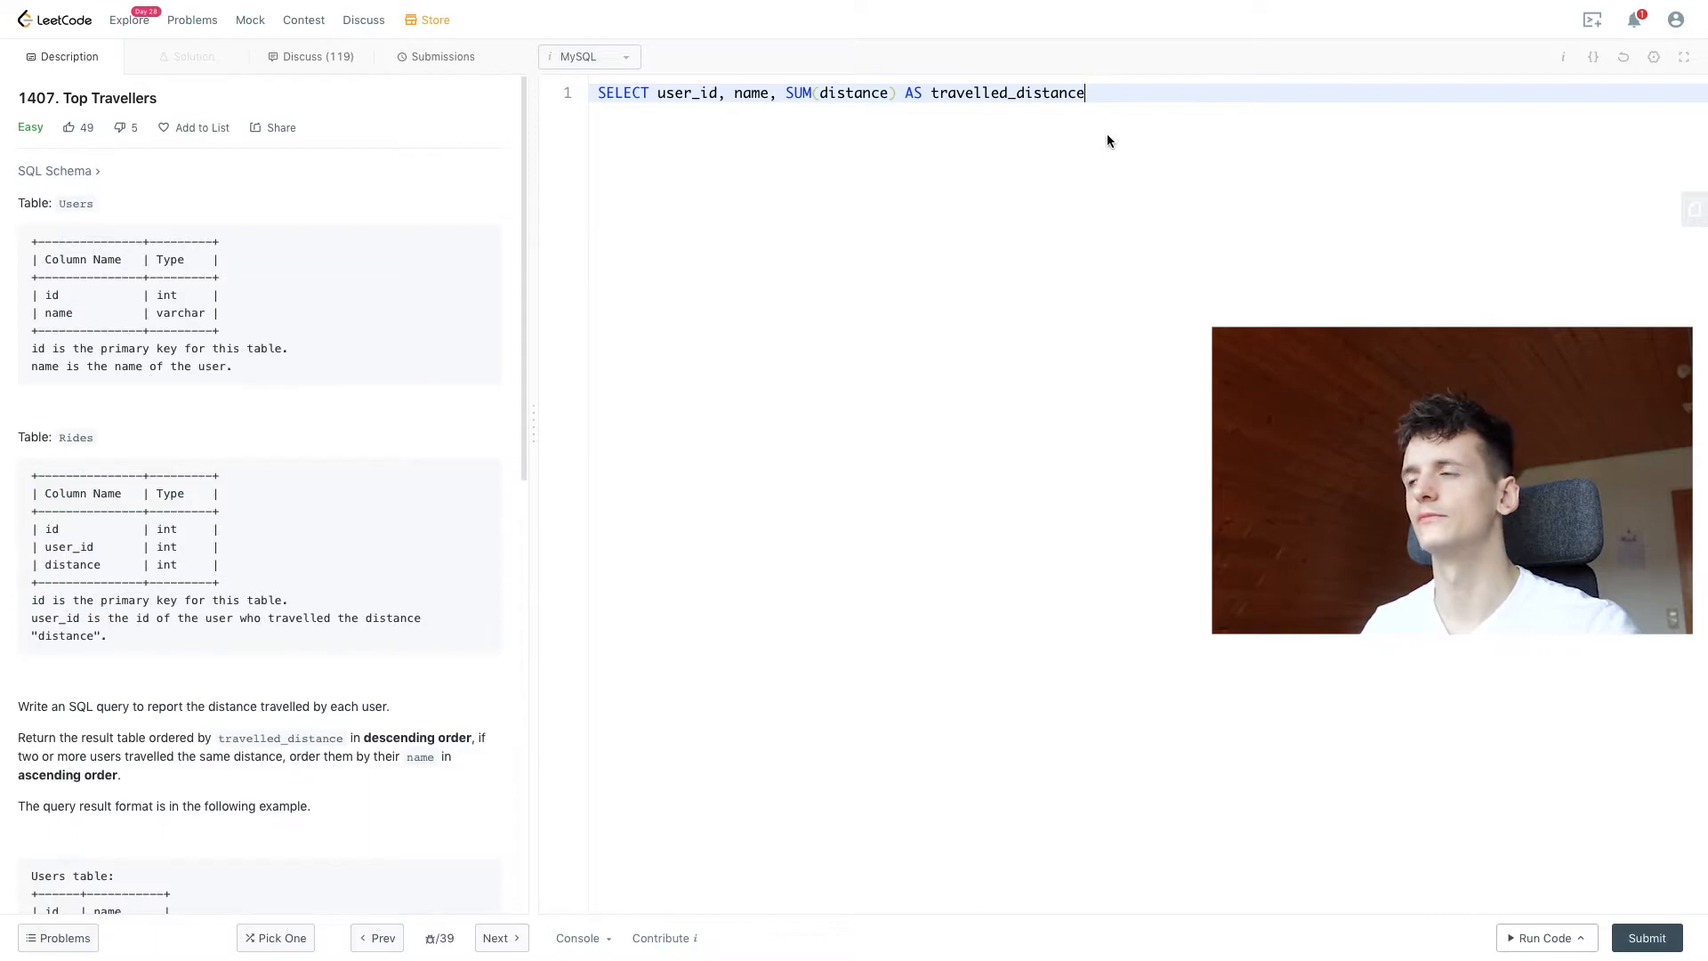
# Add line 2: FROM Users JOIN Rides ON Users.id = Rides.user_id
pyautogui.write('F')
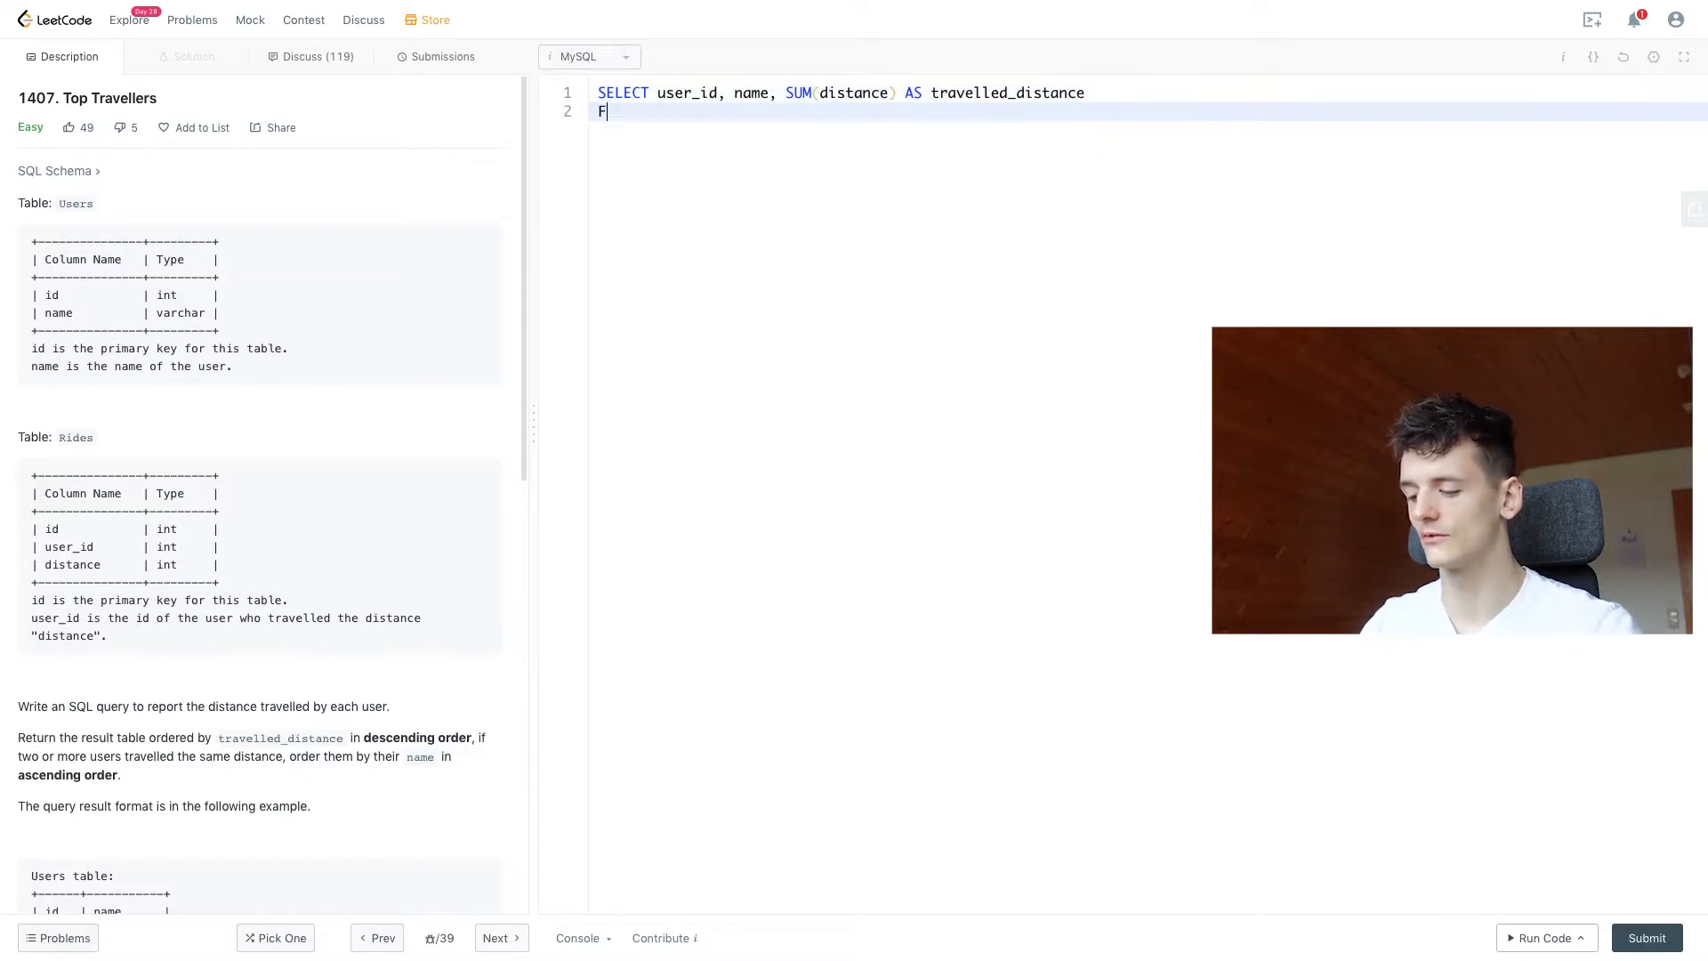
pyautogui.write('ROM')
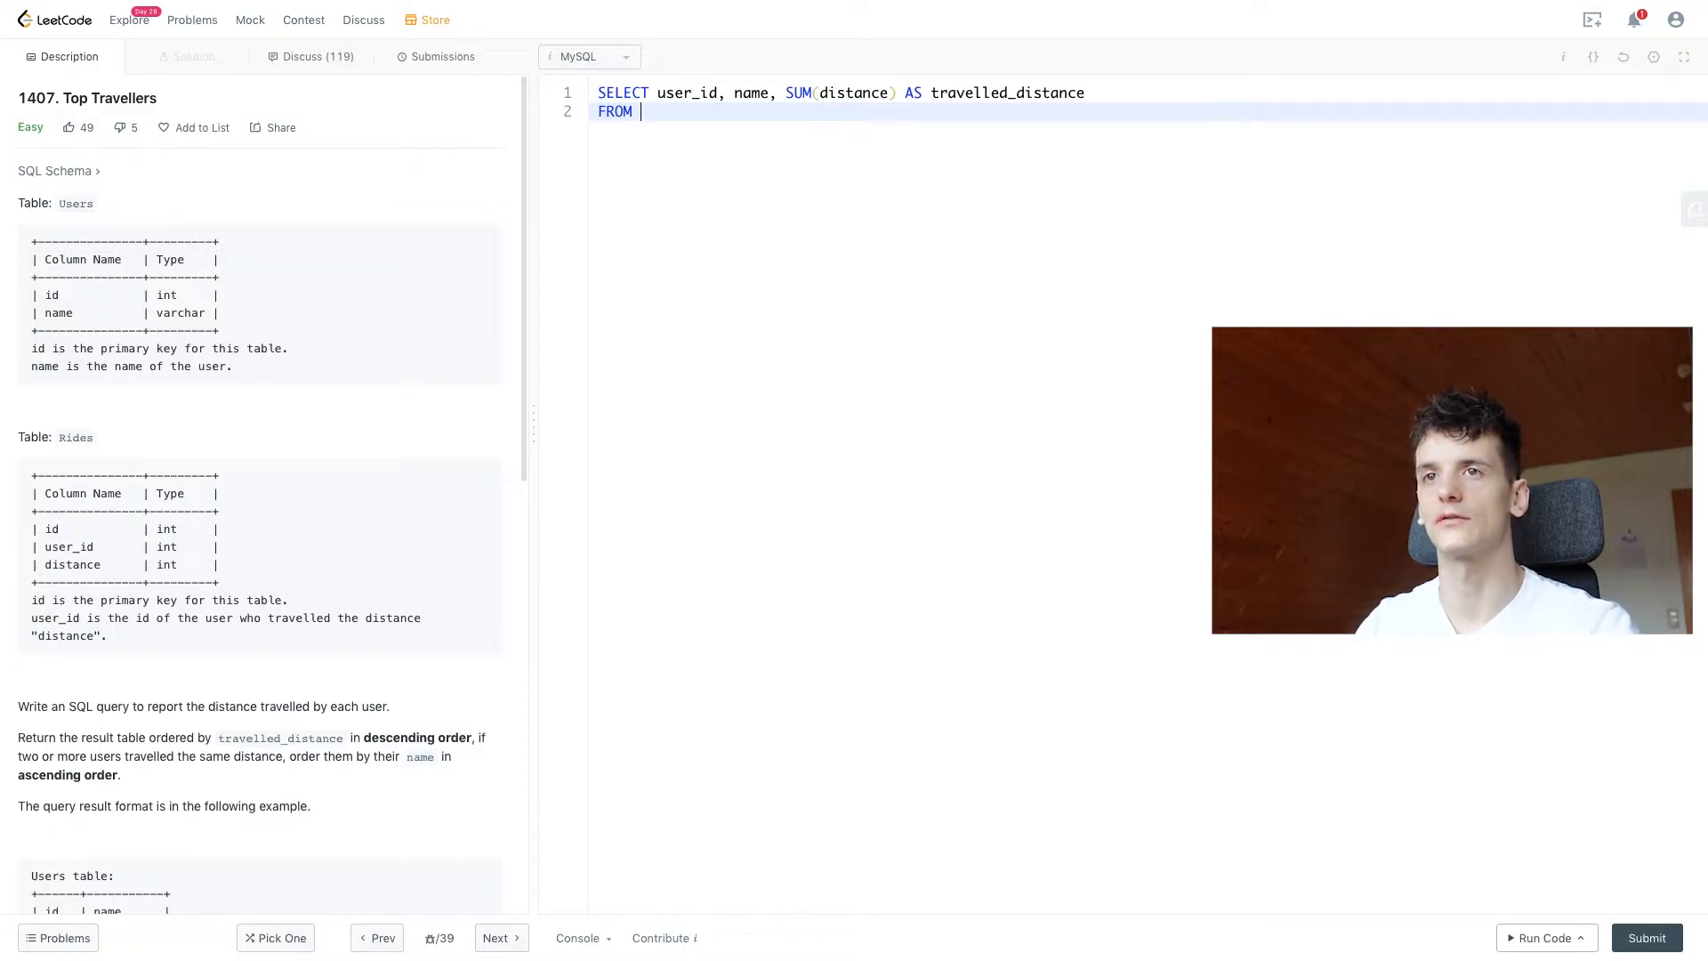
pyautogui.write('Users')
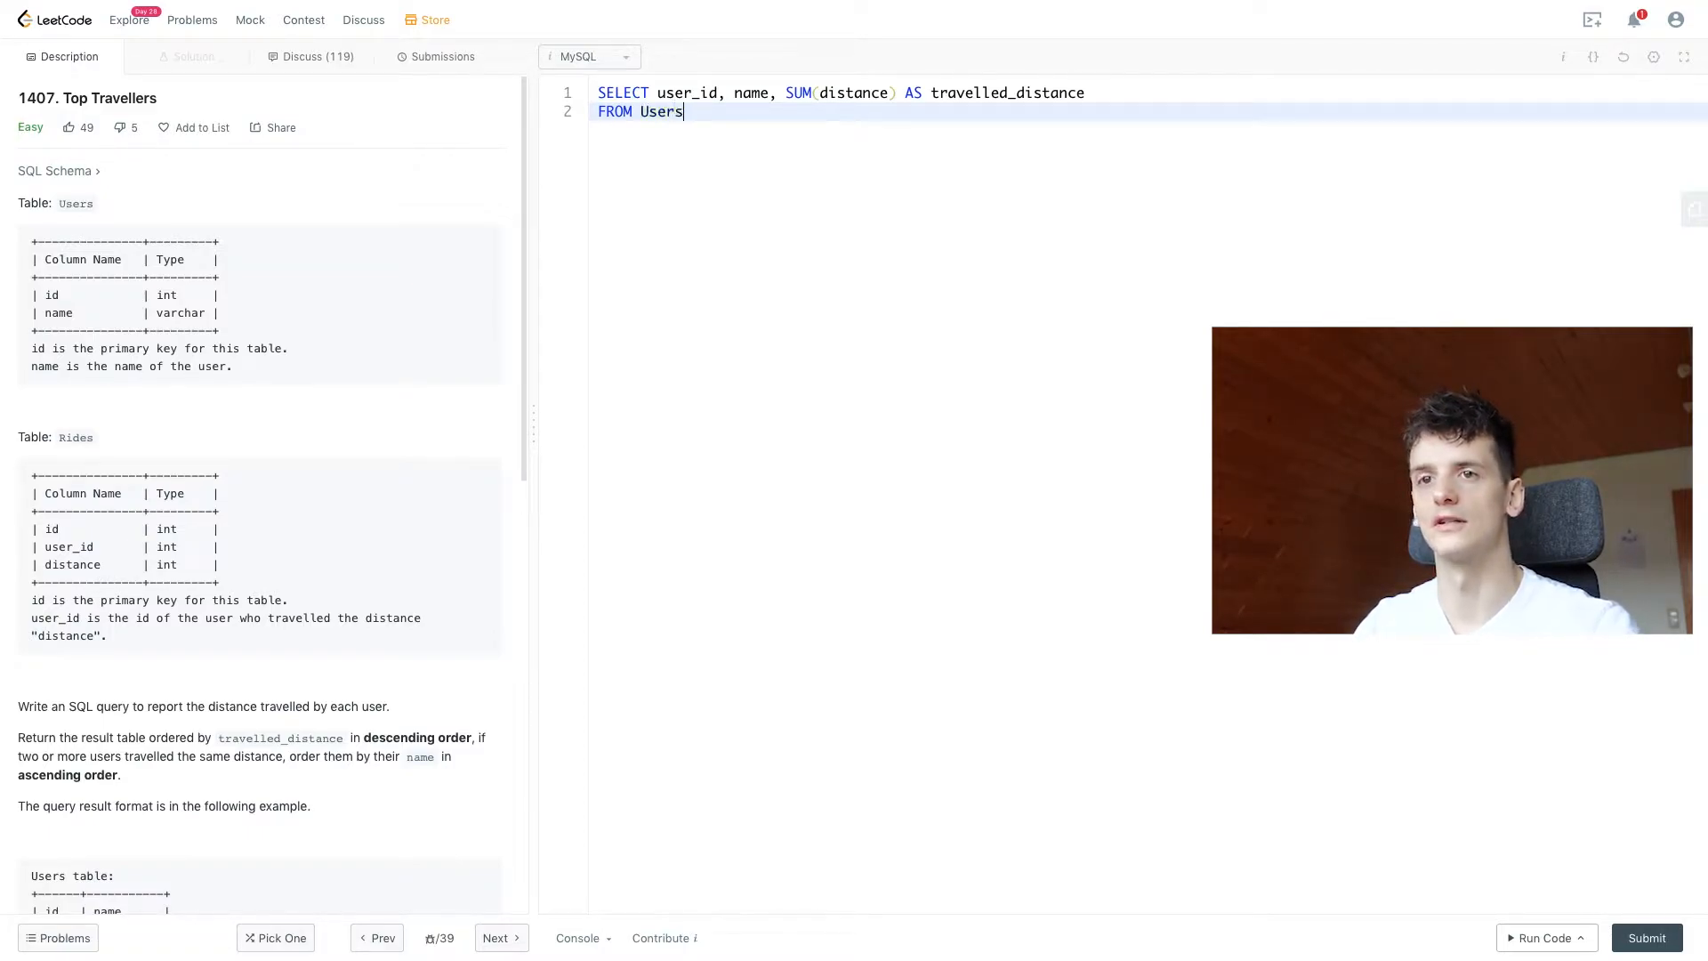
pyautogui.write('J')
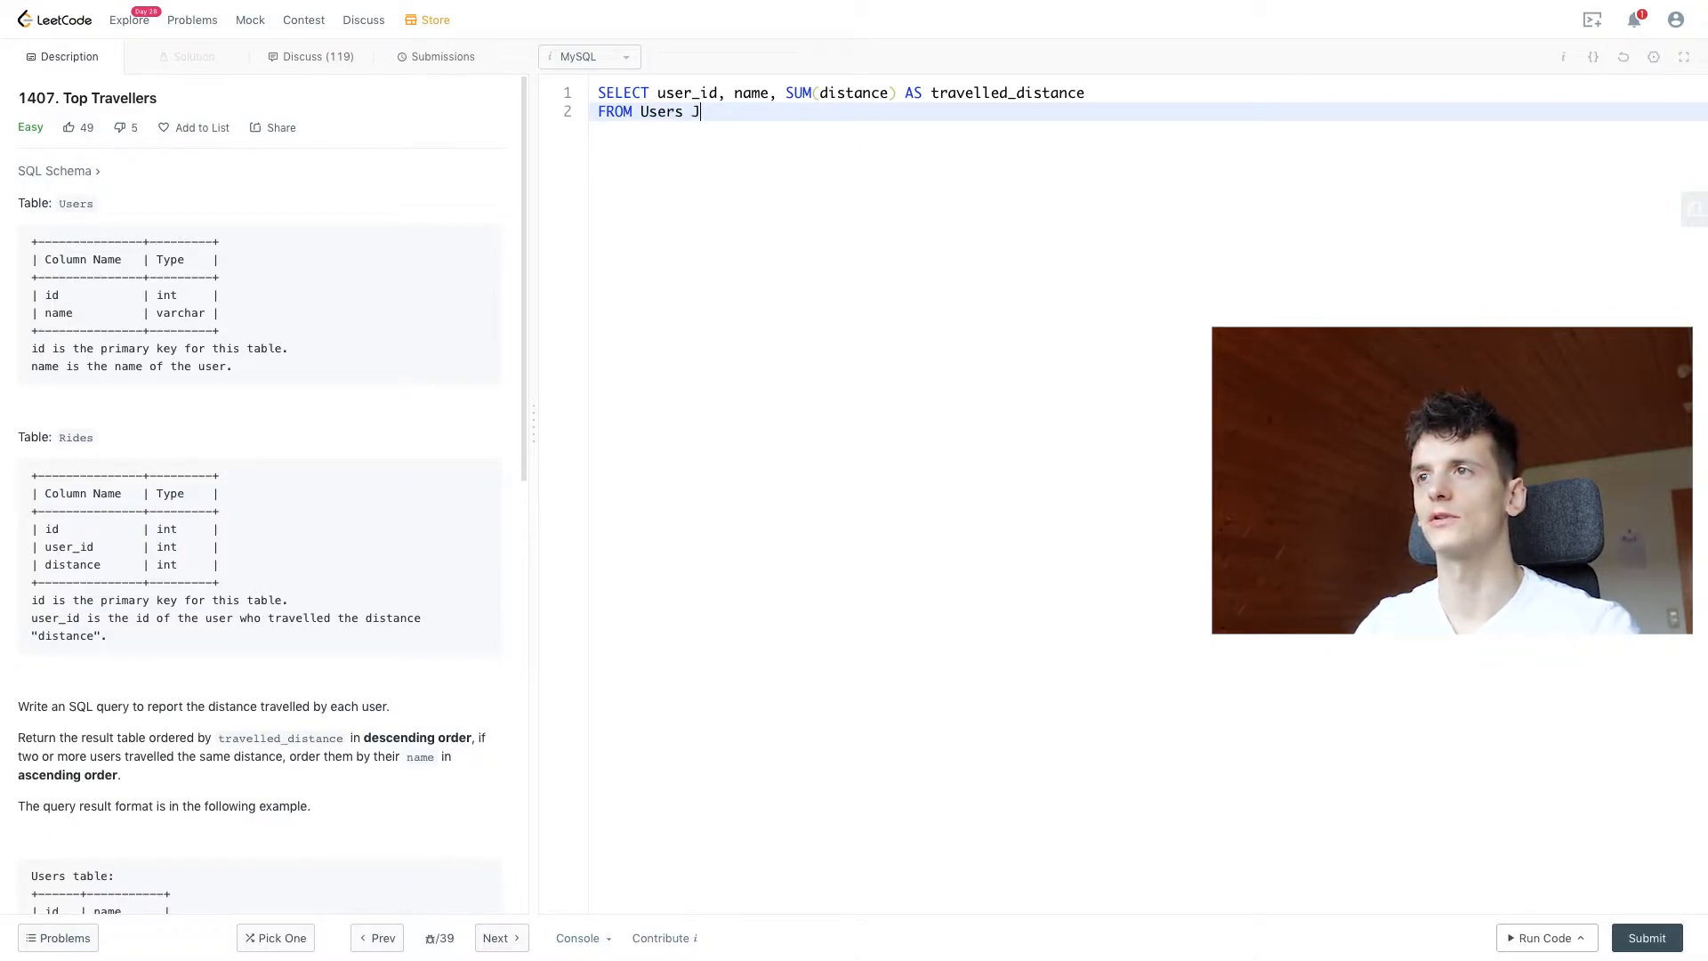
pyautogui.write('OIN Rides ON')
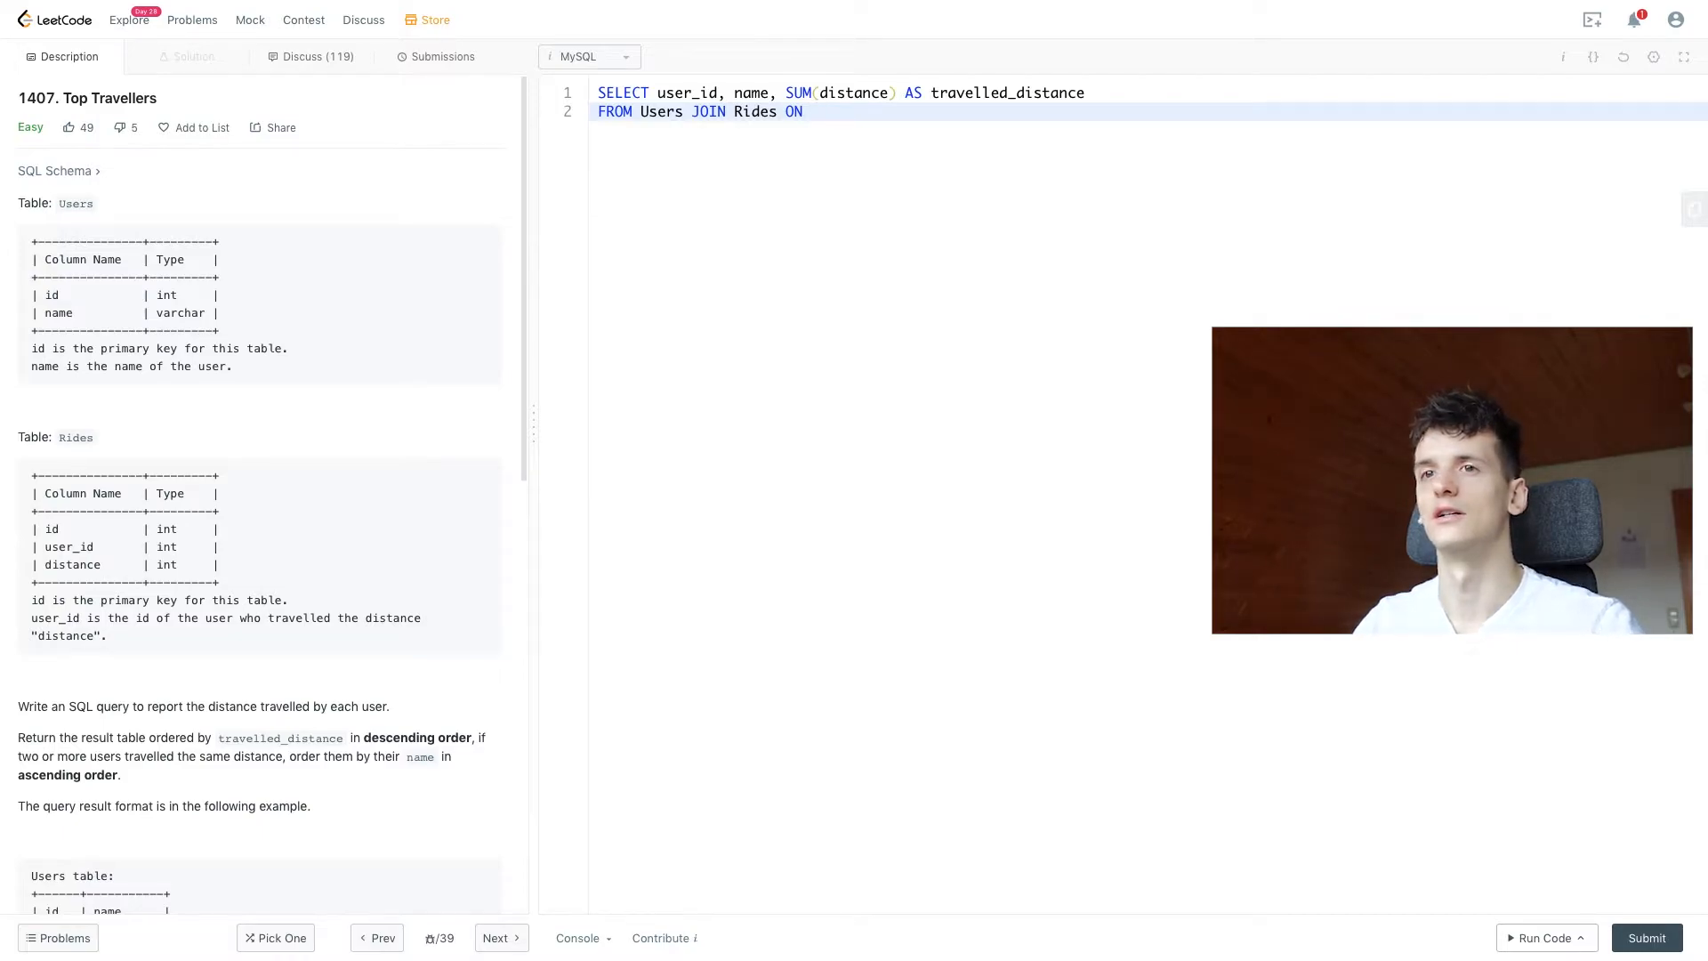
pyautogui.write('Users.id')
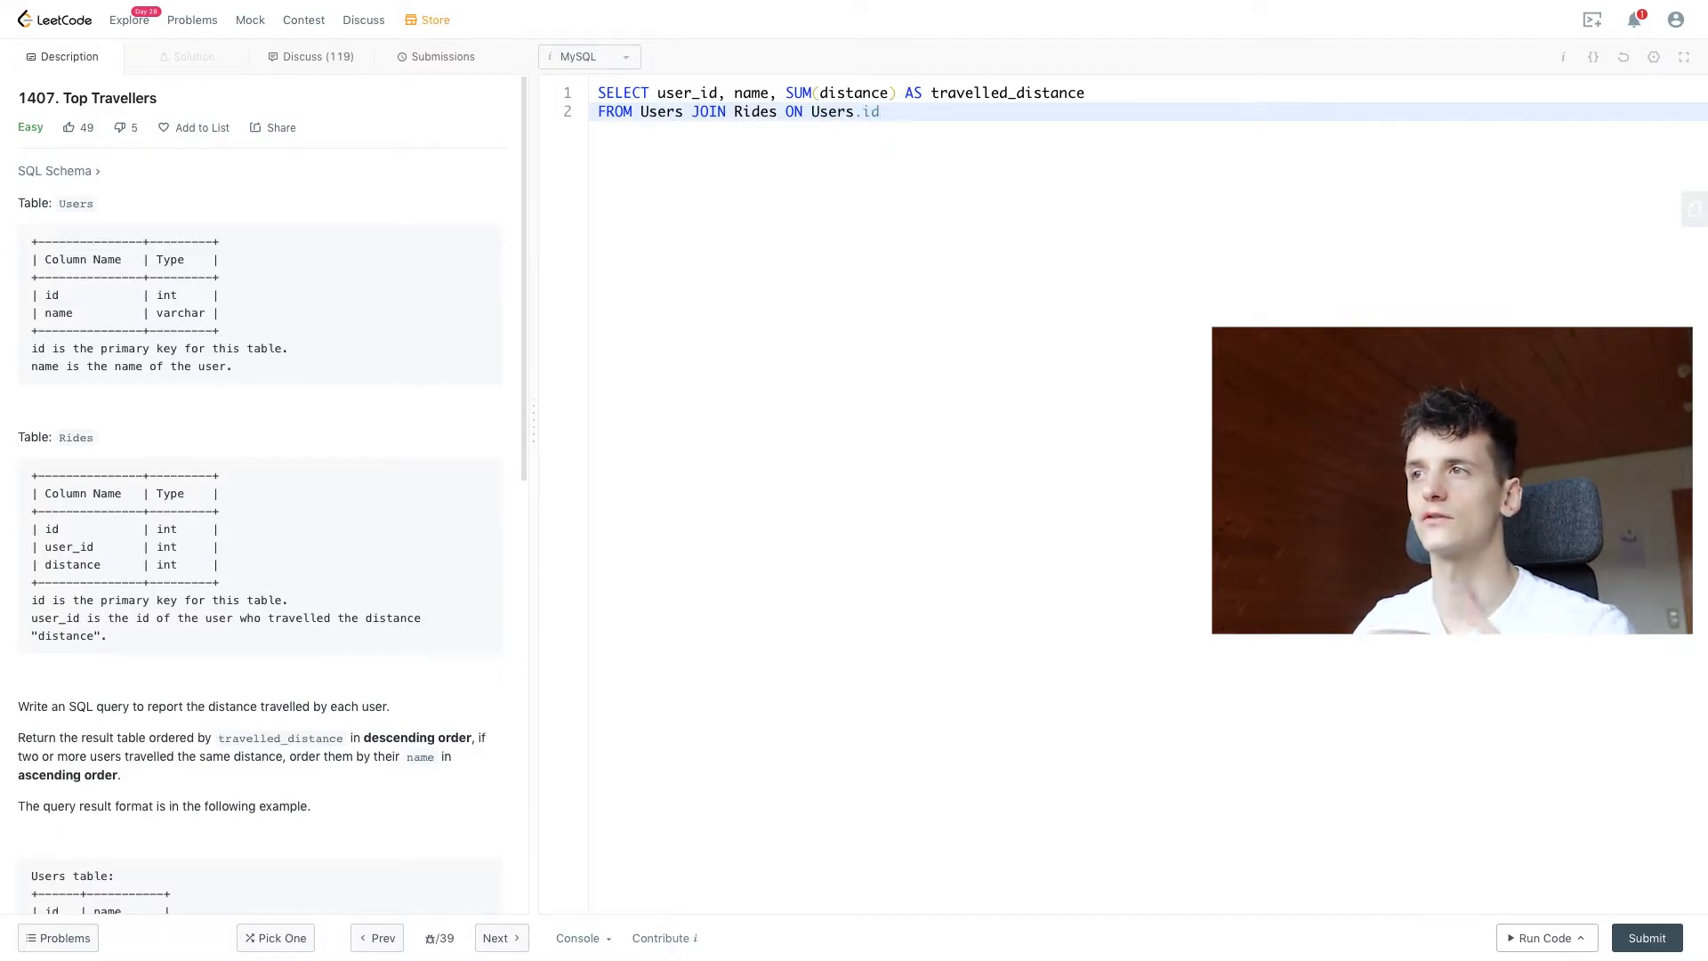
pyautogui.write('= Rides')
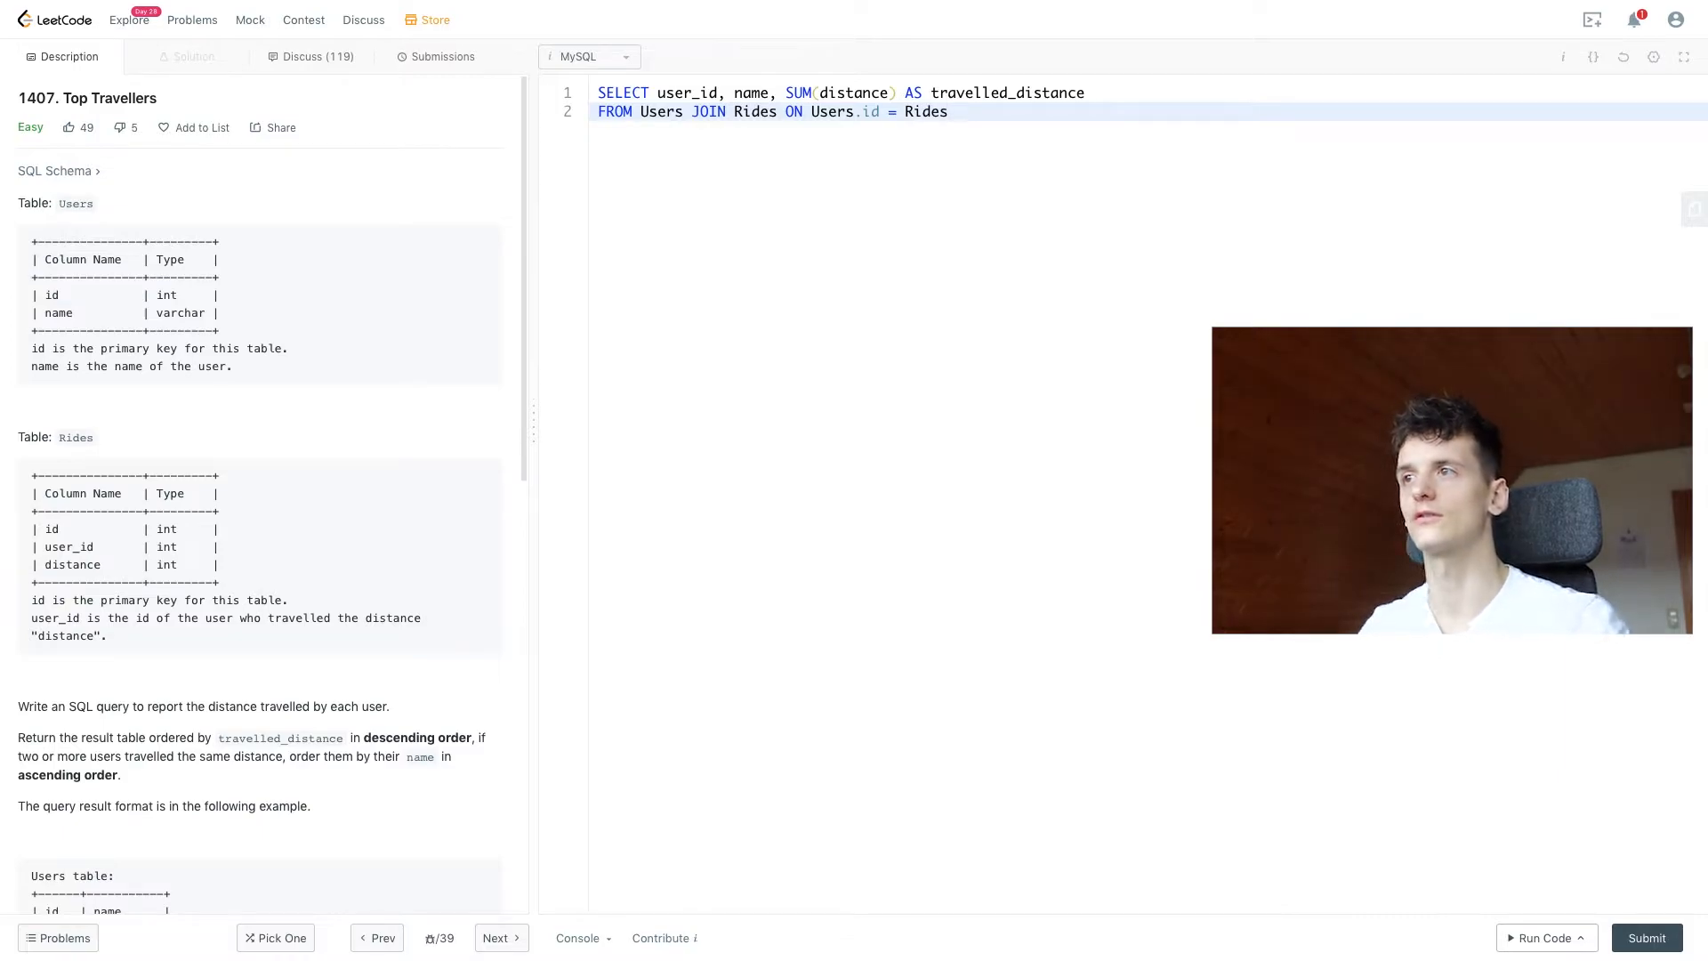
pyautogui.write('.user_id')
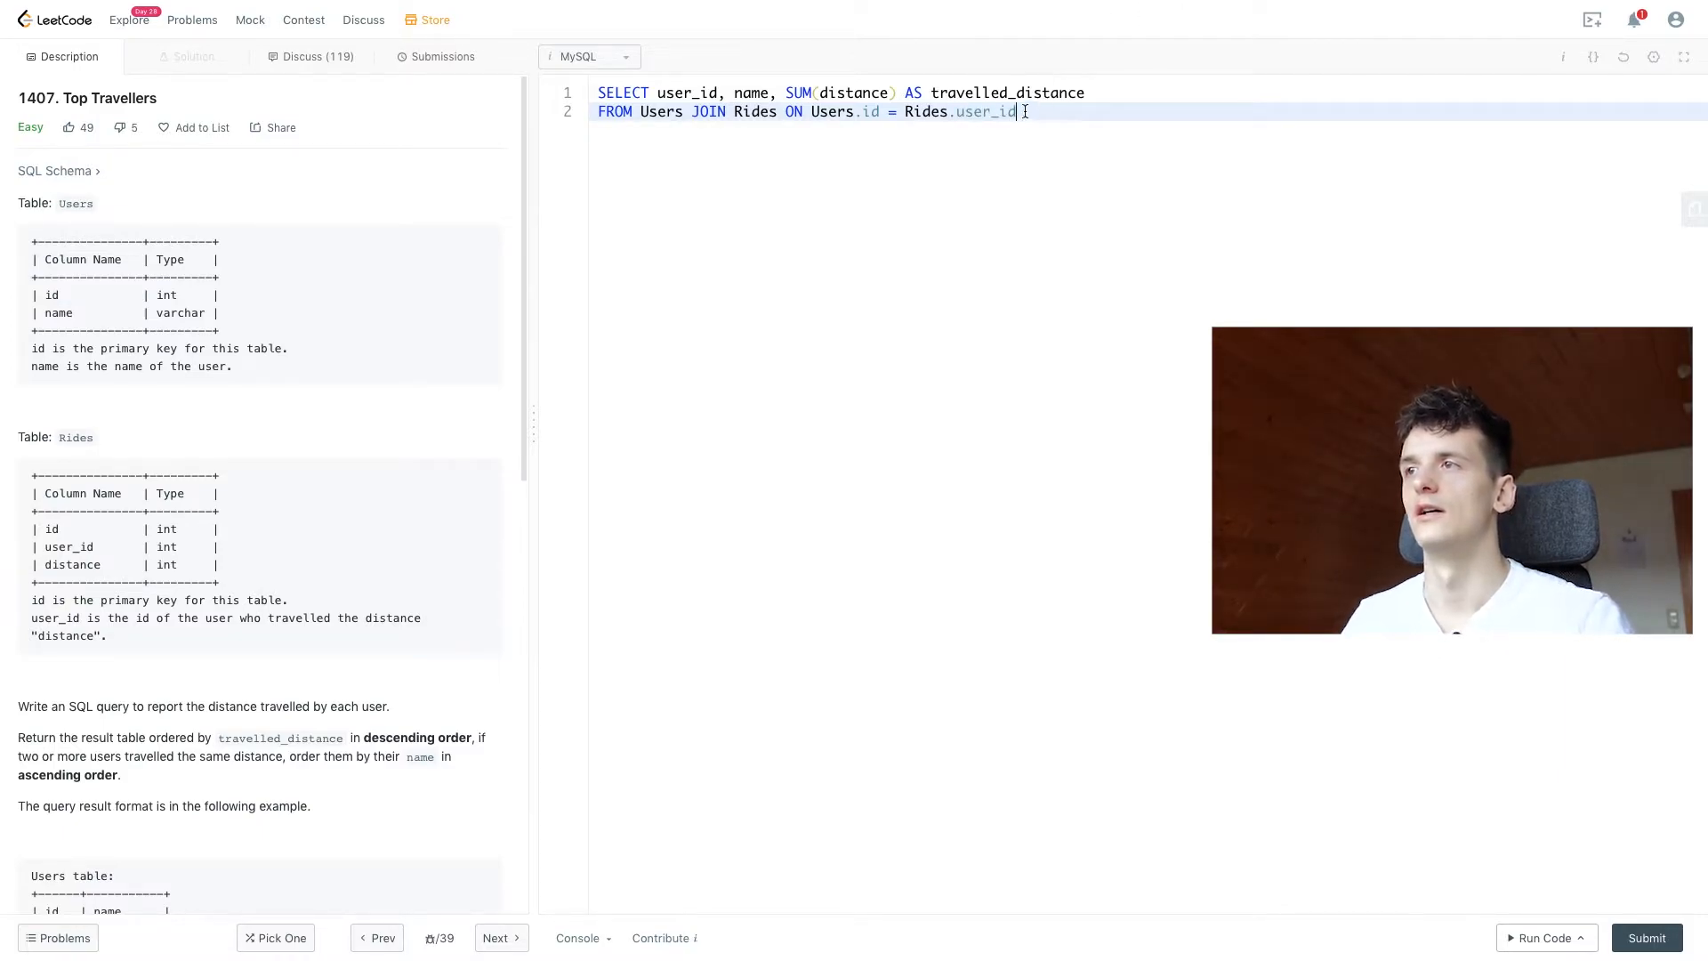
pyautogui.doubleClick(985, 111)
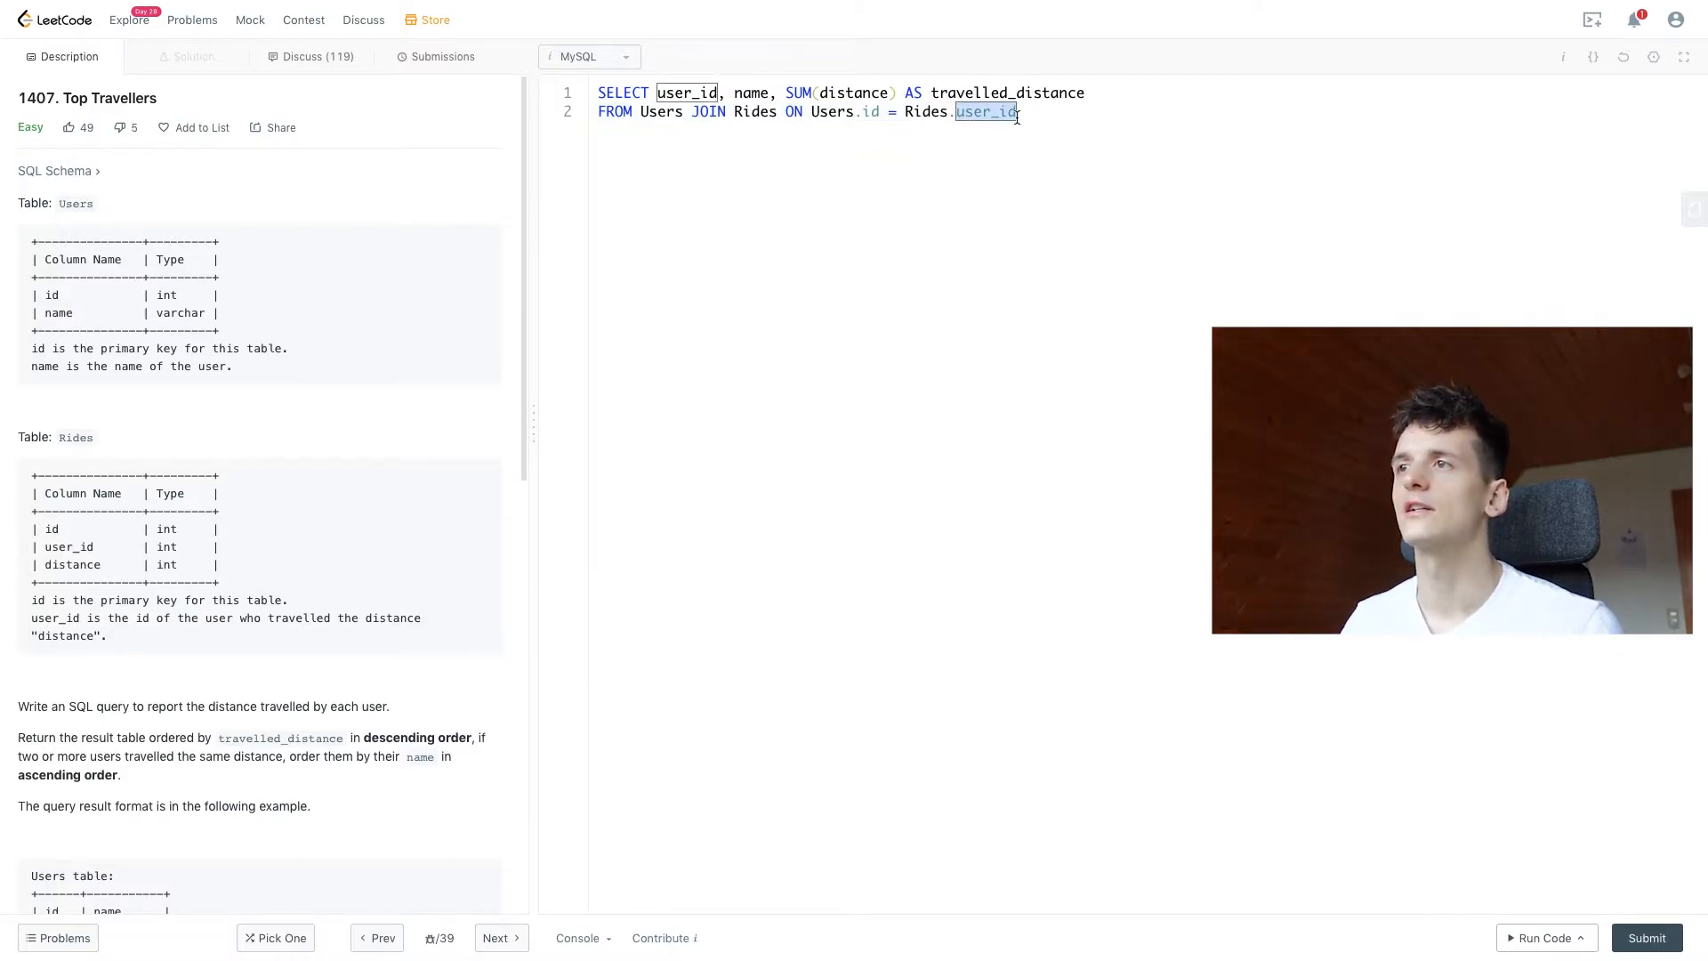
pyautogui.click(1019, 111)
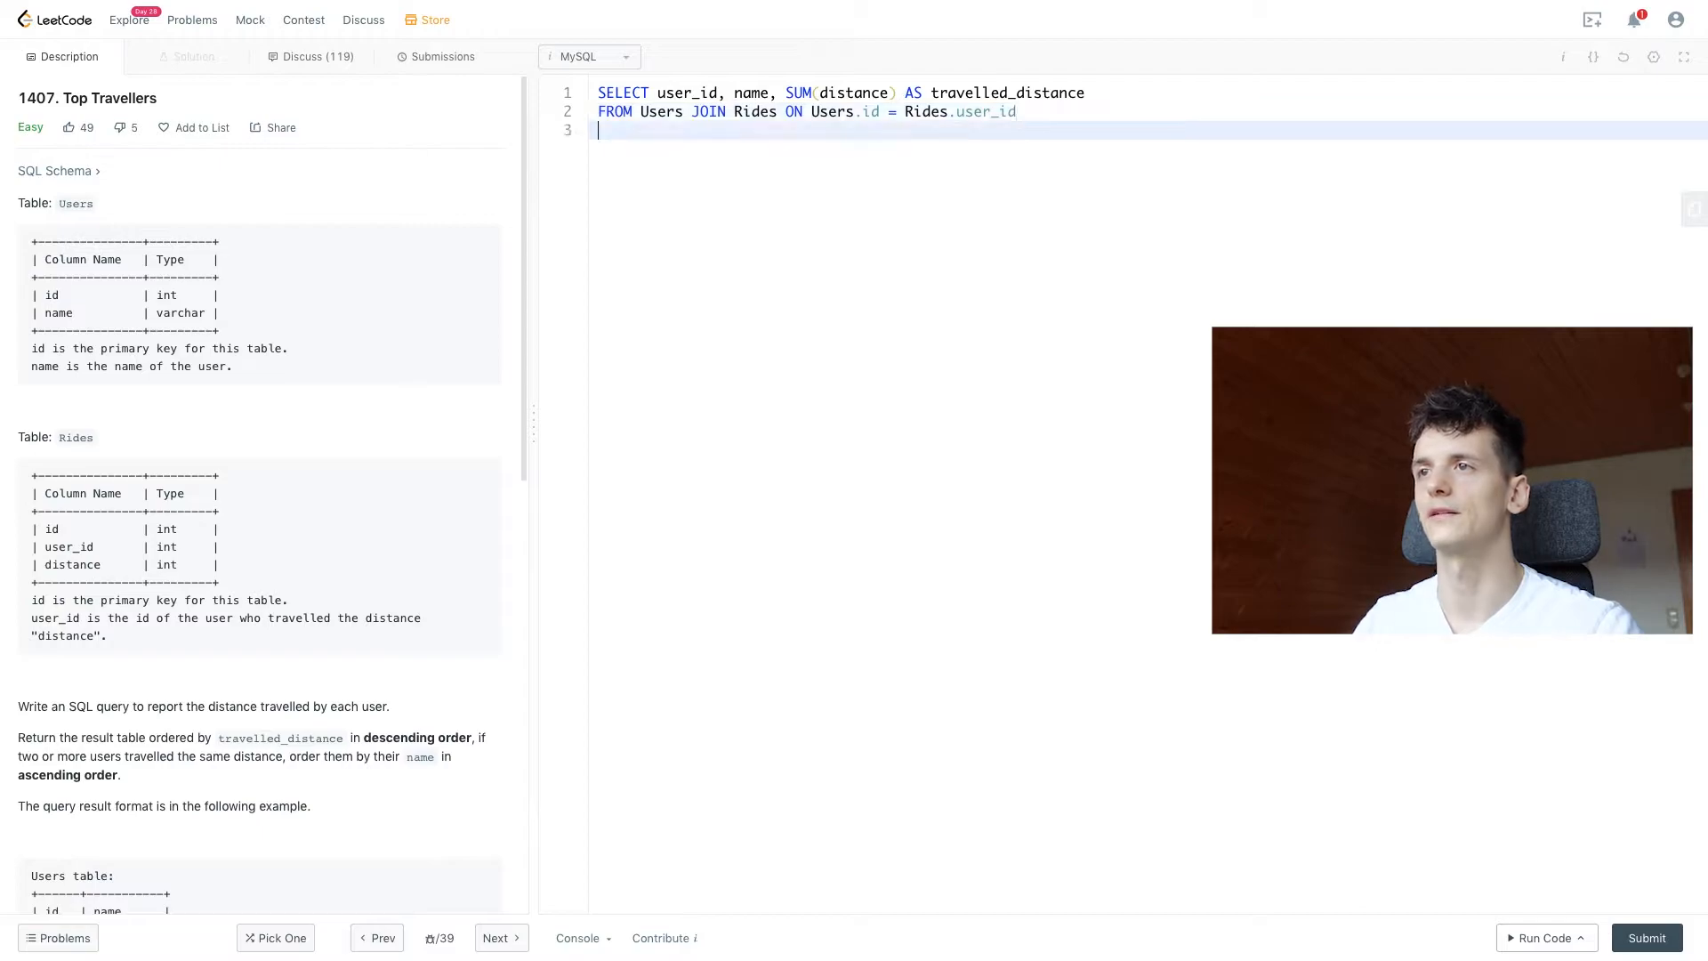
# Add GROUP BY user_id as the query's third line
pyautogui.write('GROUP BY')
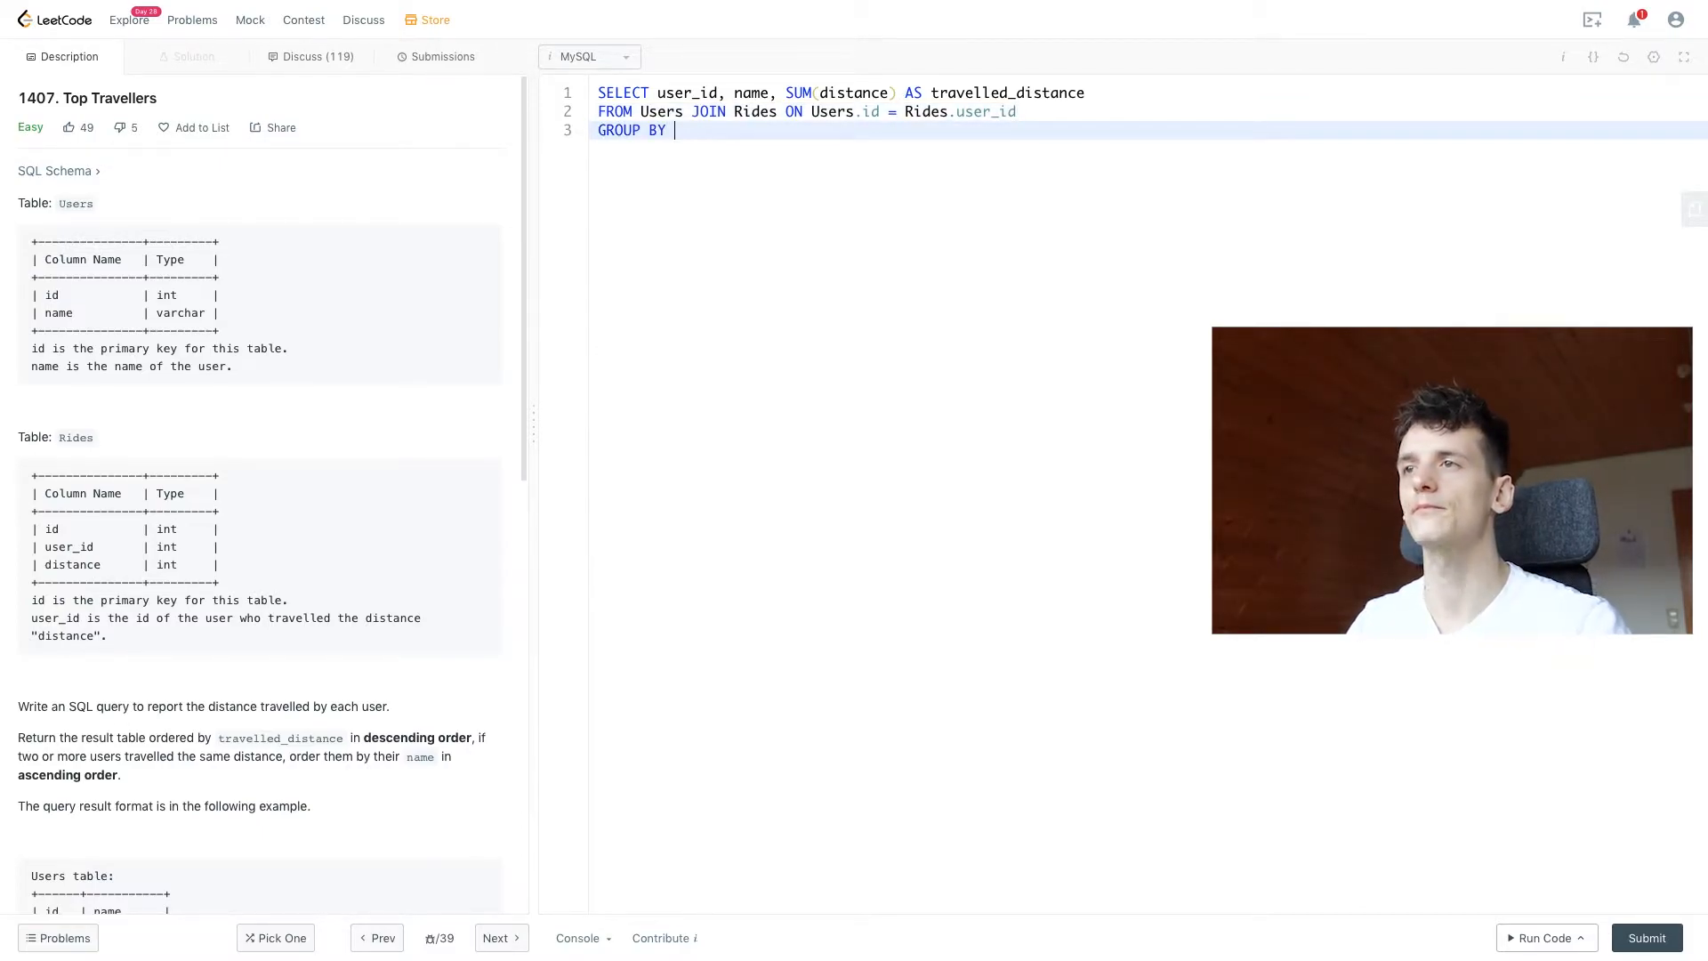
pyautogui.write('user_id')
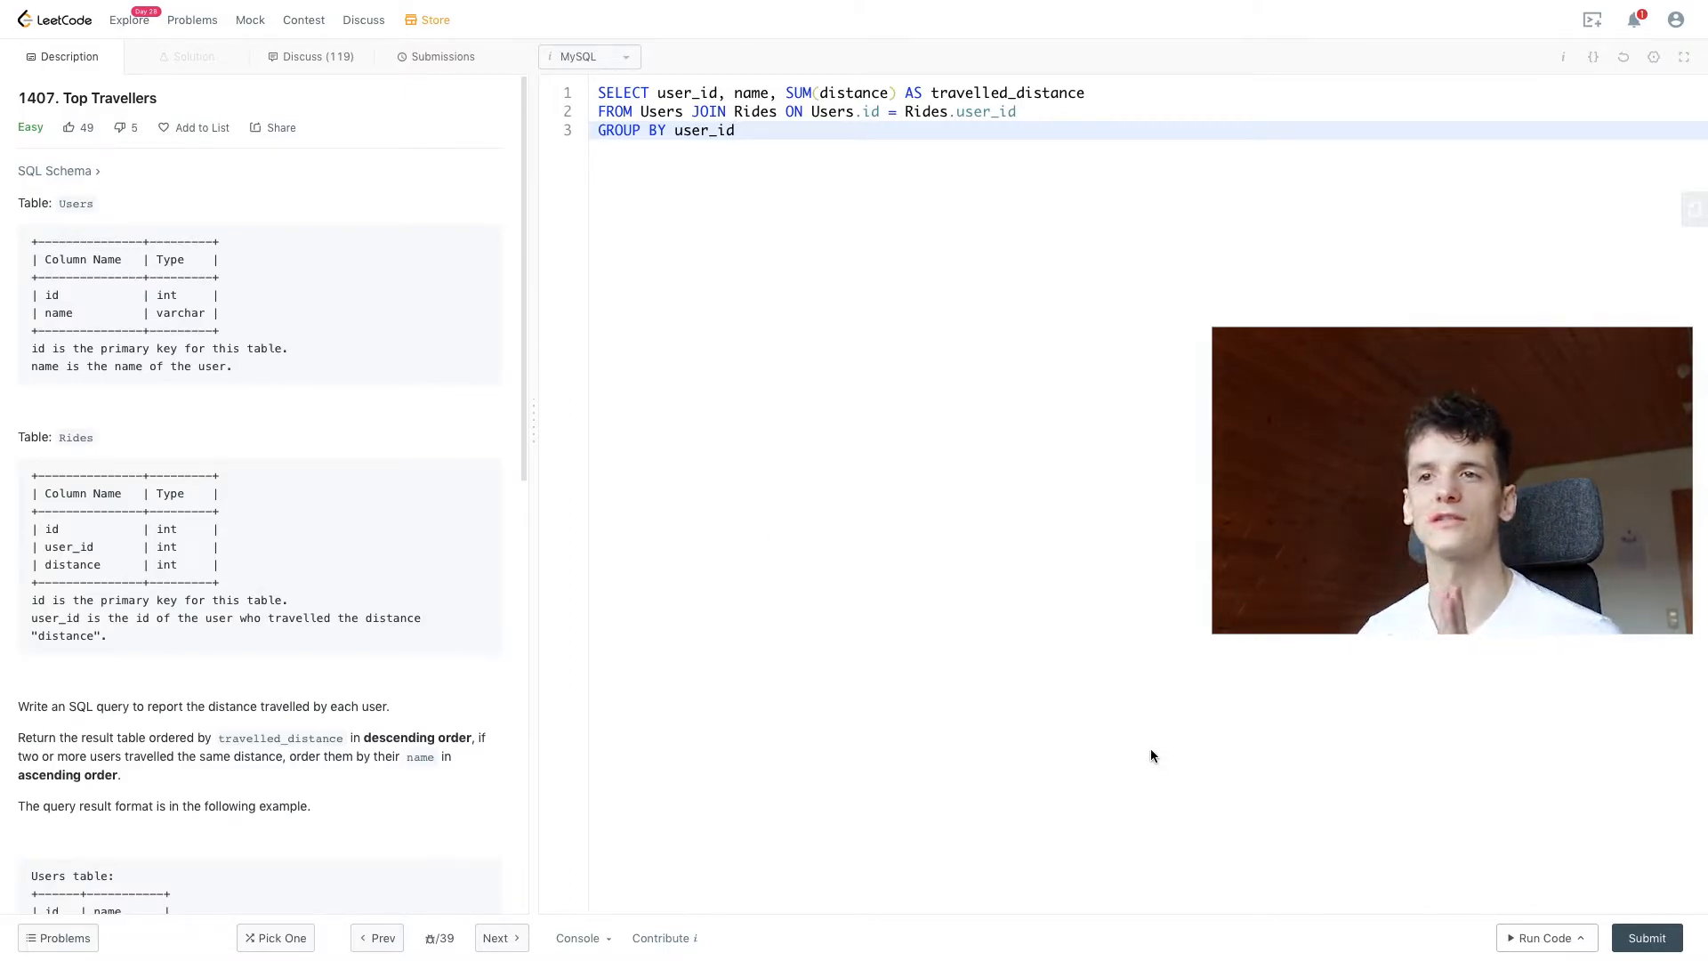
pyautogui.click(734, 130)
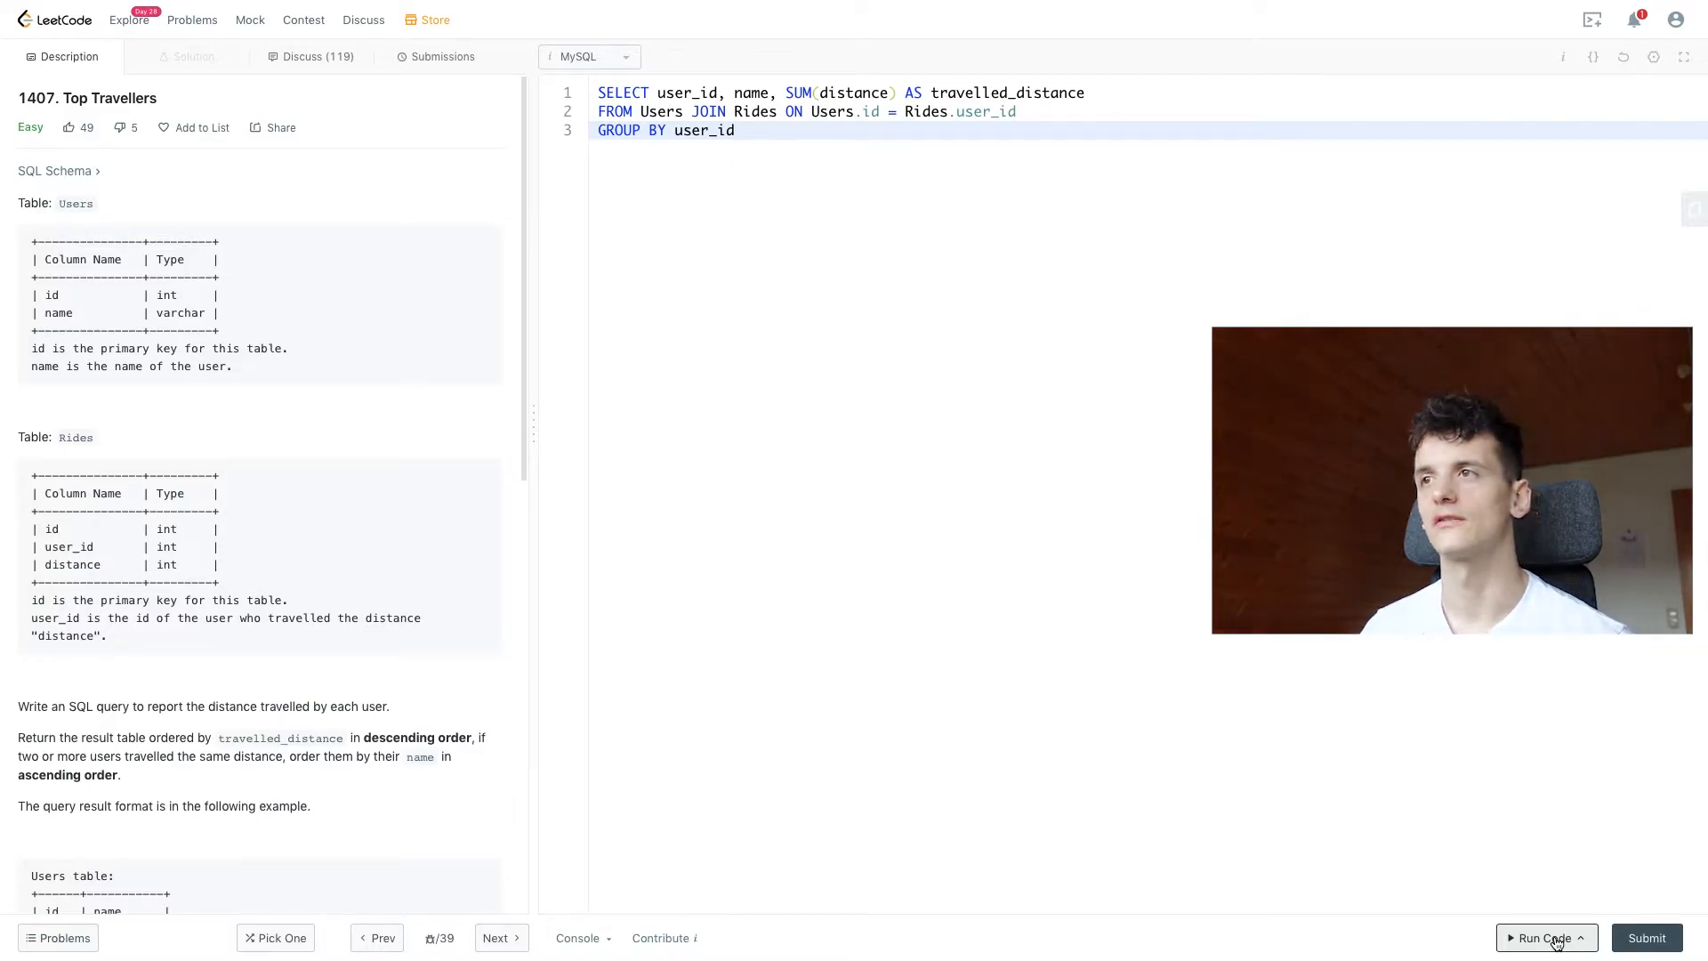
# Run the three-line query on the example and turn on the output Diff view
pyautogui.click(1541, 938)
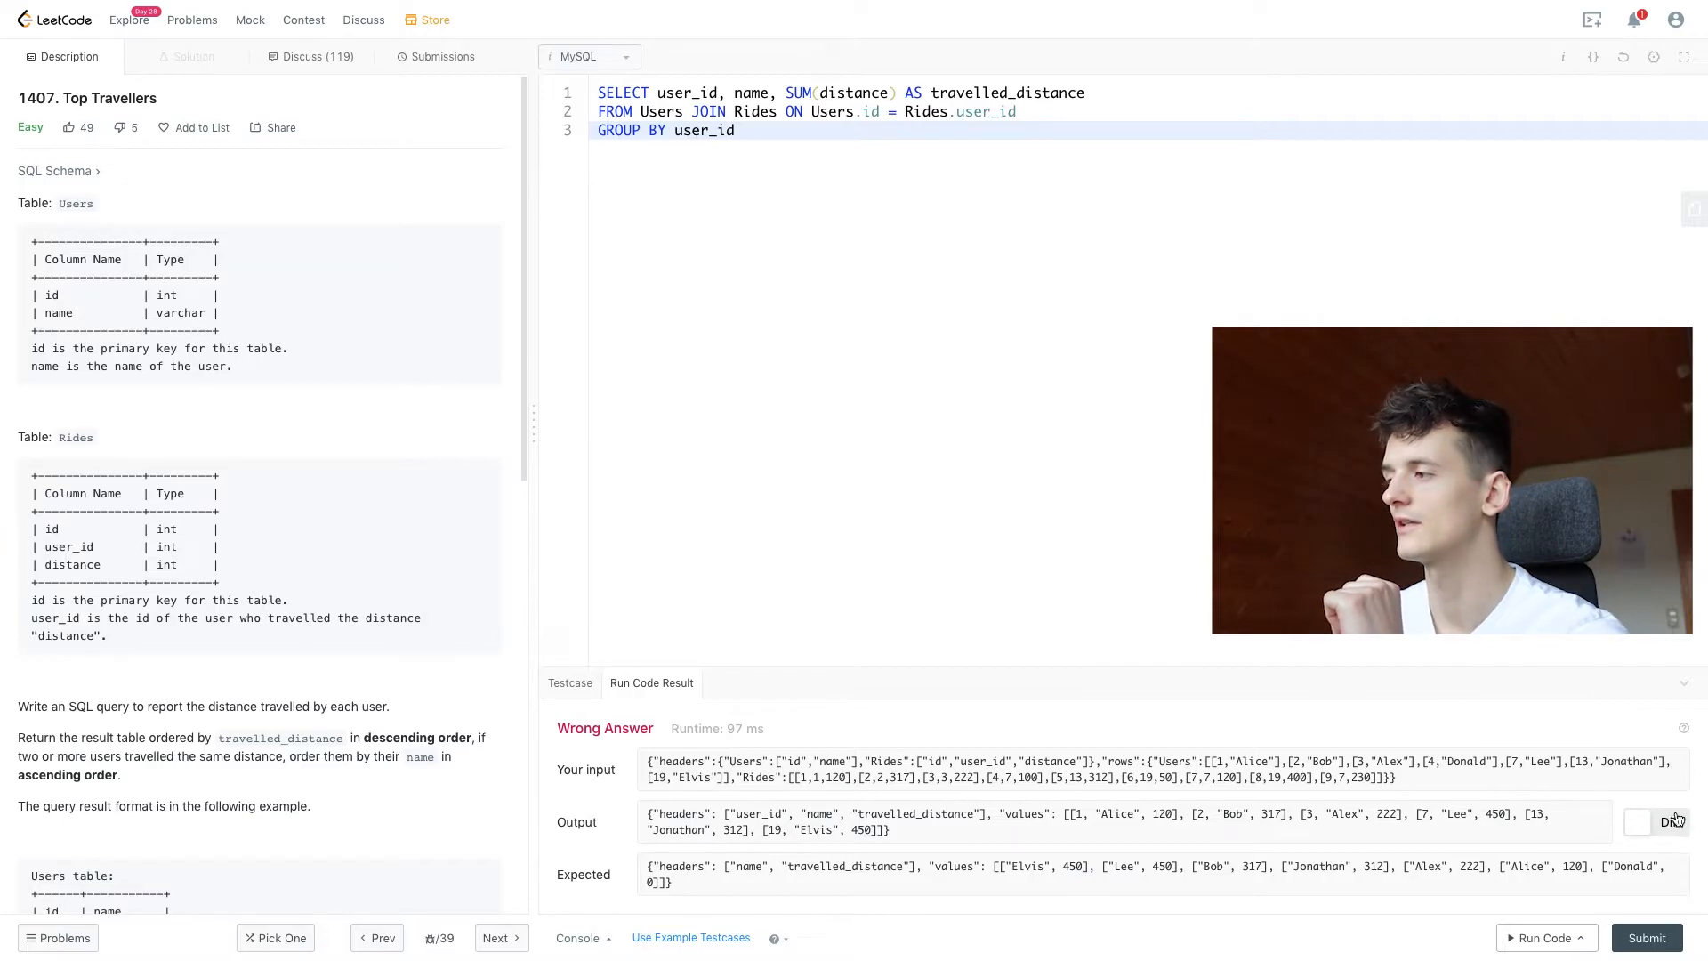
pyautogui.click(1655, 822)
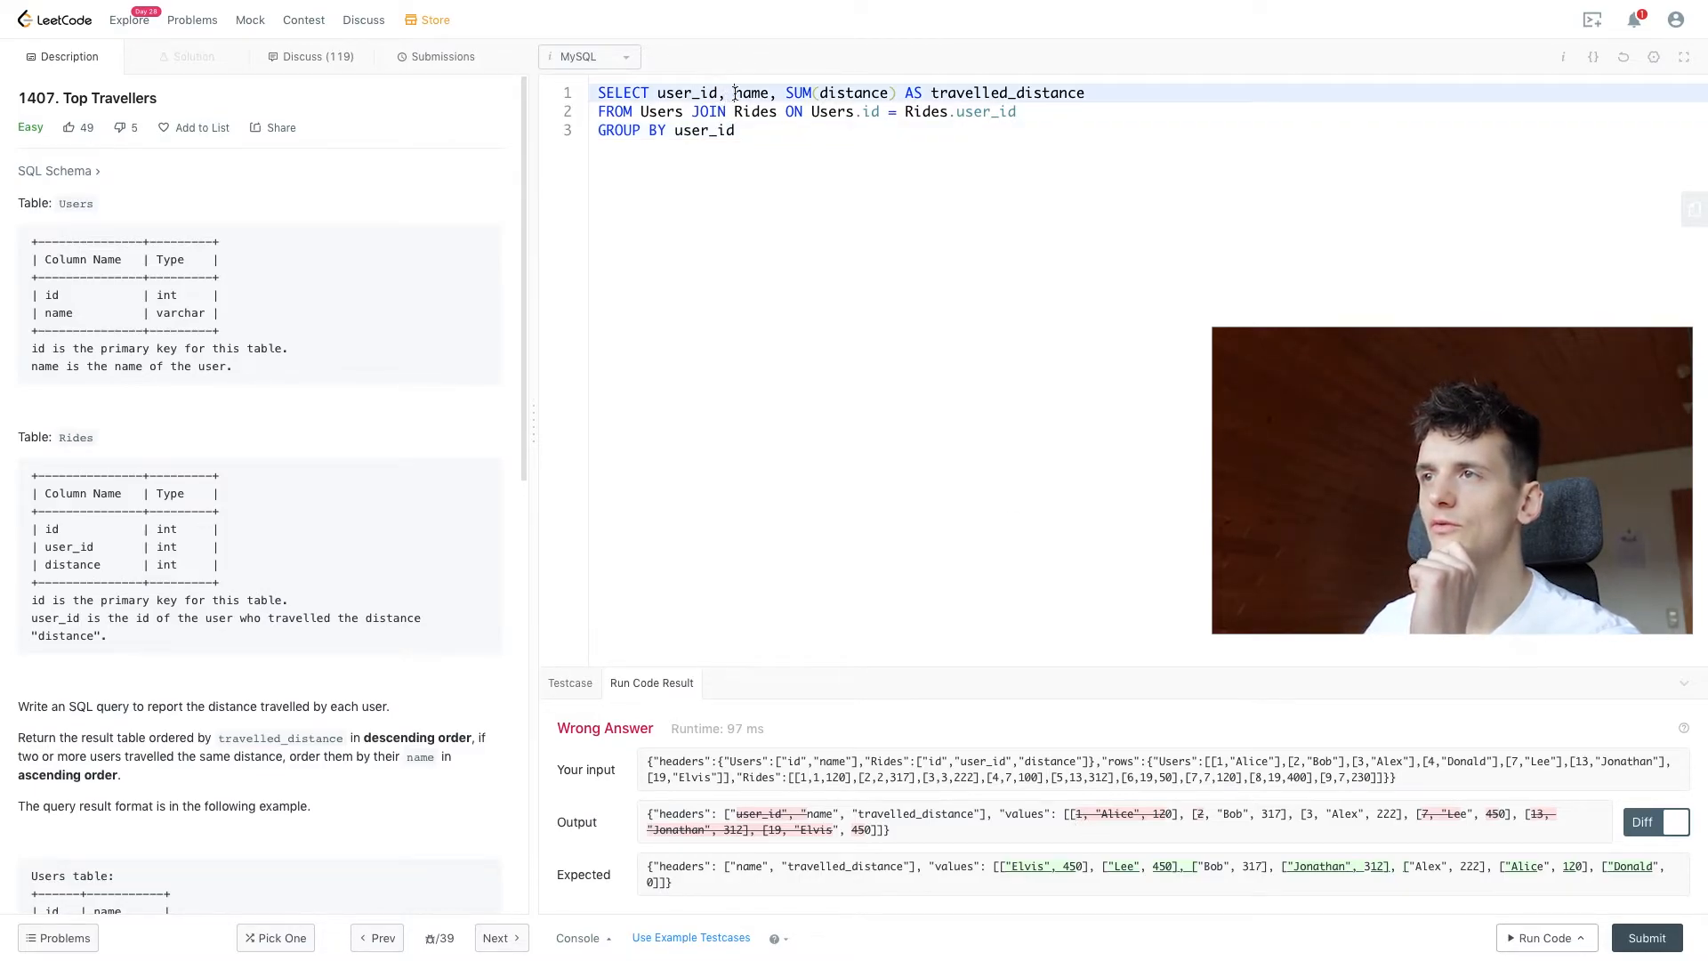
# Drop user_id from the SELECT, rerun the example, and compare output with expected
pyautogui.press('Backspace')
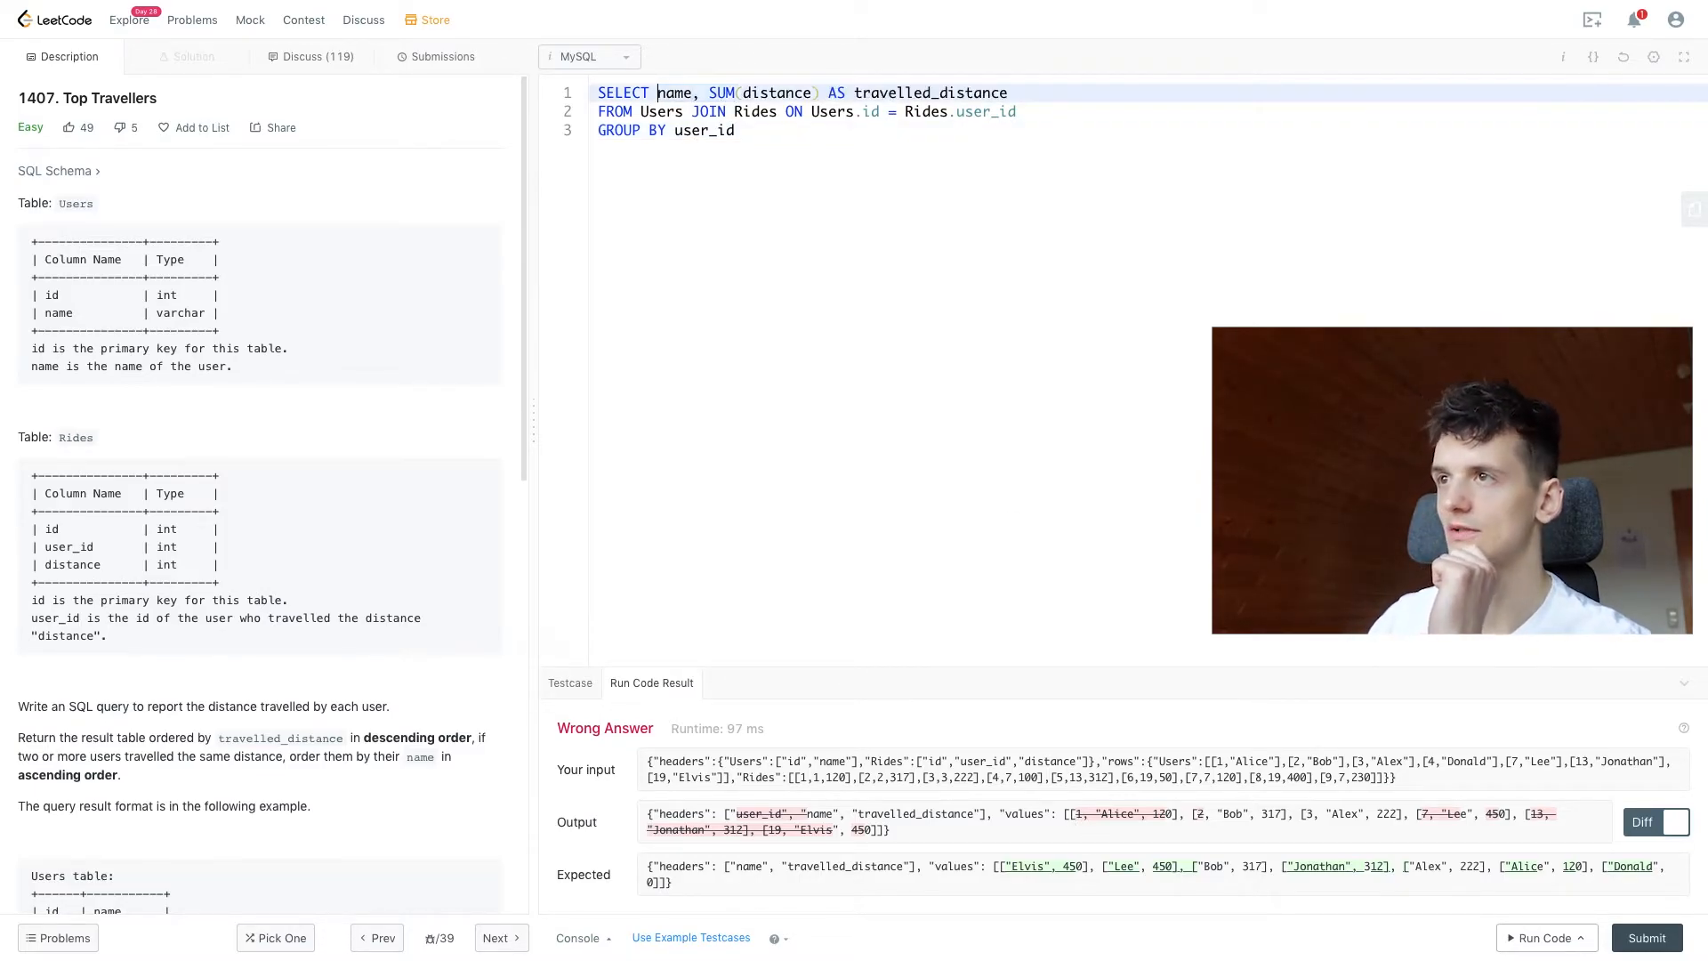
pyautogui.click(1544, 937)
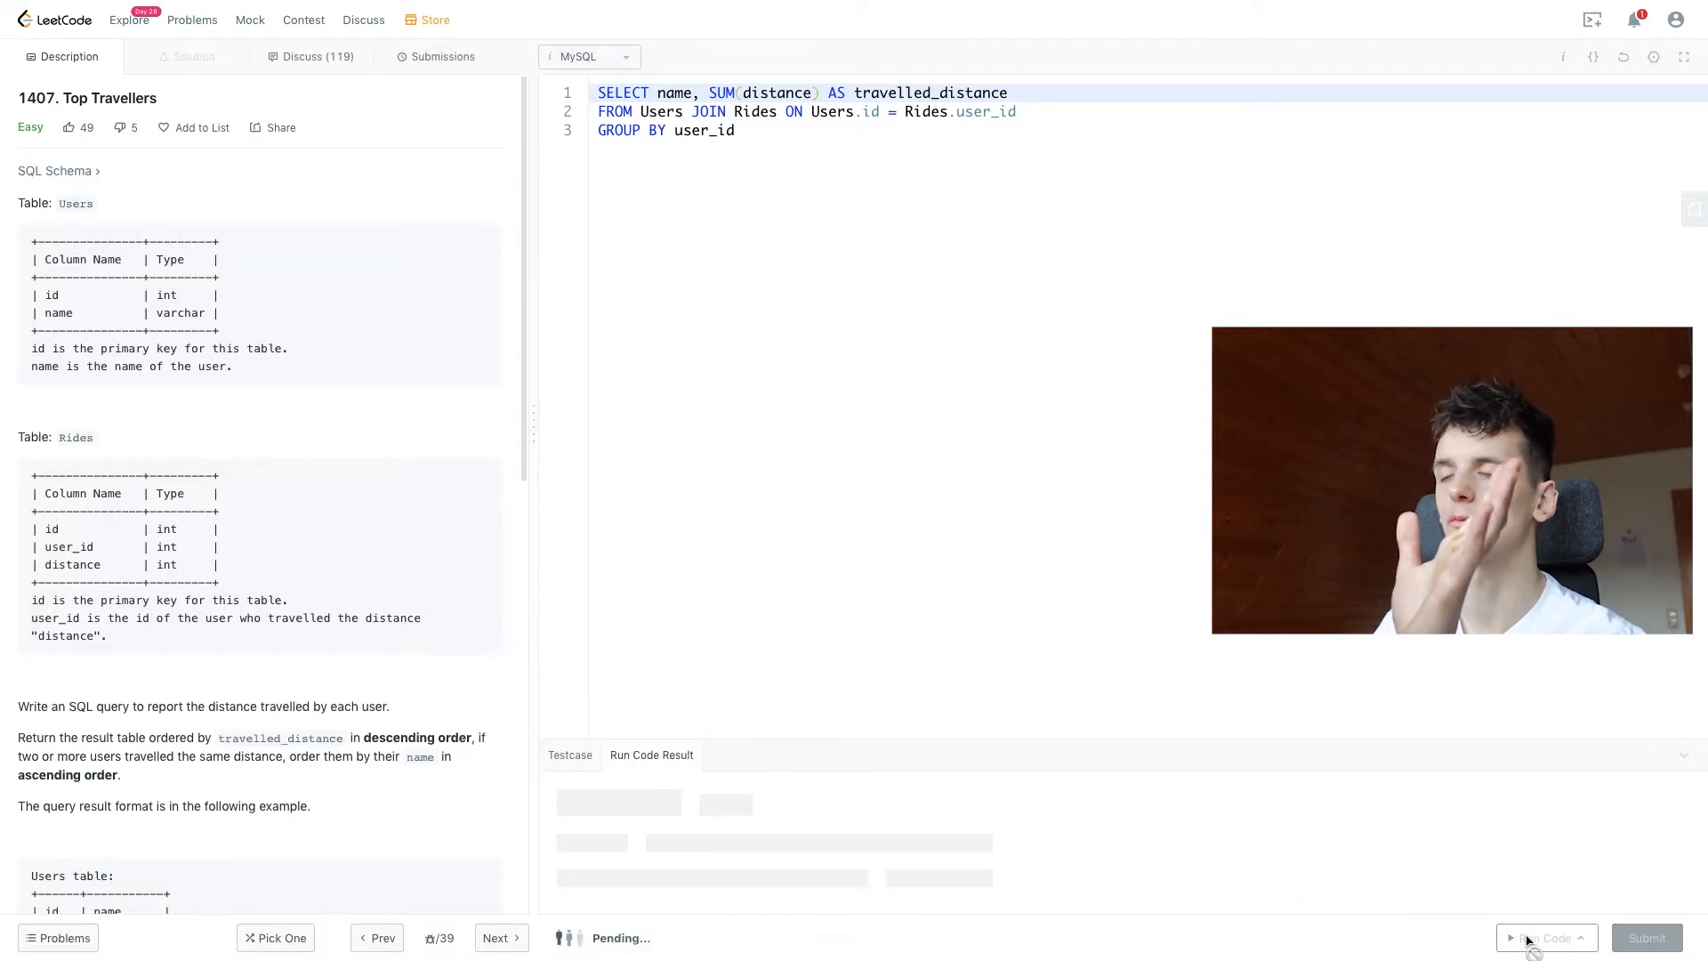
pyautogui.click(1545, 938)
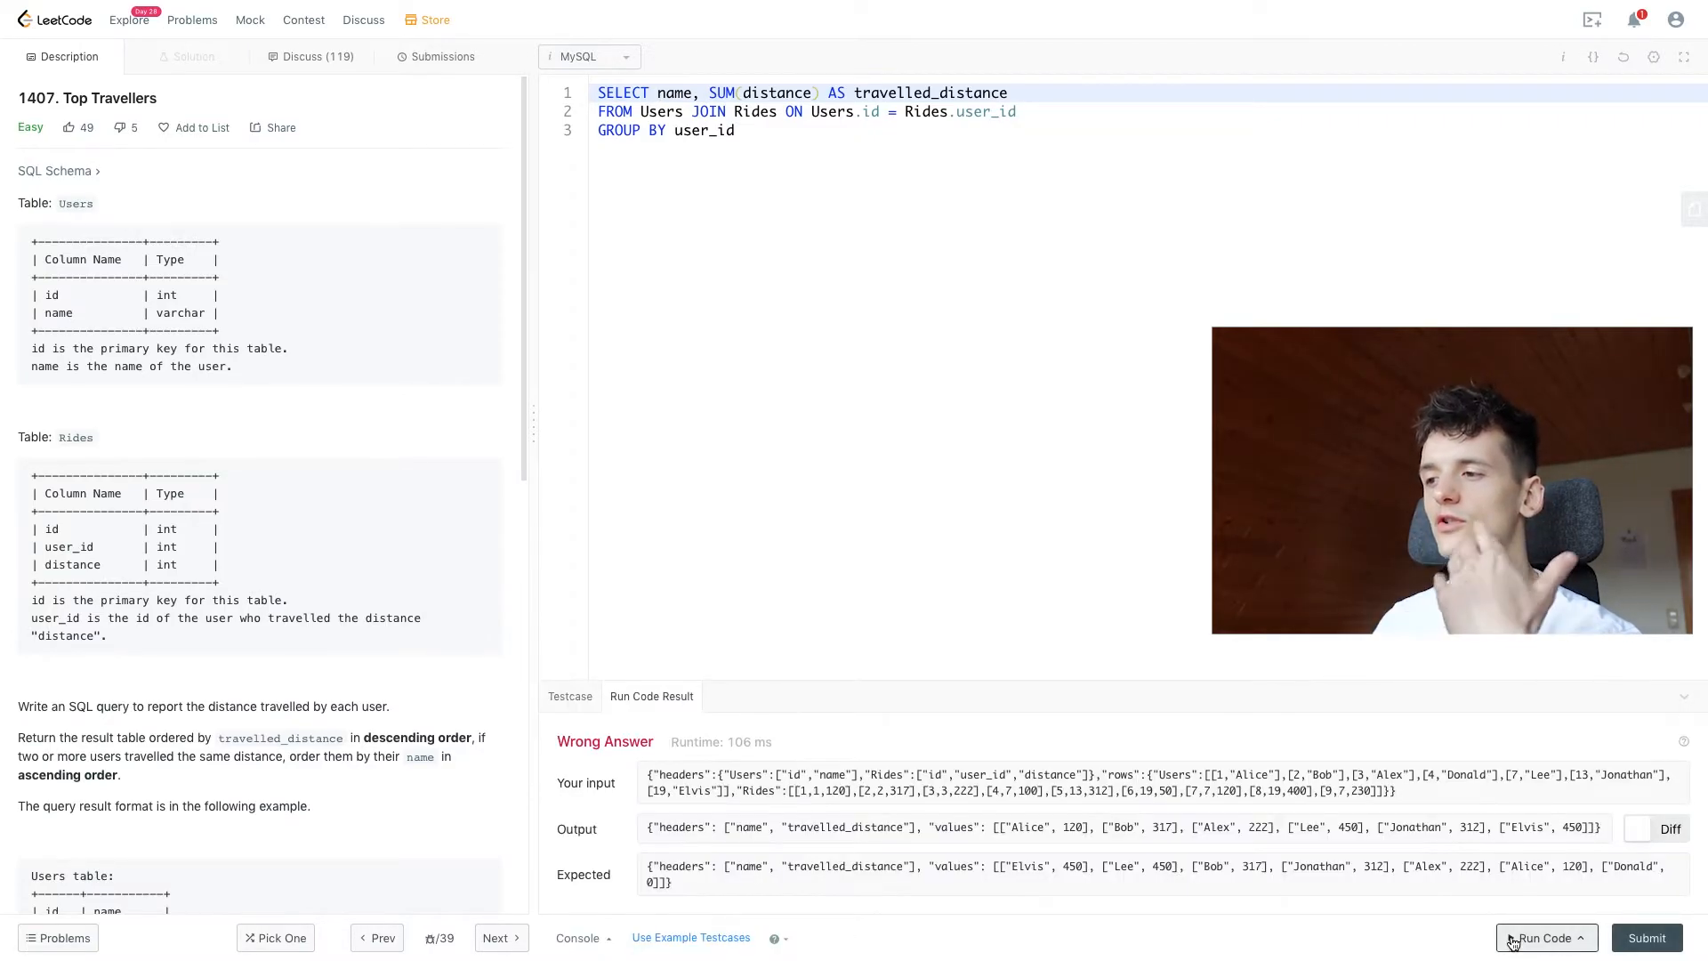
pyautogui.click(1670, 829)
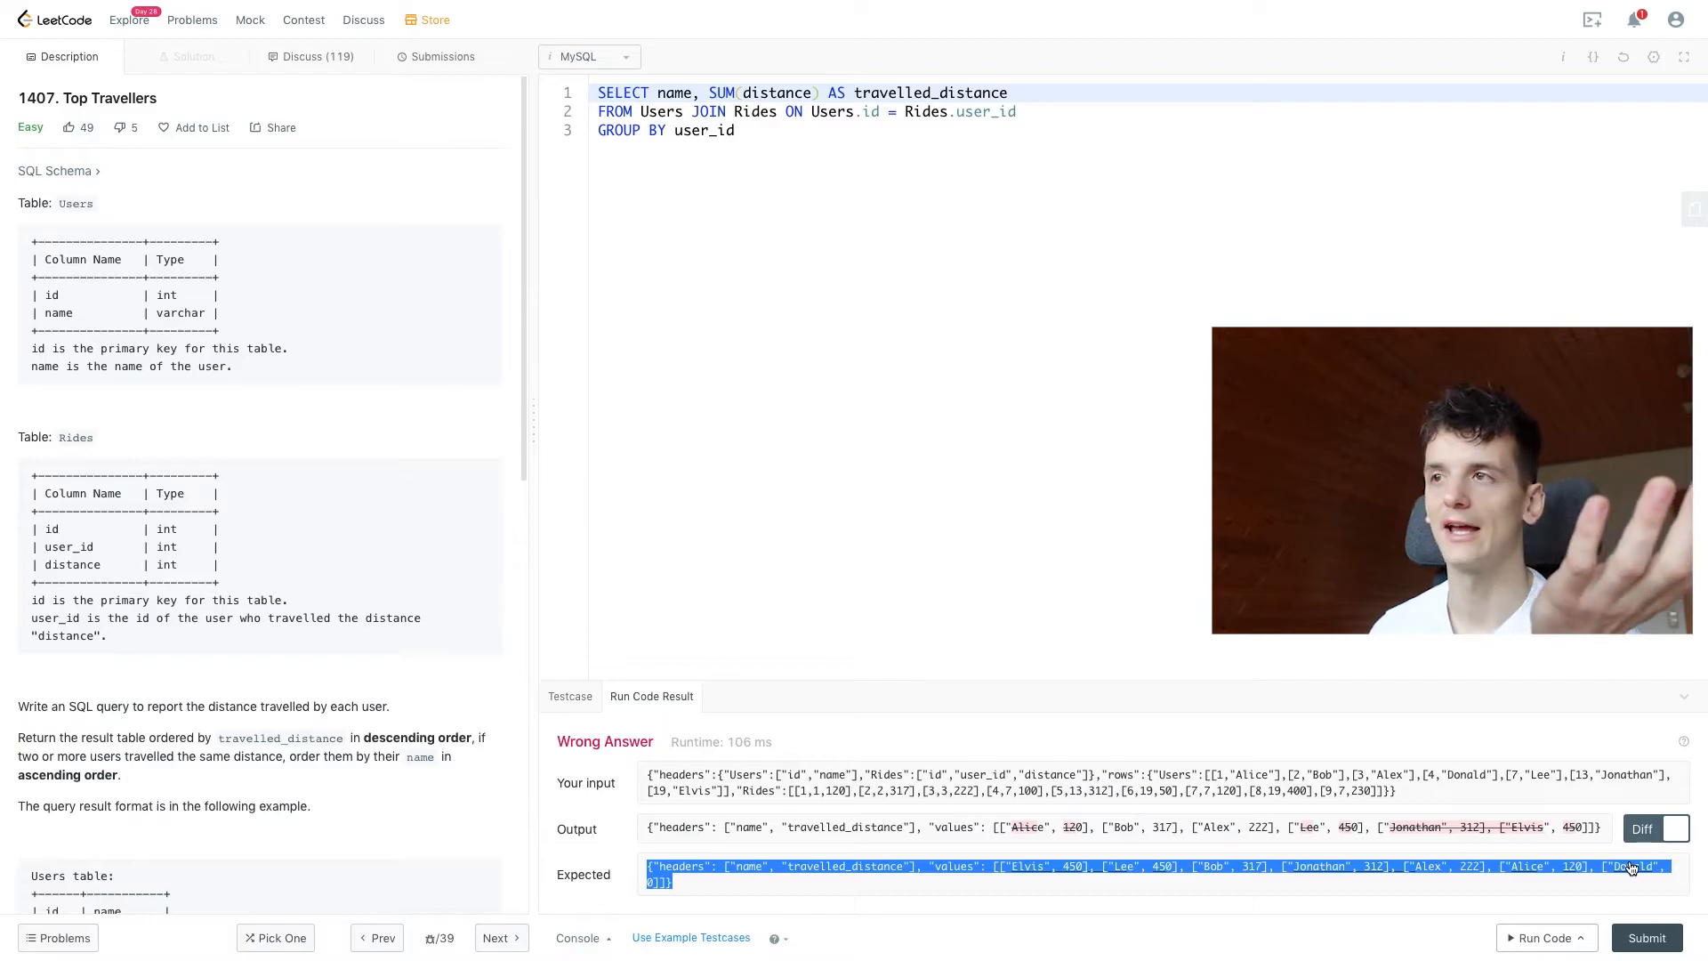
pyautogui.moveTo(1136, 790)
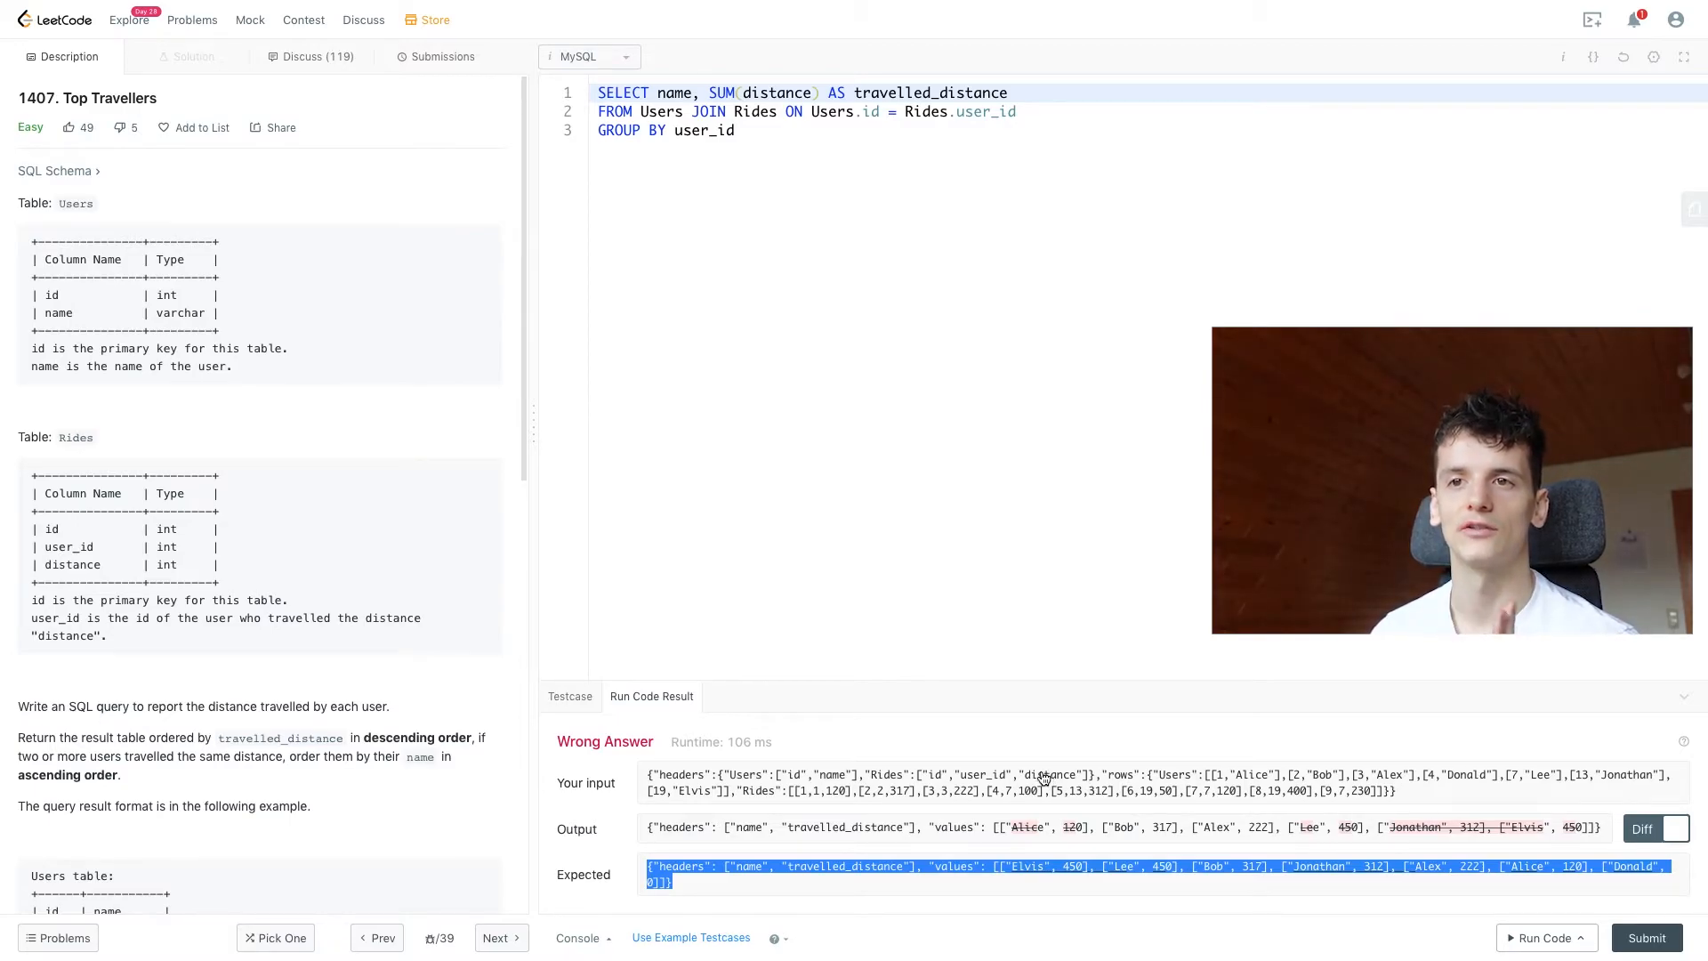
pyautogui.moveTo(737, 159)
pyautogui.write(' LEFT')
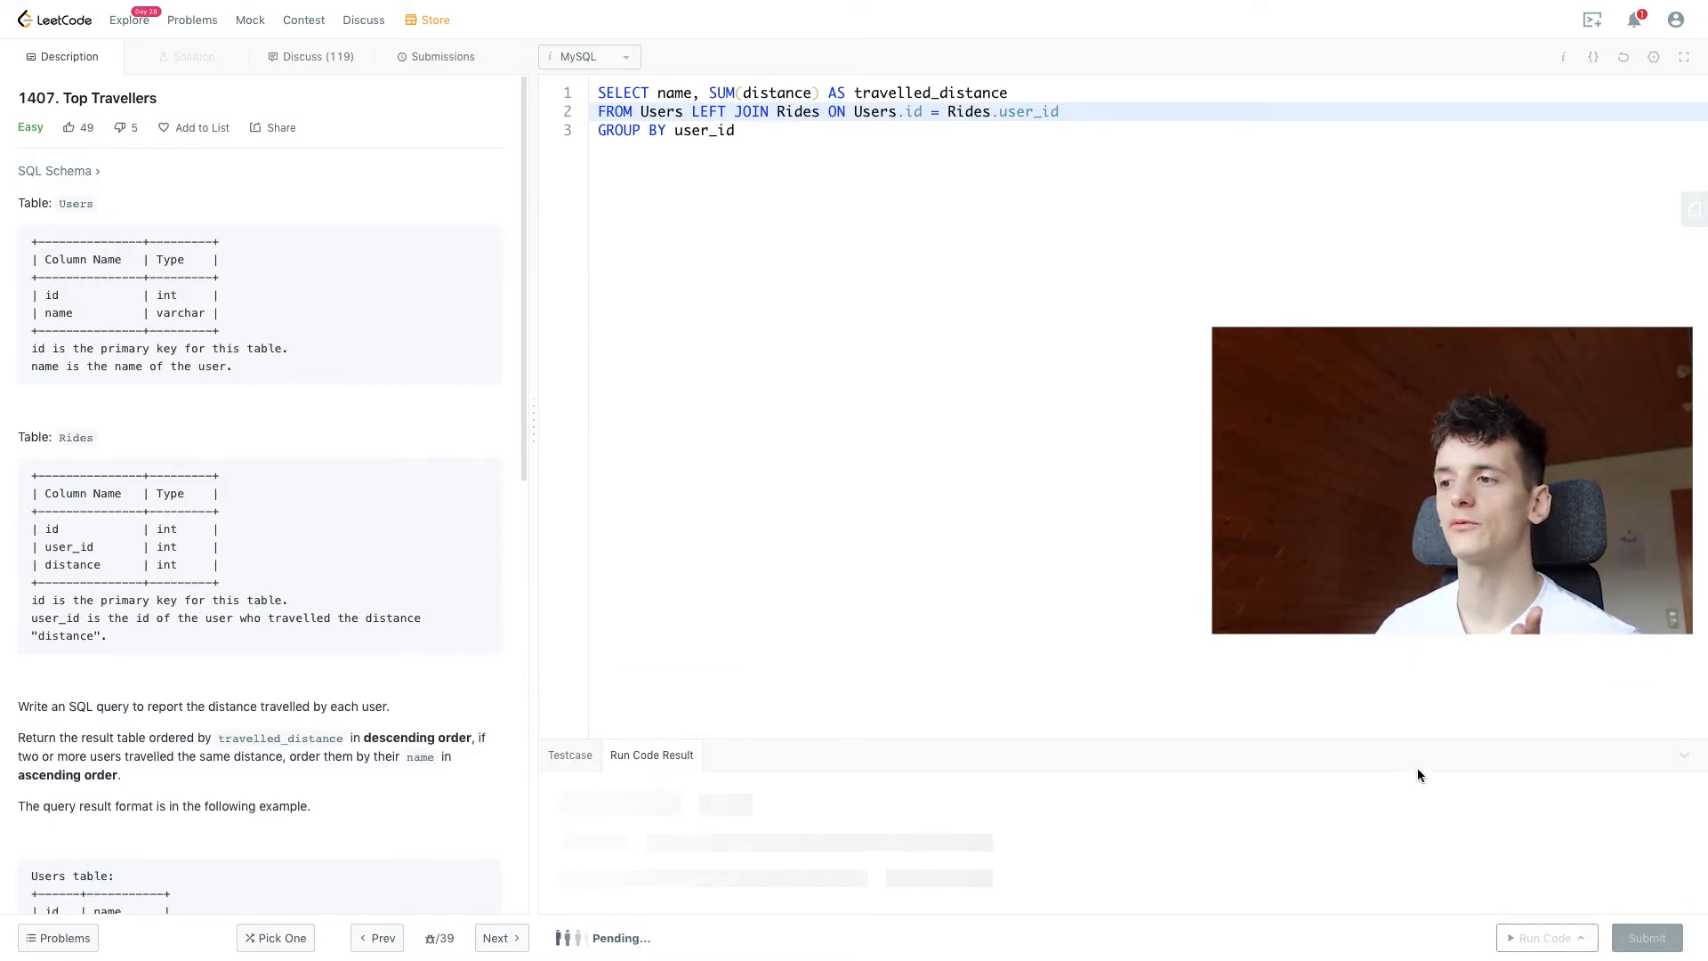
# Rerun the LEFT JOIN query, then wrap SUM(distance) in COALESCE(..., 0)
pyautogui.click(1540, 937)
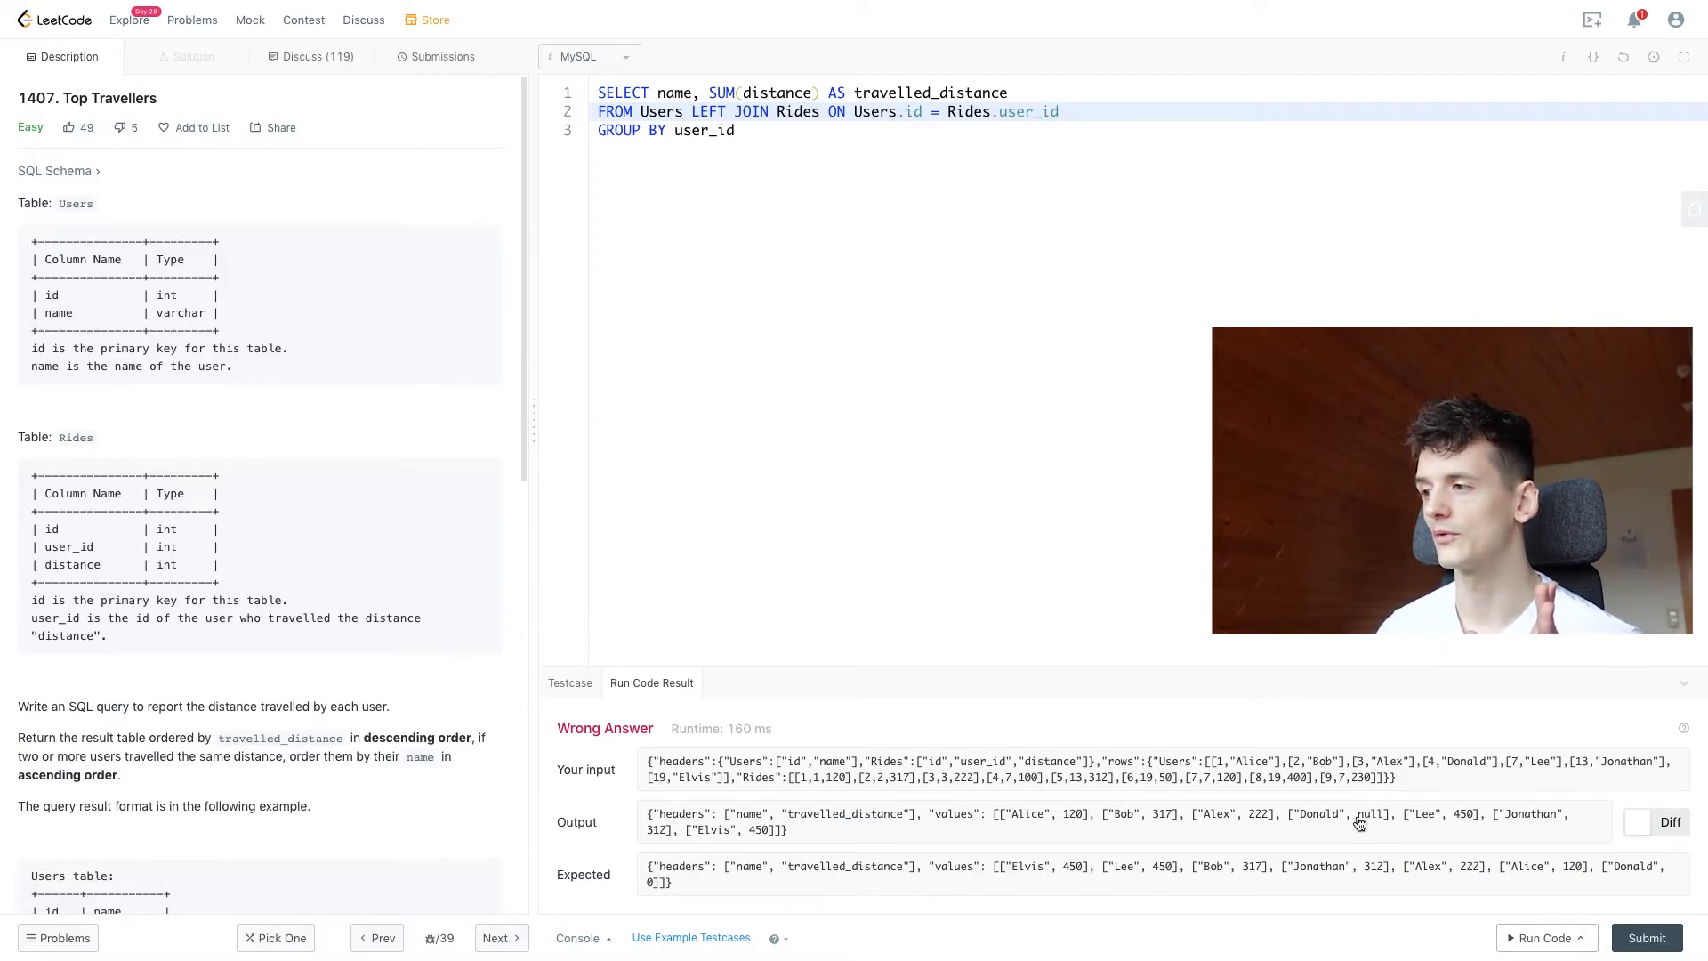
pyautogui.tripleClick(1089, 822)
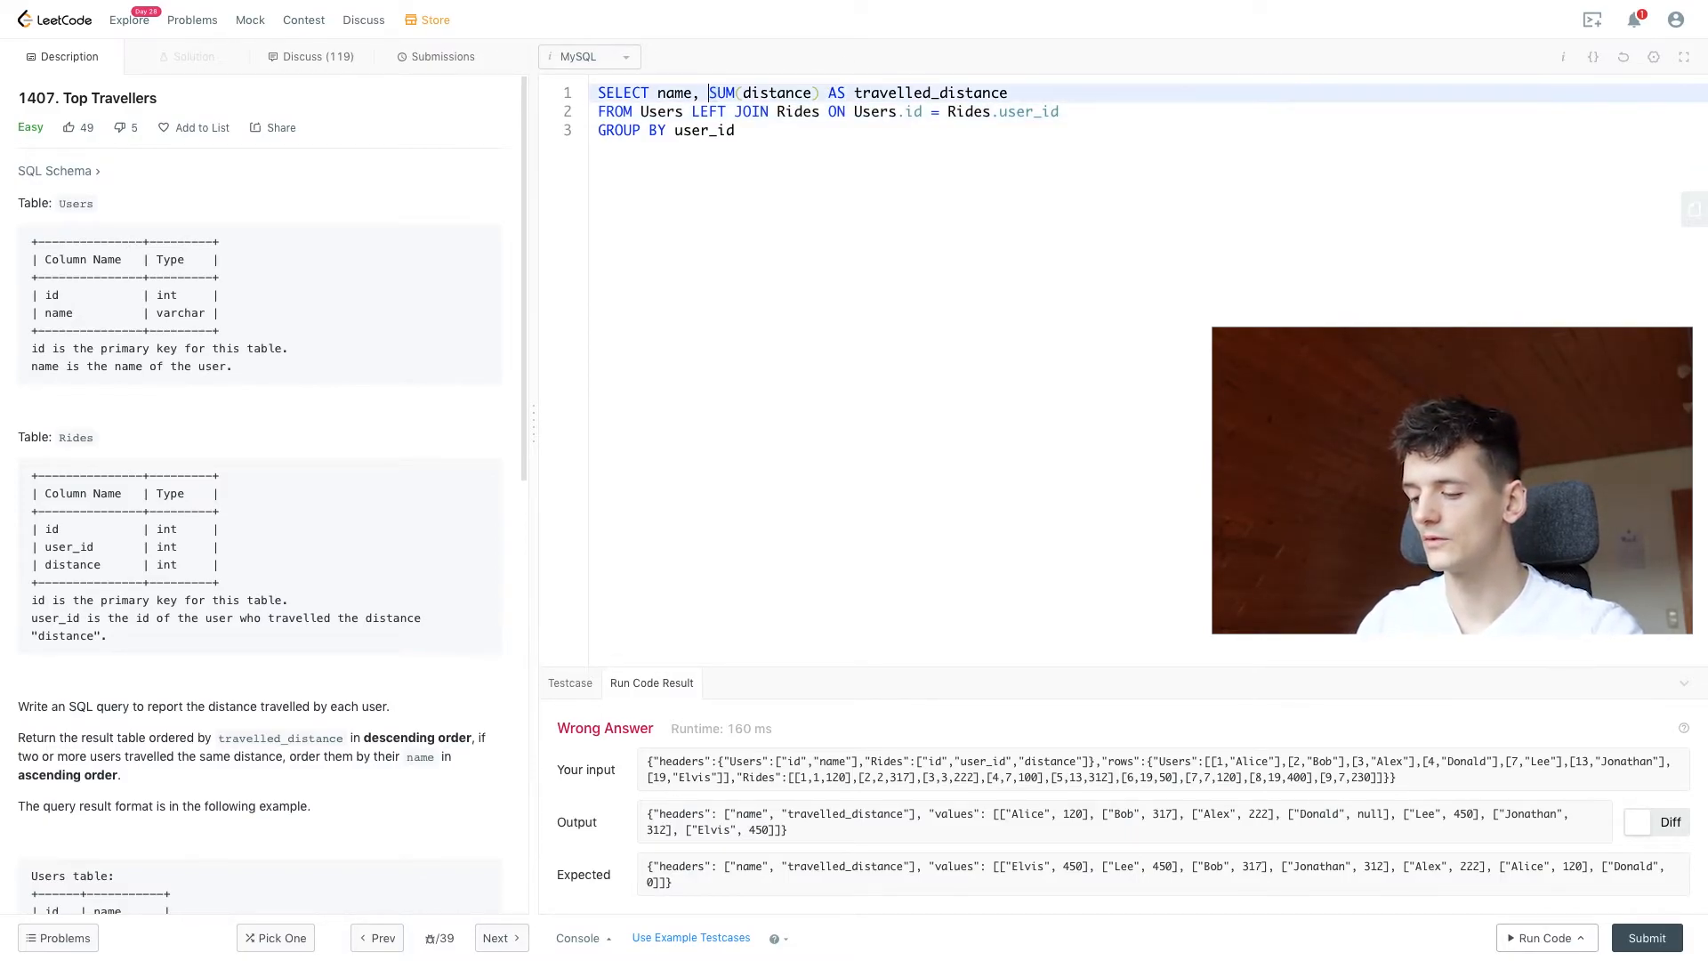
pyautogui.write('COALSECE(')
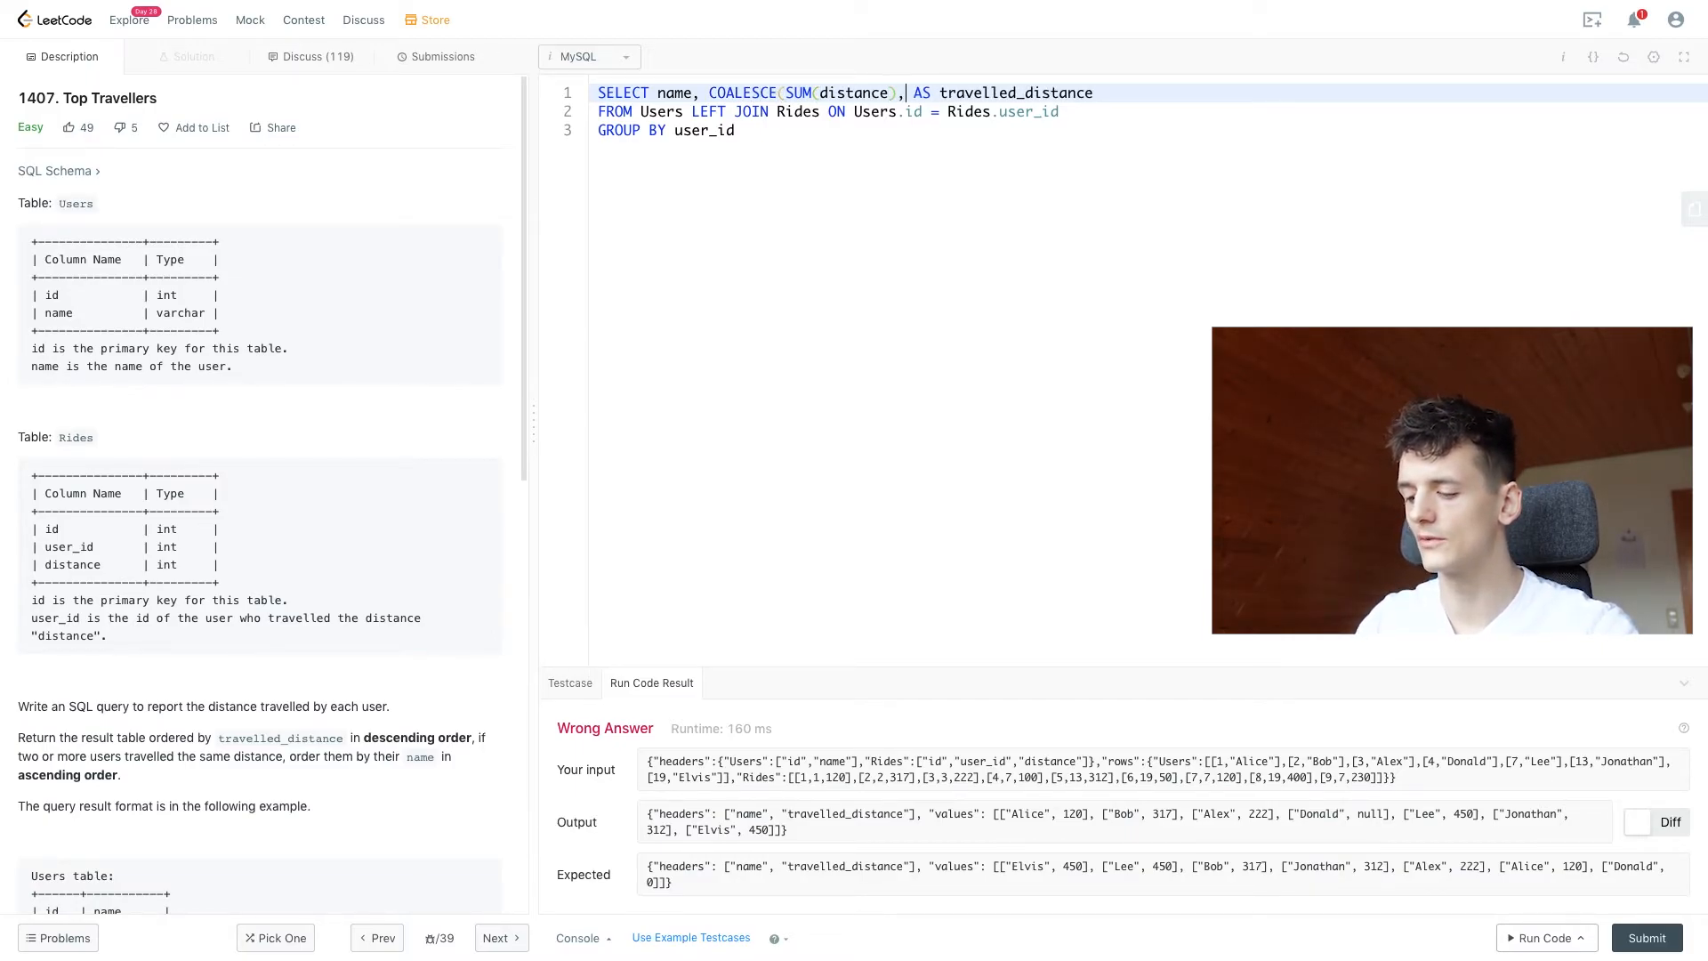
pyautogui.write(',0')
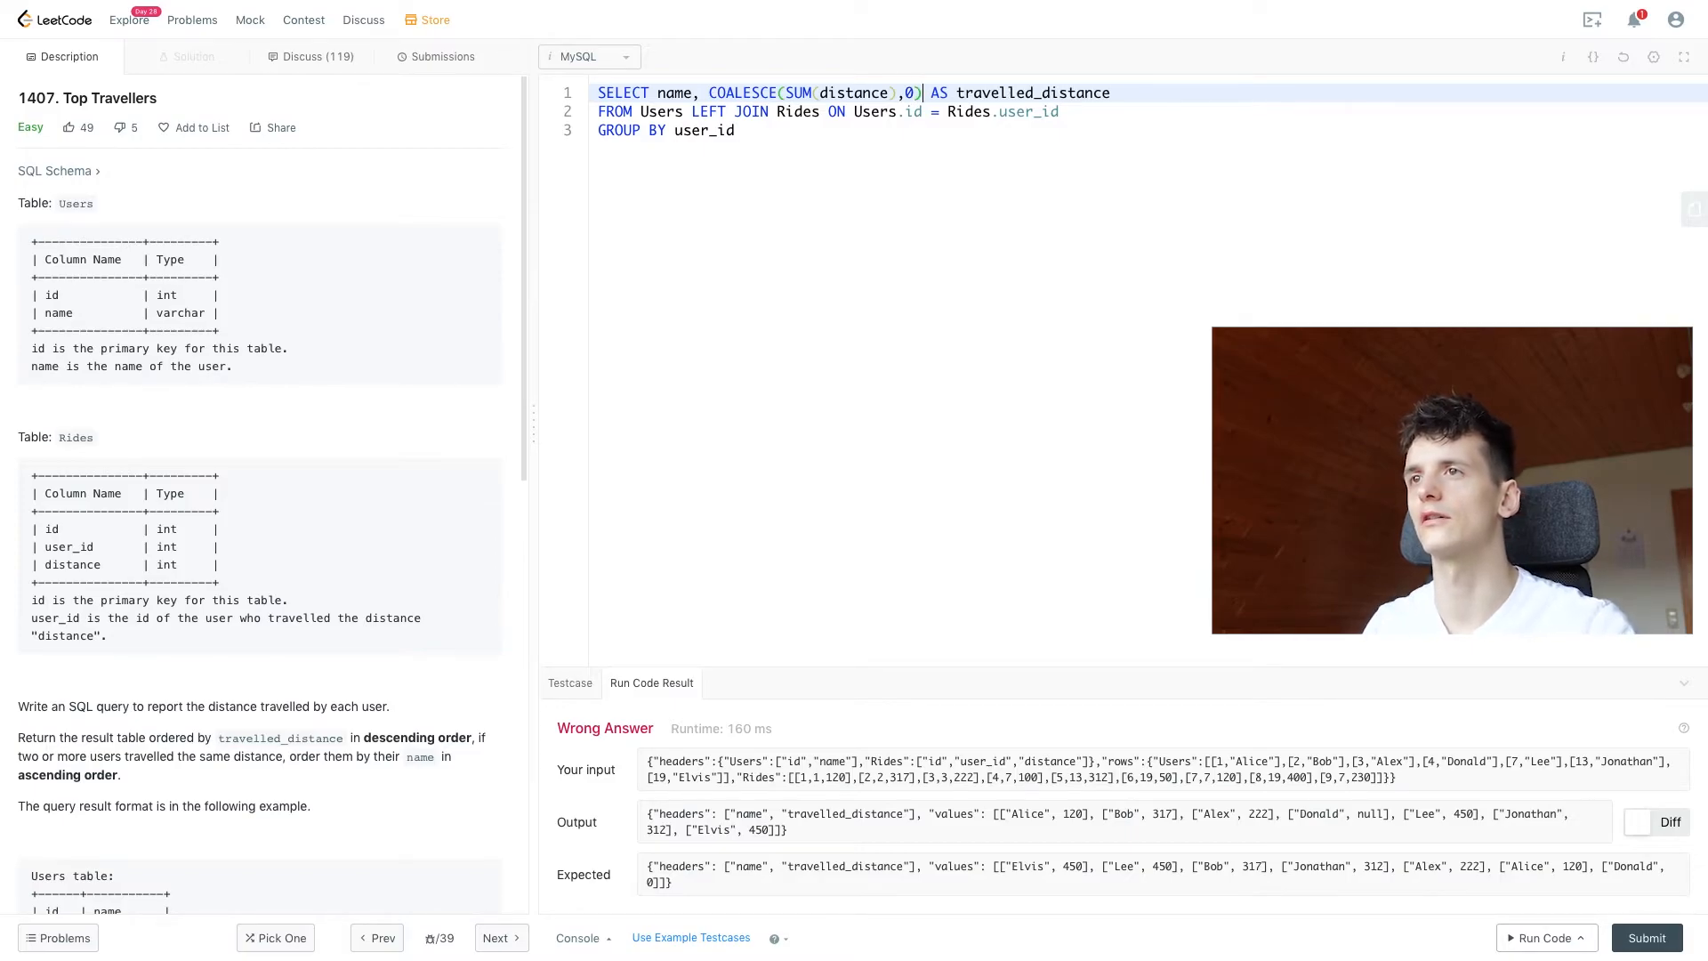
pyautogui.moveTo(783, 164)
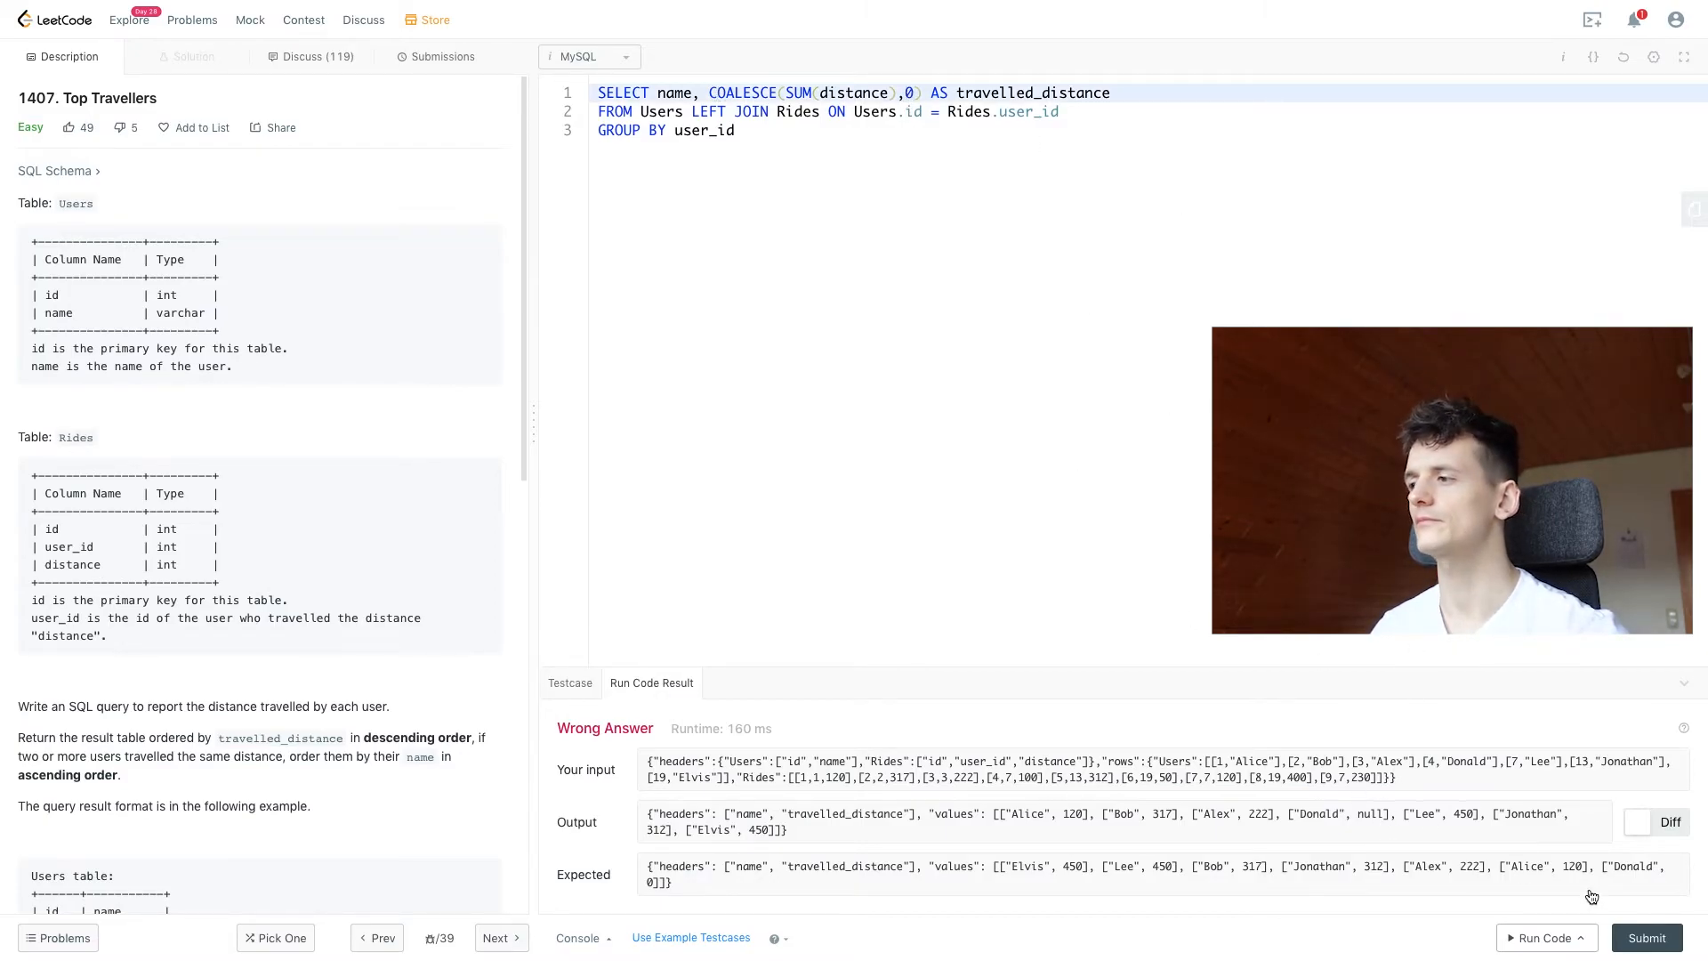
# Rerun the COALESCE query and confirm Donald now shows 0
pyautogui.click(1546, 936)
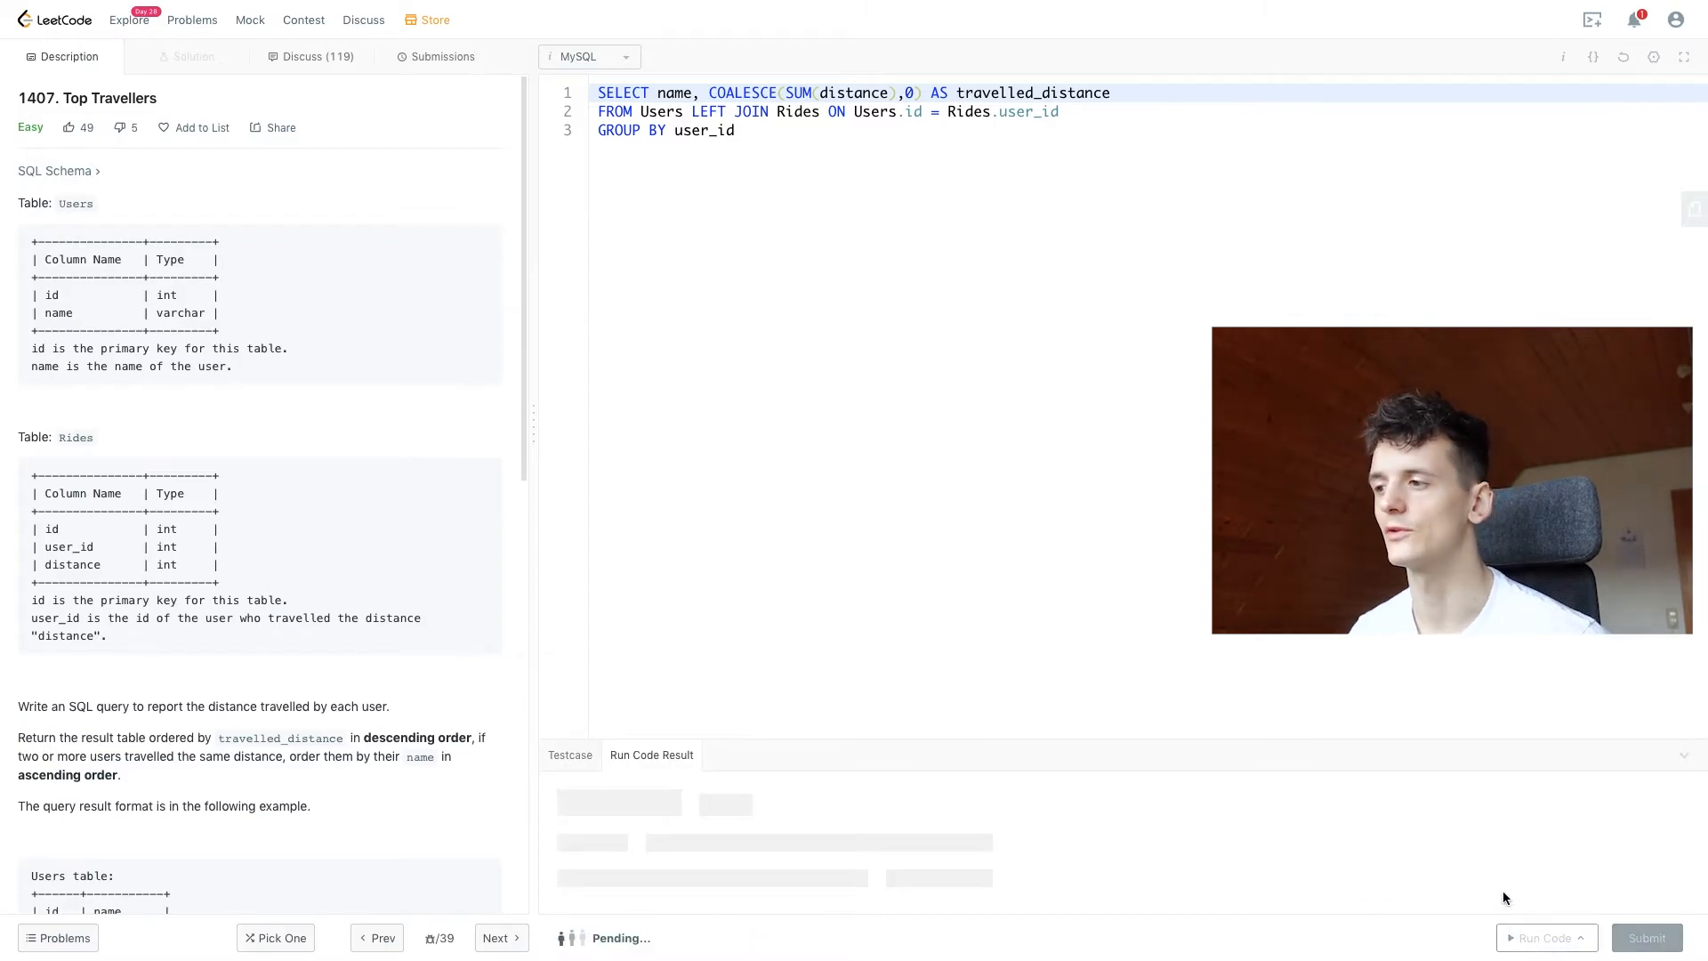
pyautogui.click(1542, 936)
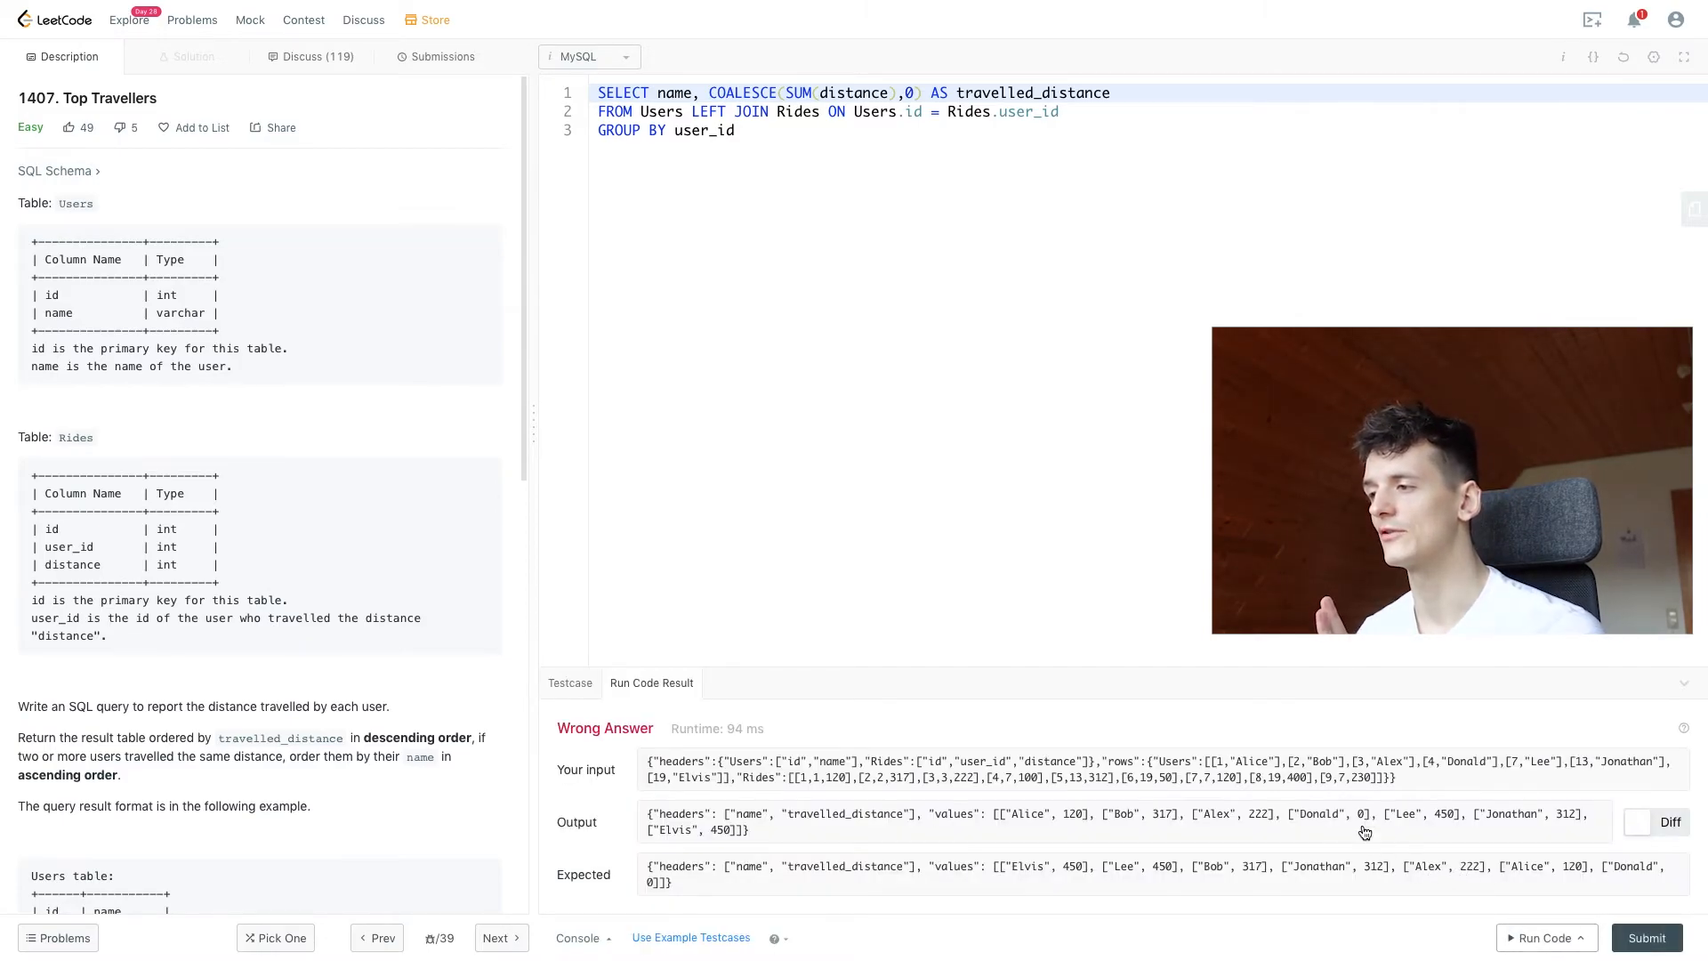
pyautogui.tripleClick(1111, 814)
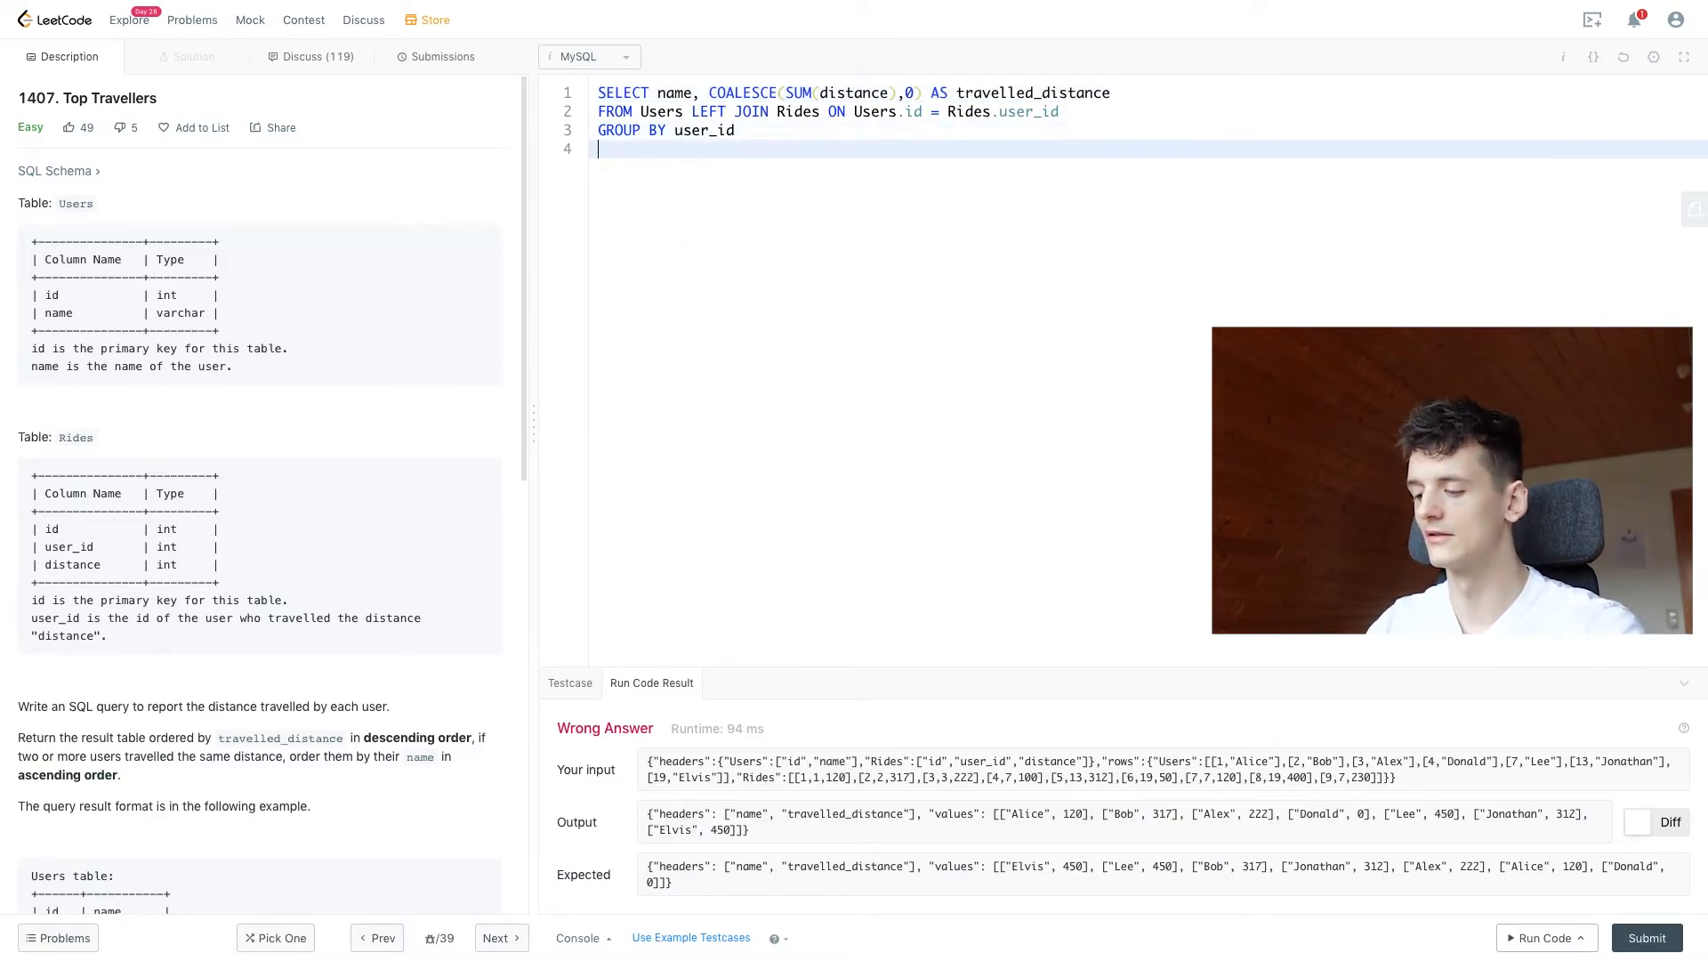
# Add line 4: ORDER BY 2 DESC, 1 ASC, sorting by distance then name
pyautogui.write('ORDER BY')
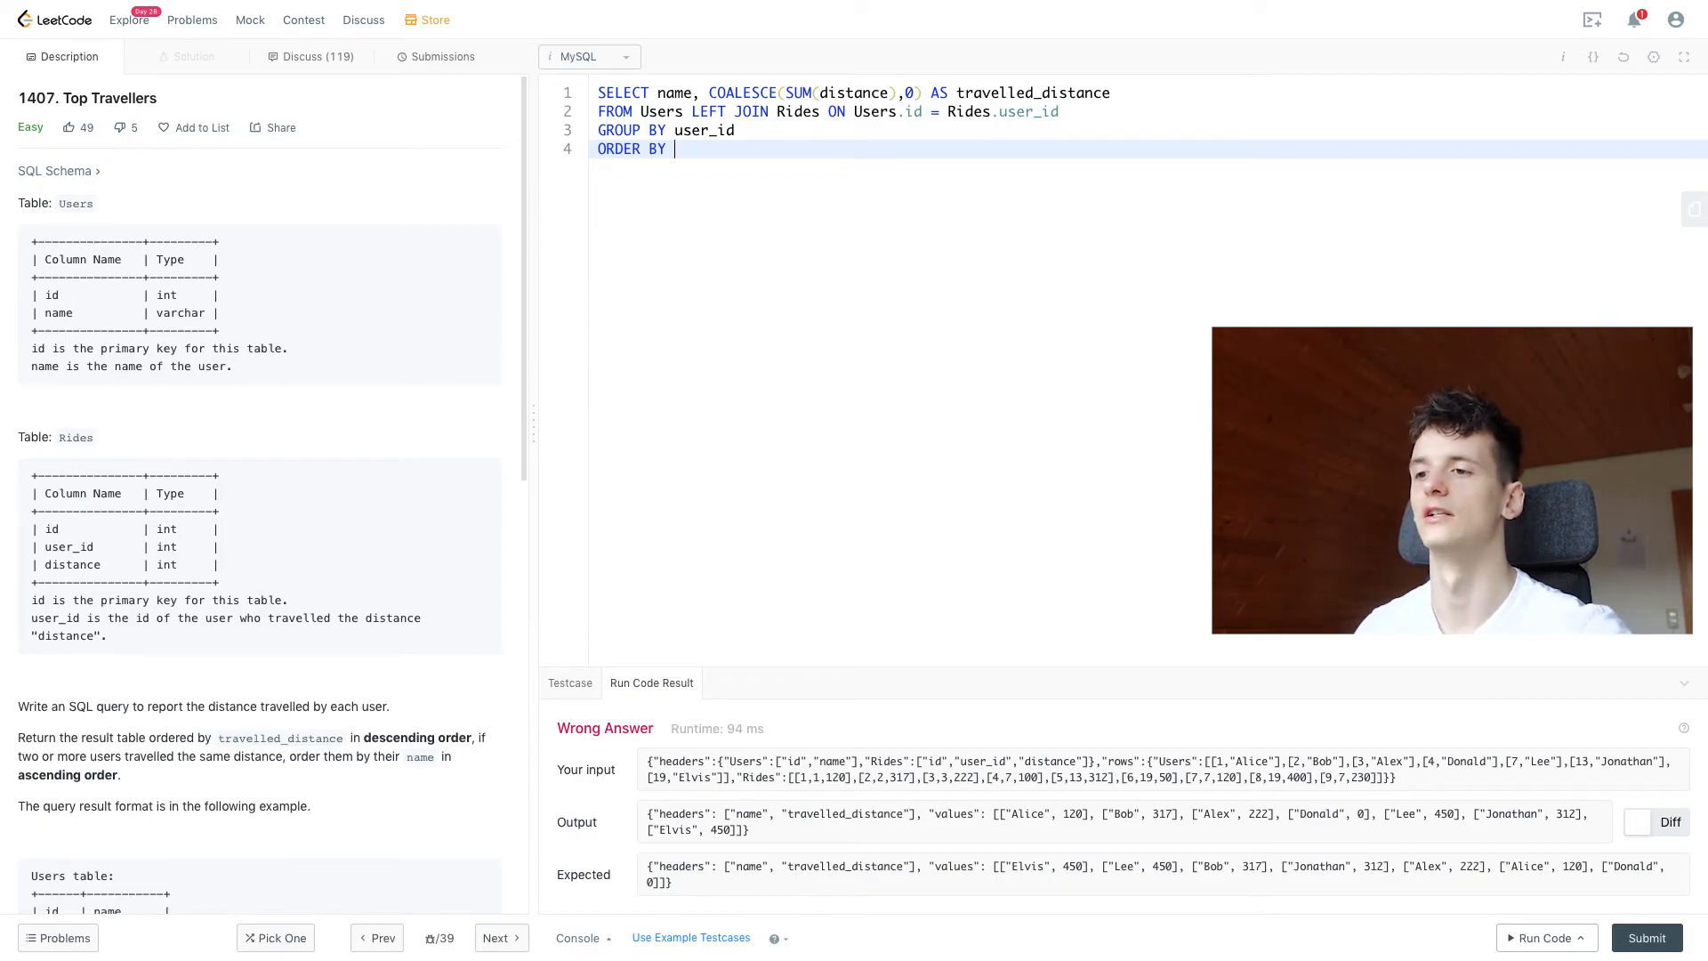
pyautogui.moveTo(740, 149)
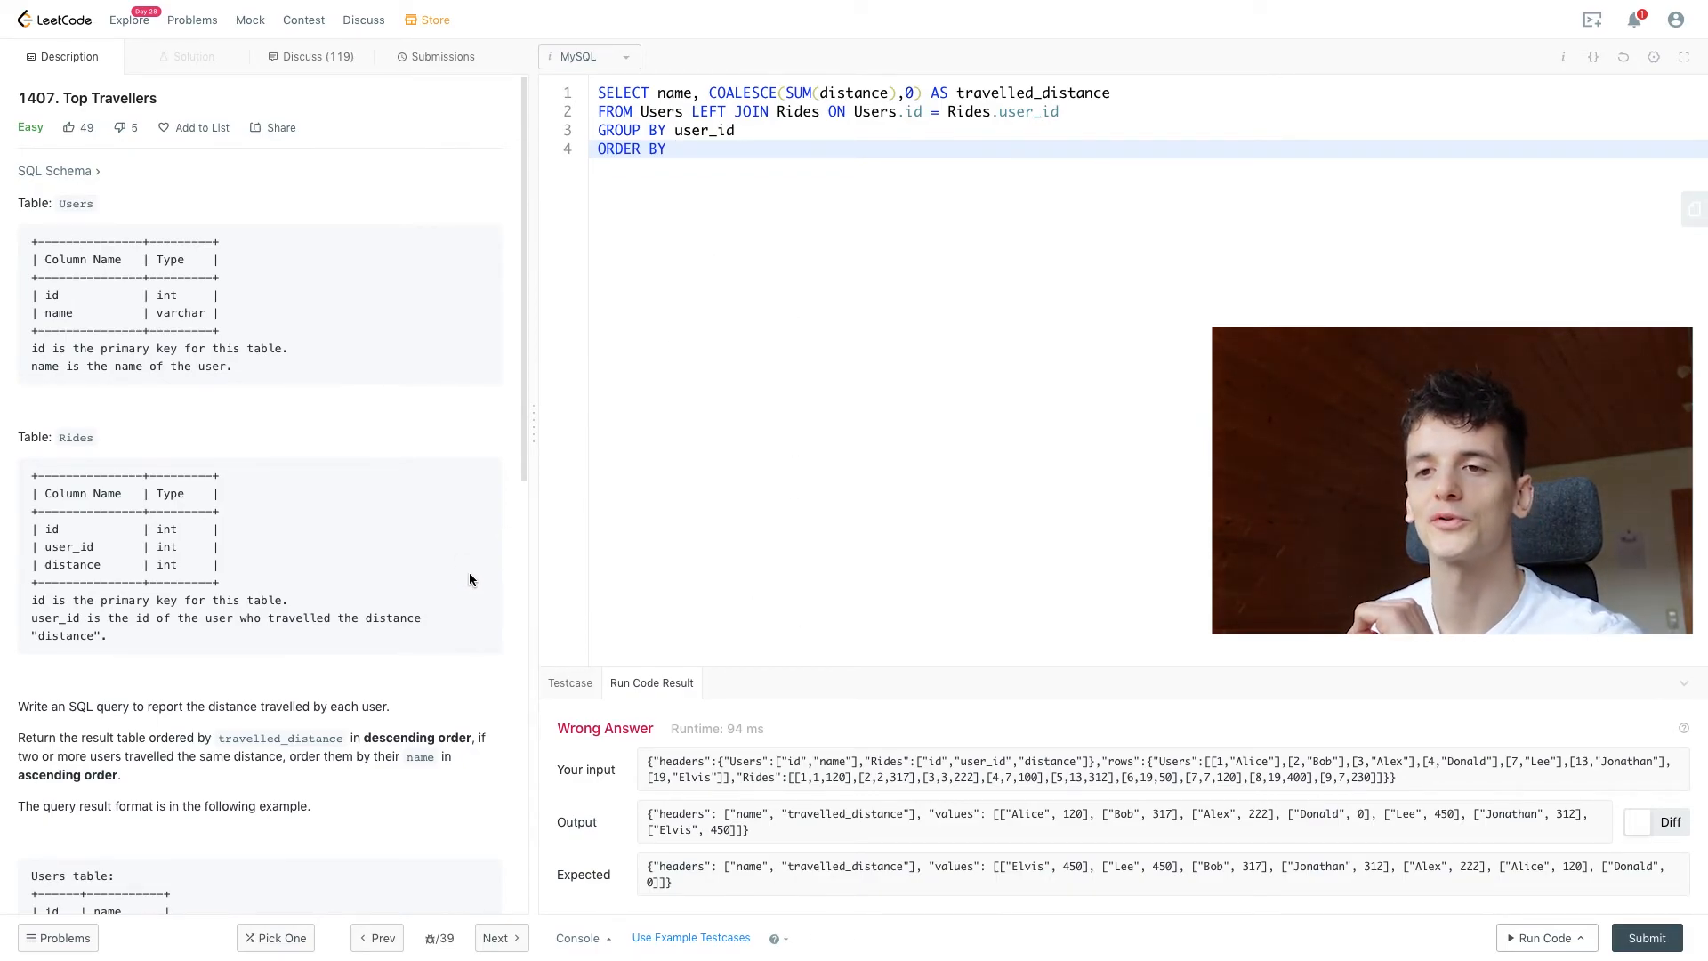
pyautogui.scroll(-3)
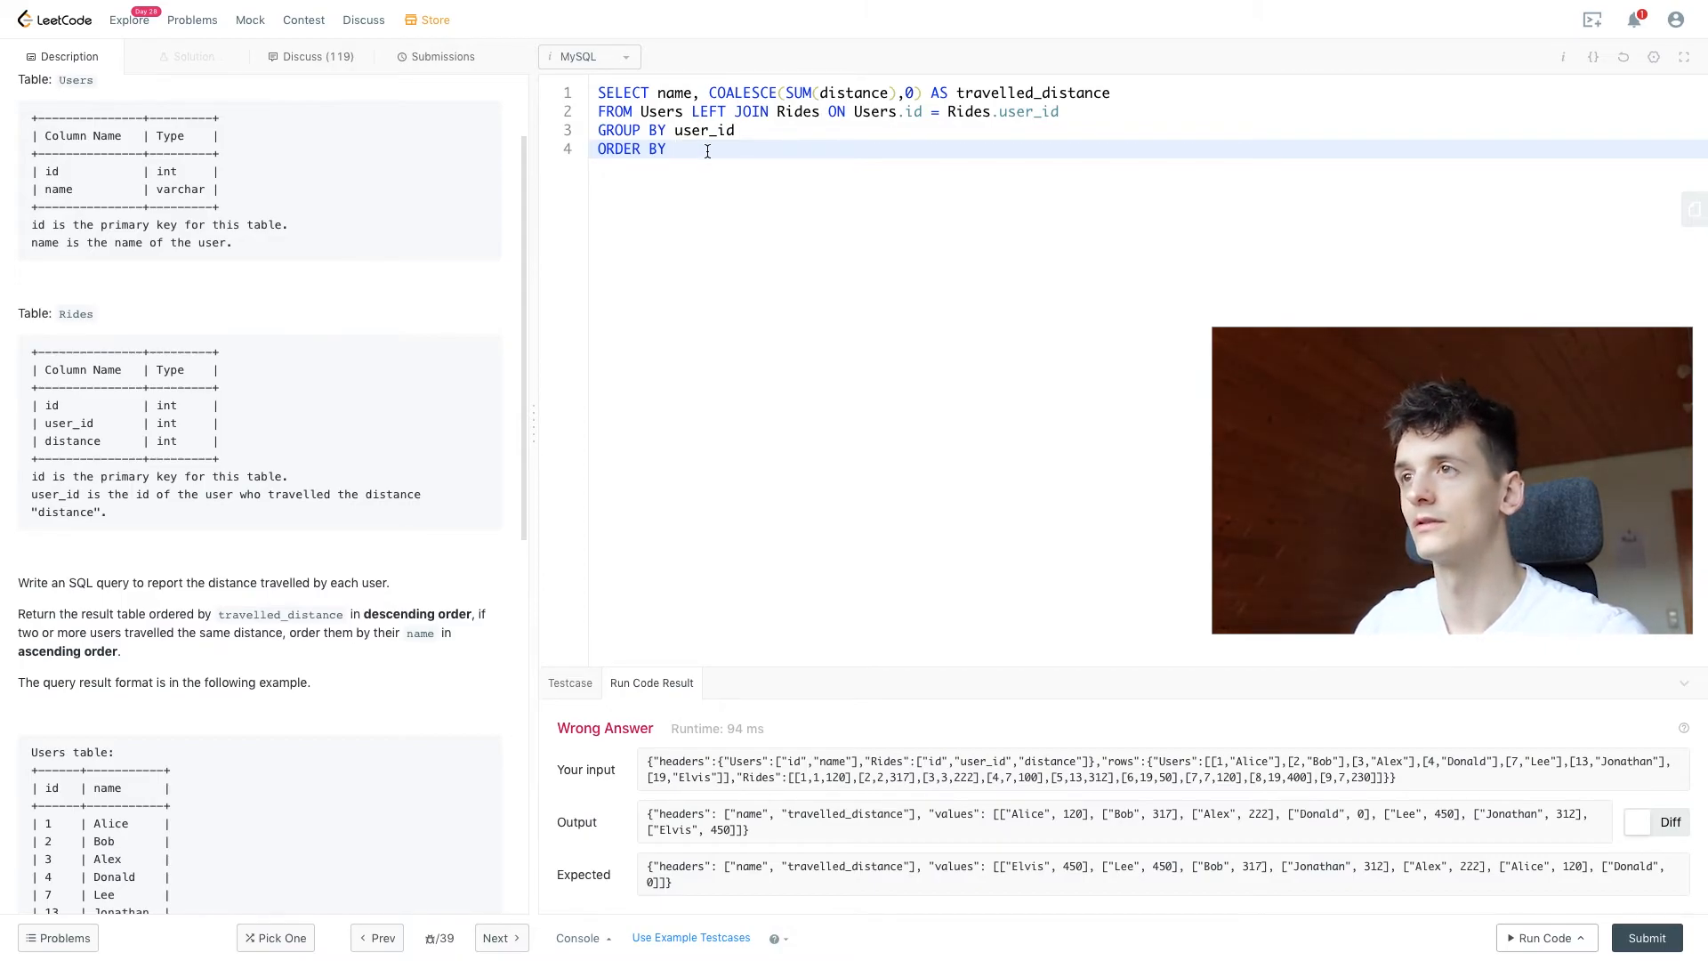
pyautogui.write('2')
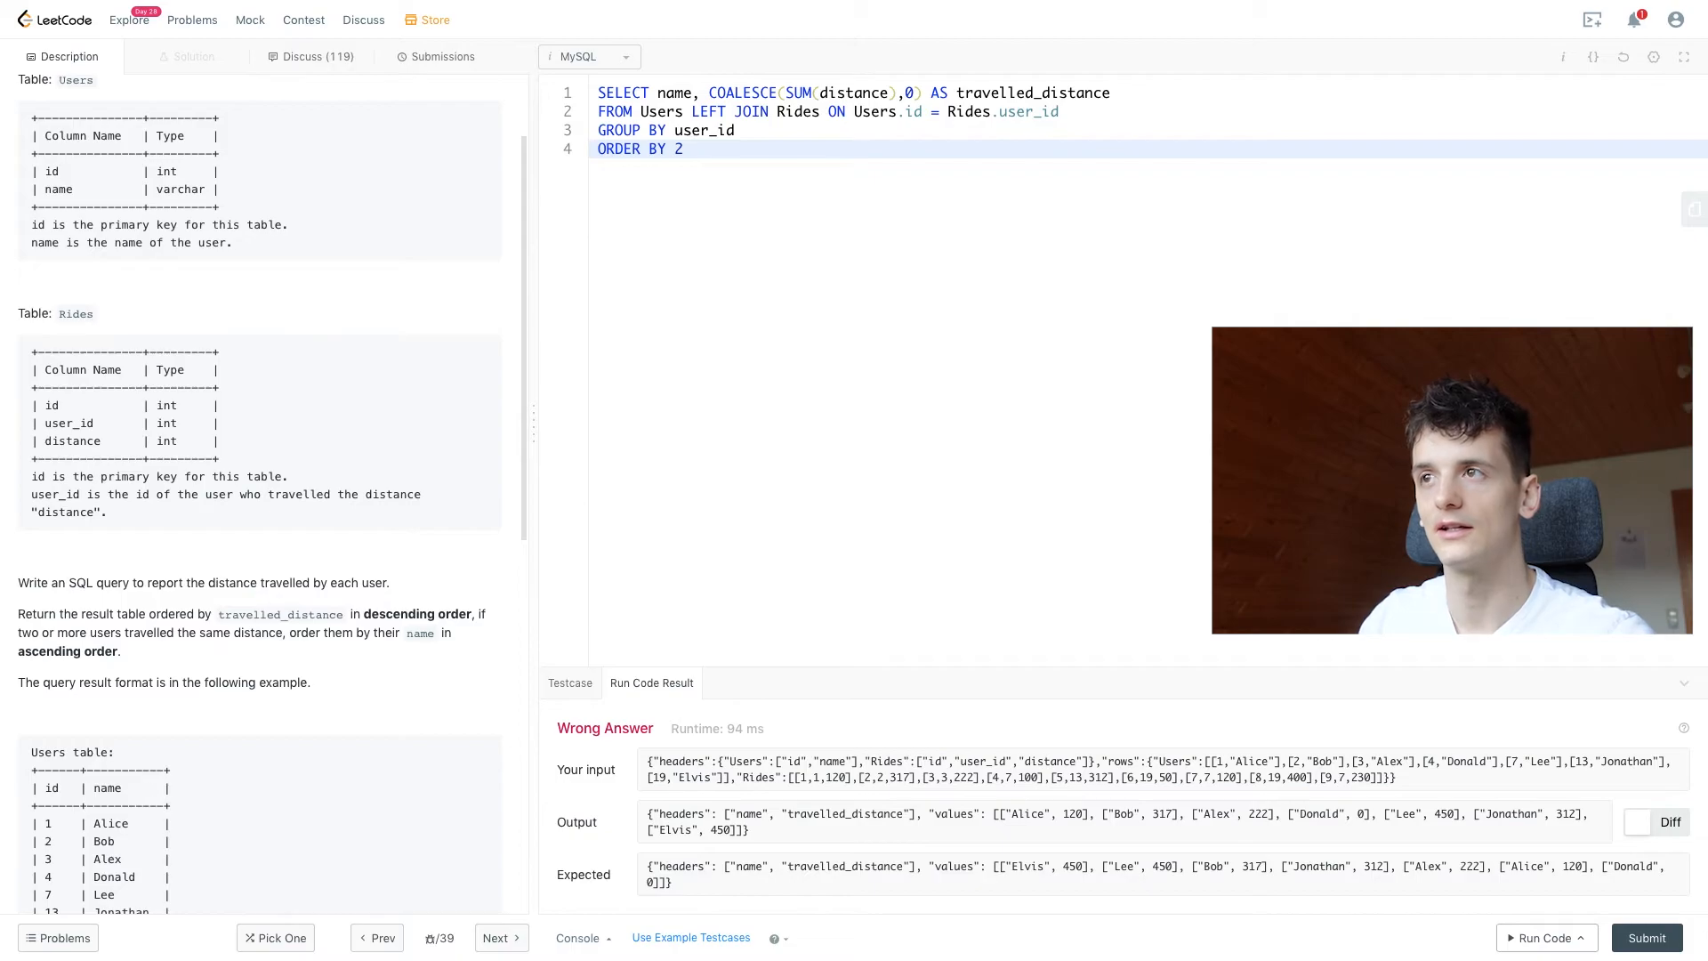
pyautogui.write('DESC')
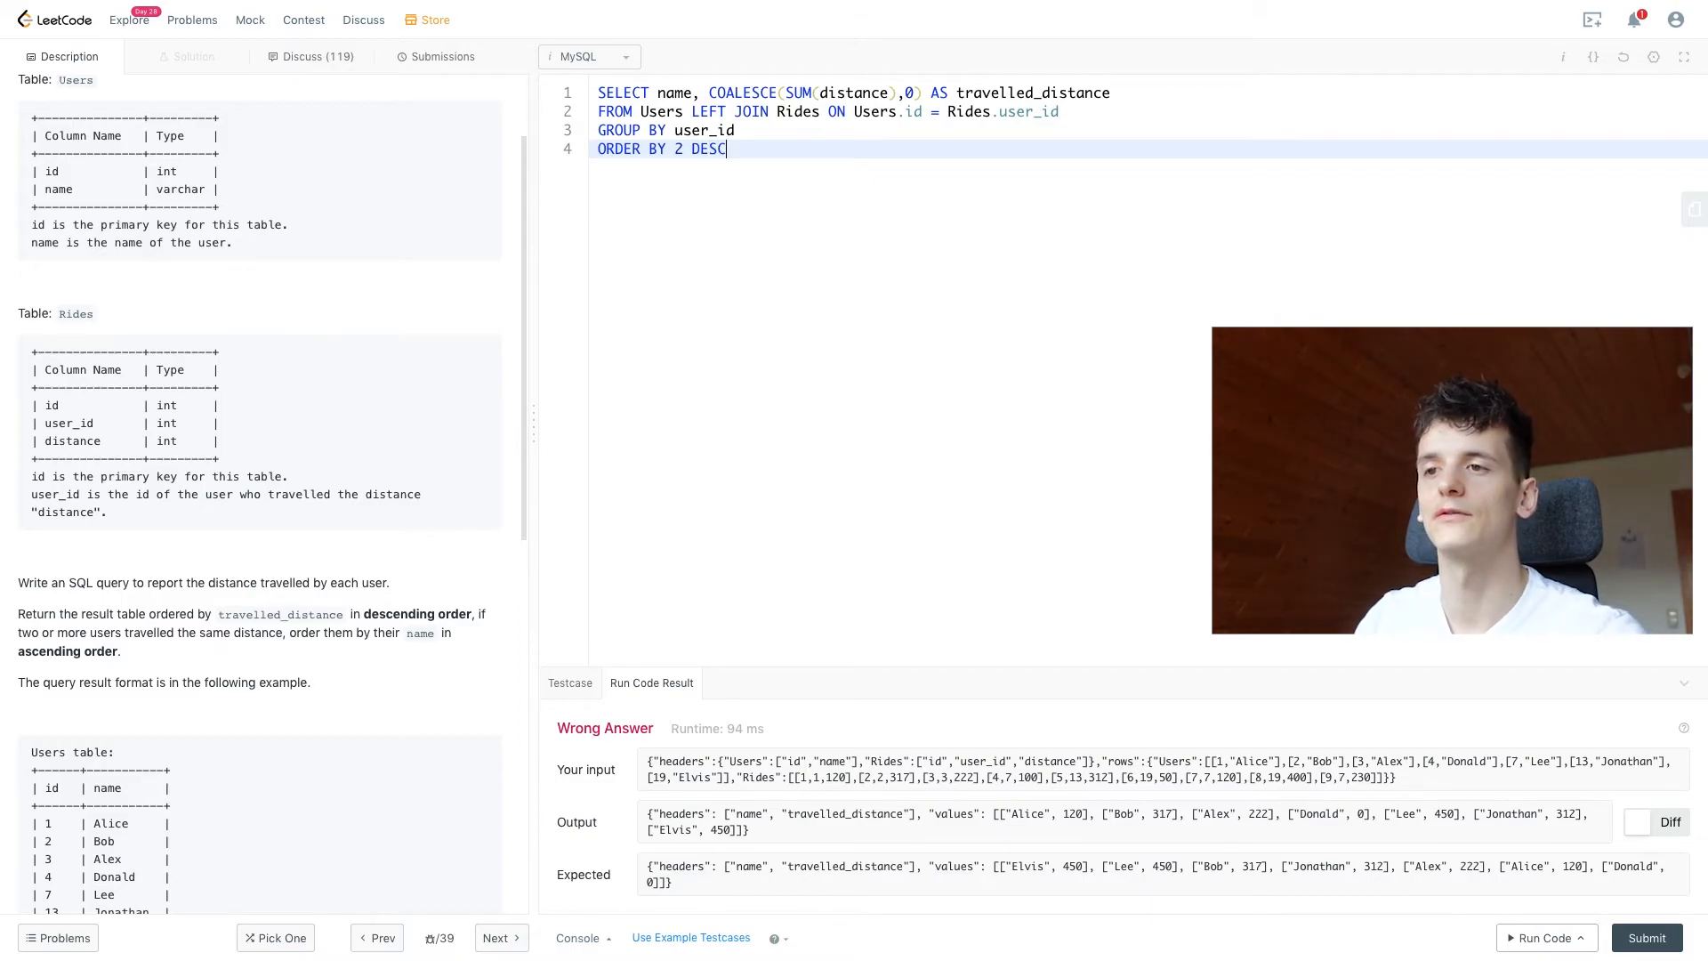
pyautogui.write(',')
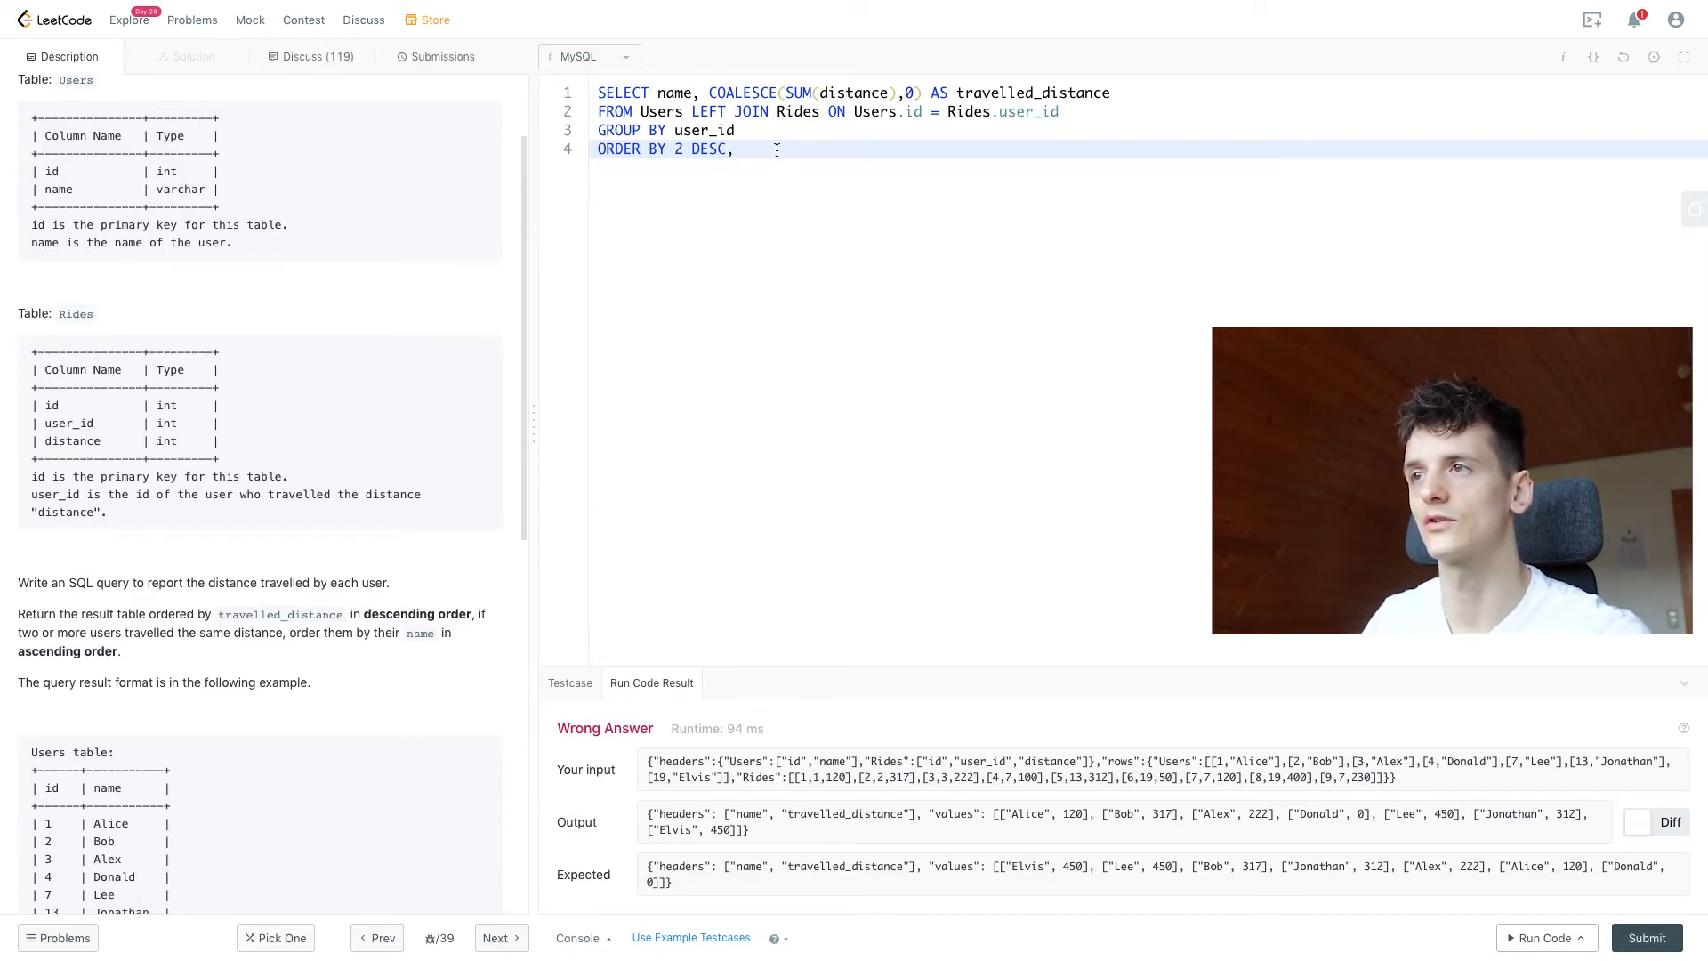
pyautogui.write('1')
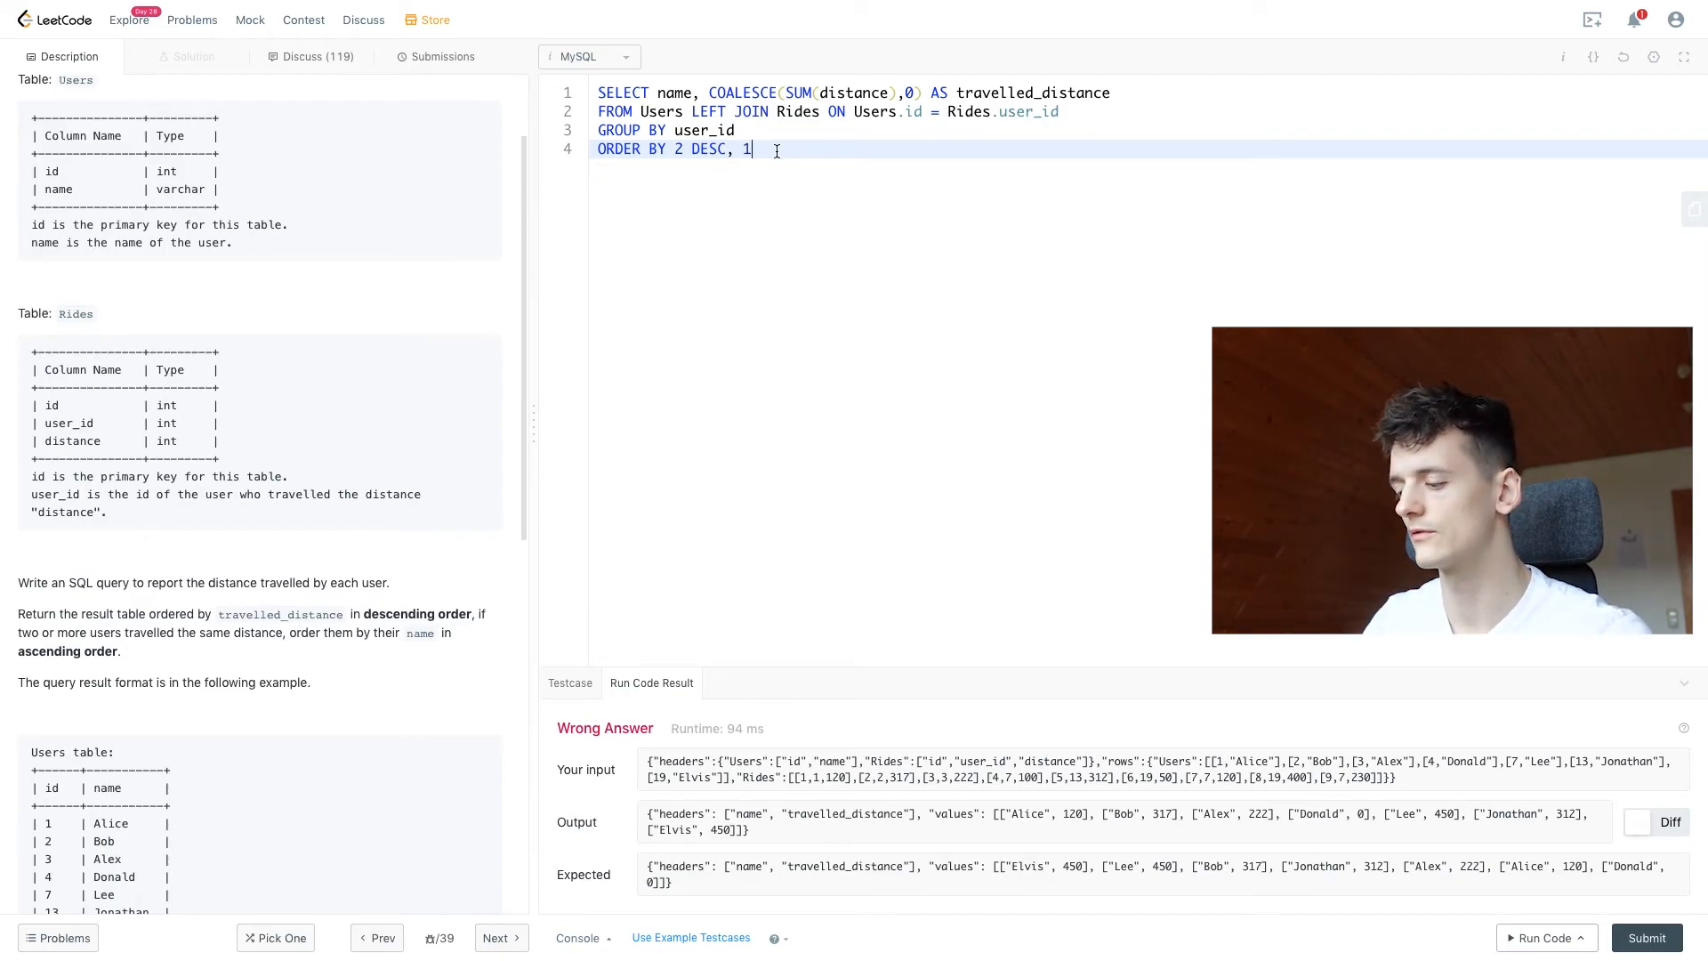
pyautogui.write('nam')
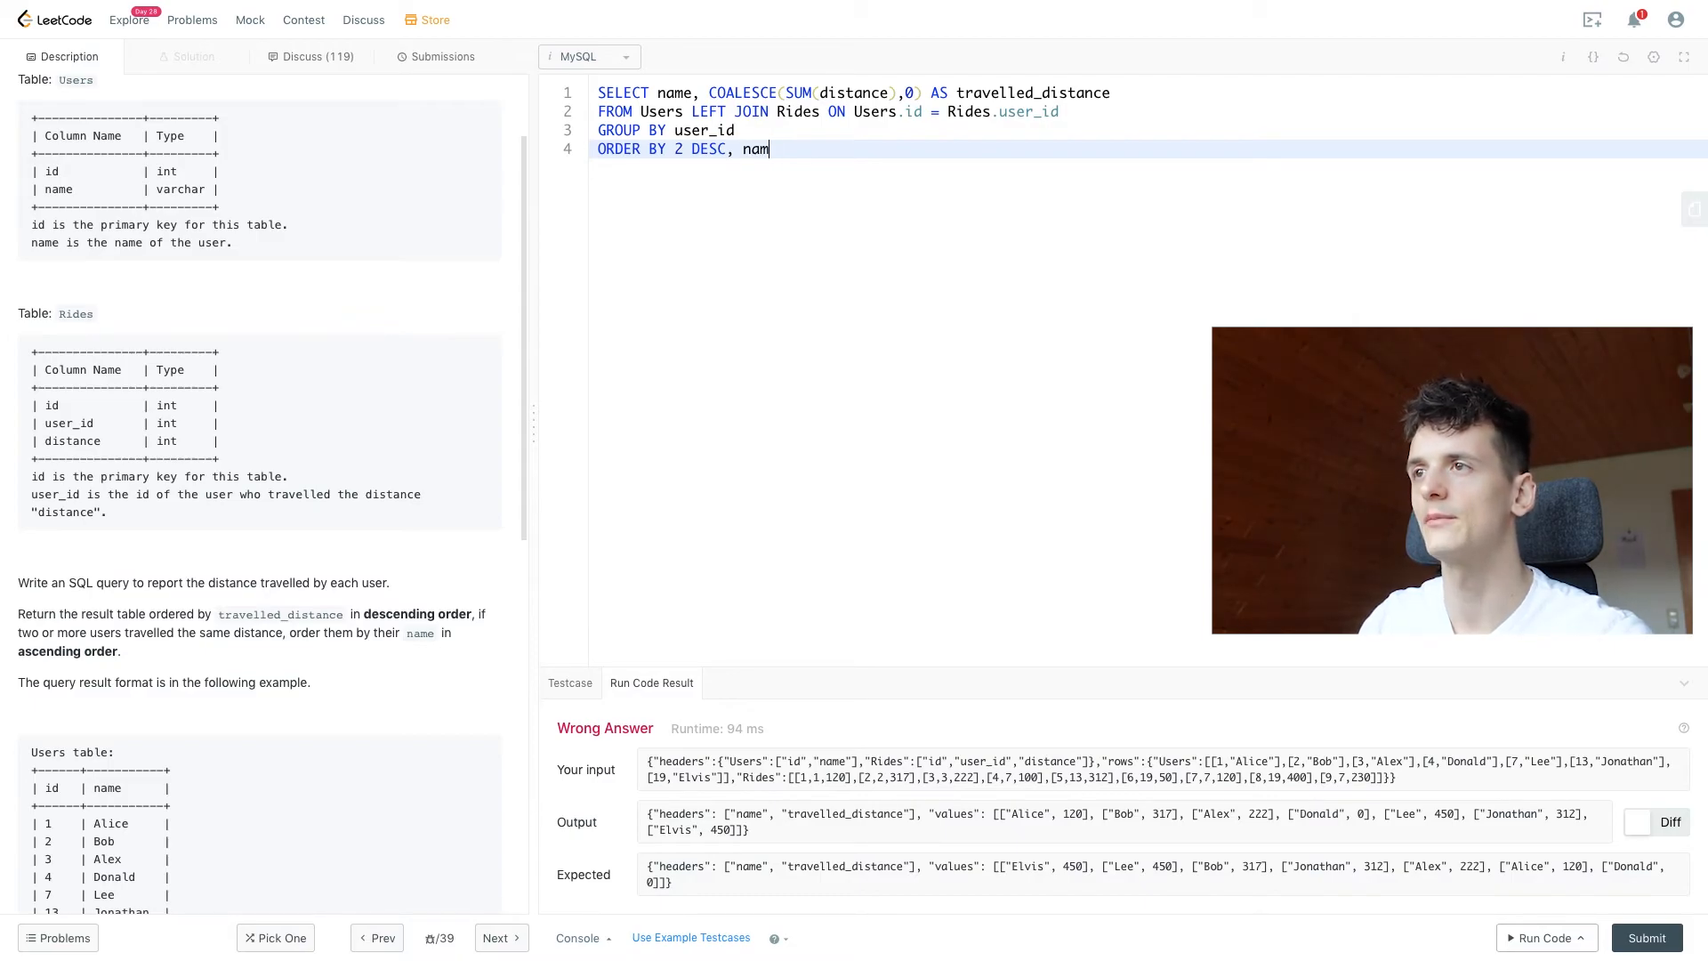
pyautogui.write('1 ASC')
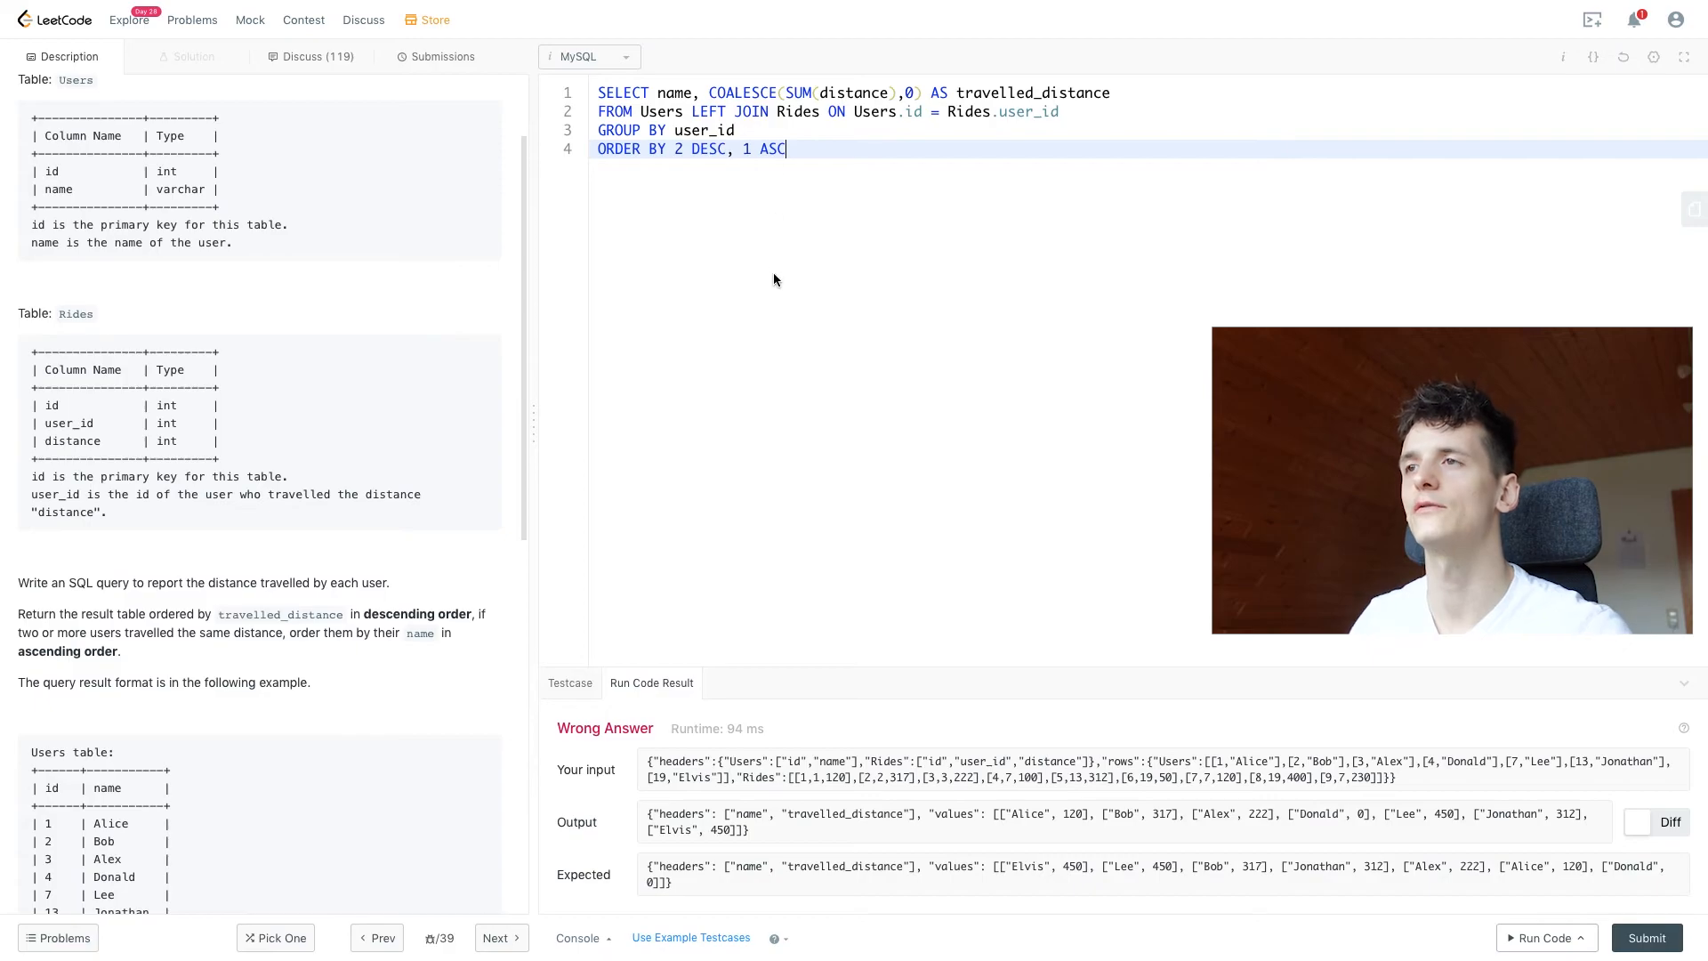
pyautogui.moveTo(765, 309)
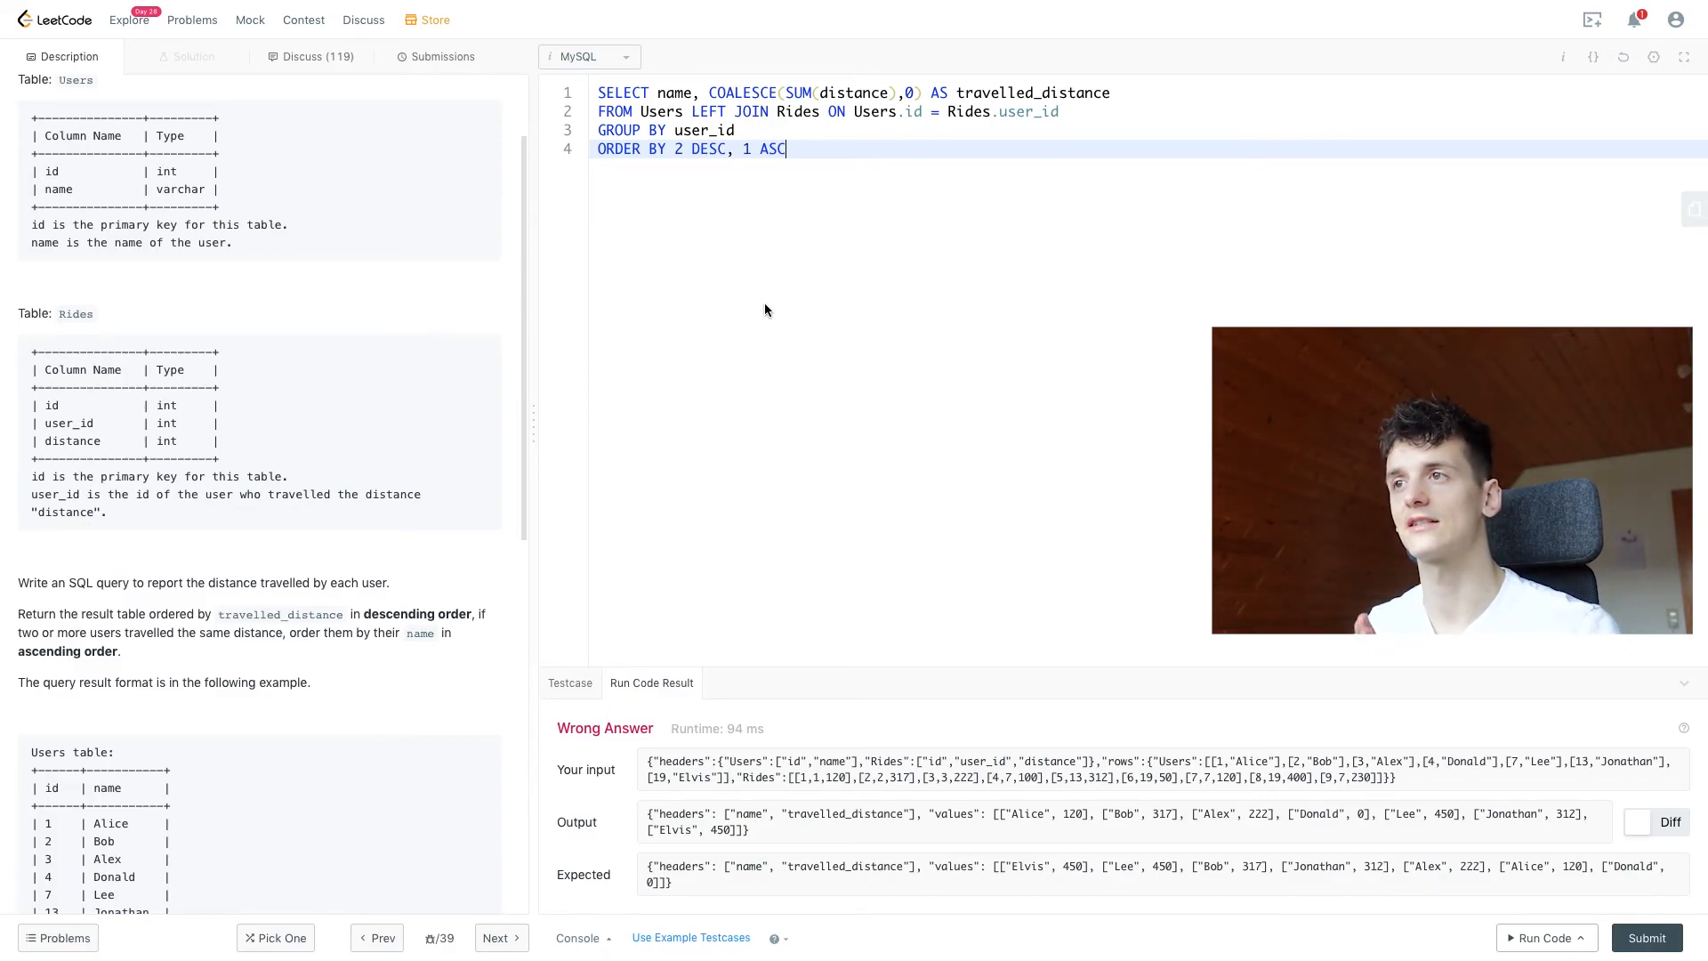
# Run the sorted query on the example, then submit it for grading
pyautogui.click(1543, 937)
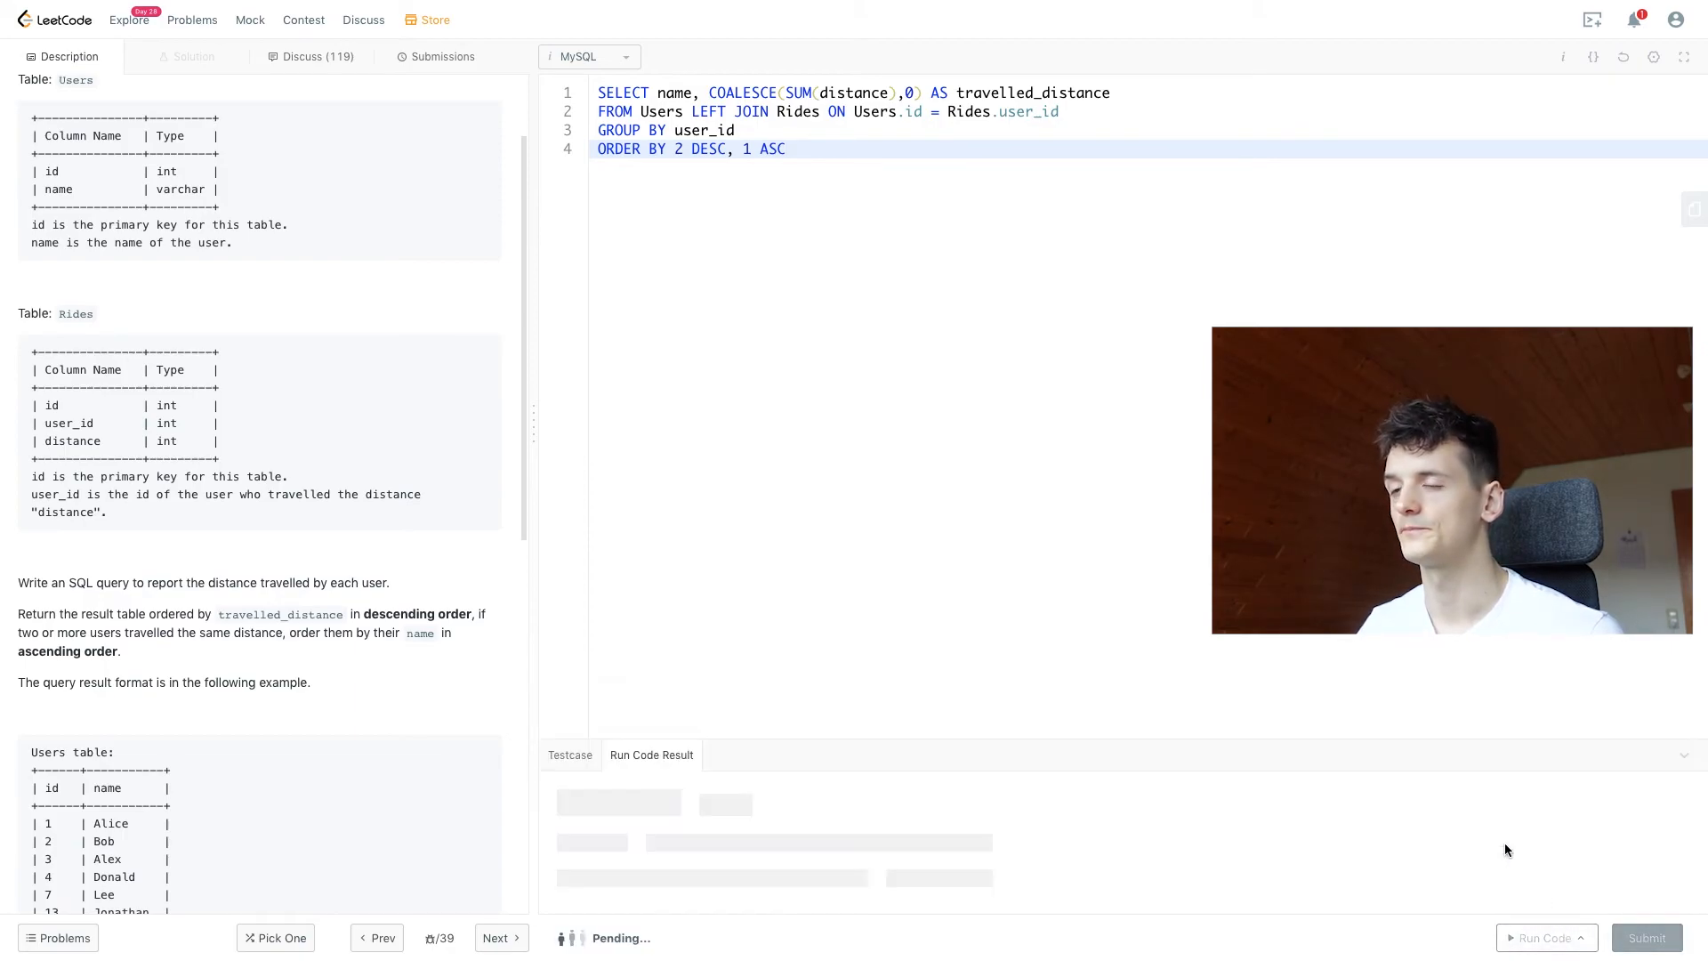
pyautogui.click(1543, 937)
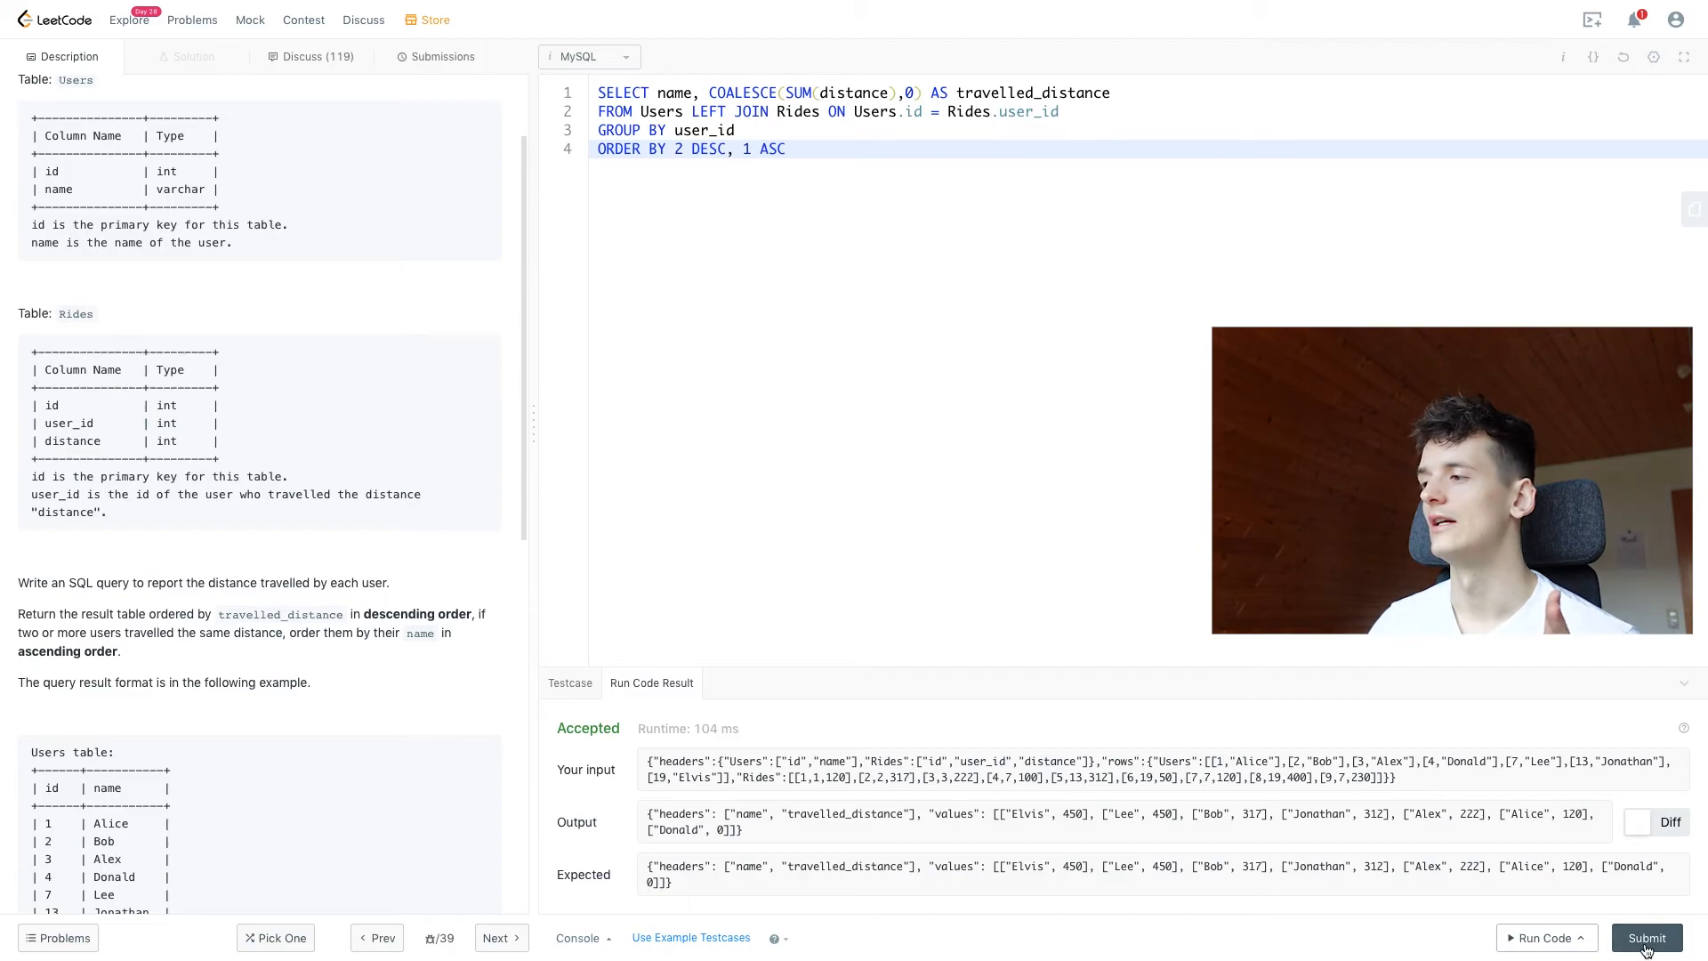
pyautogui.click(1646, 937)
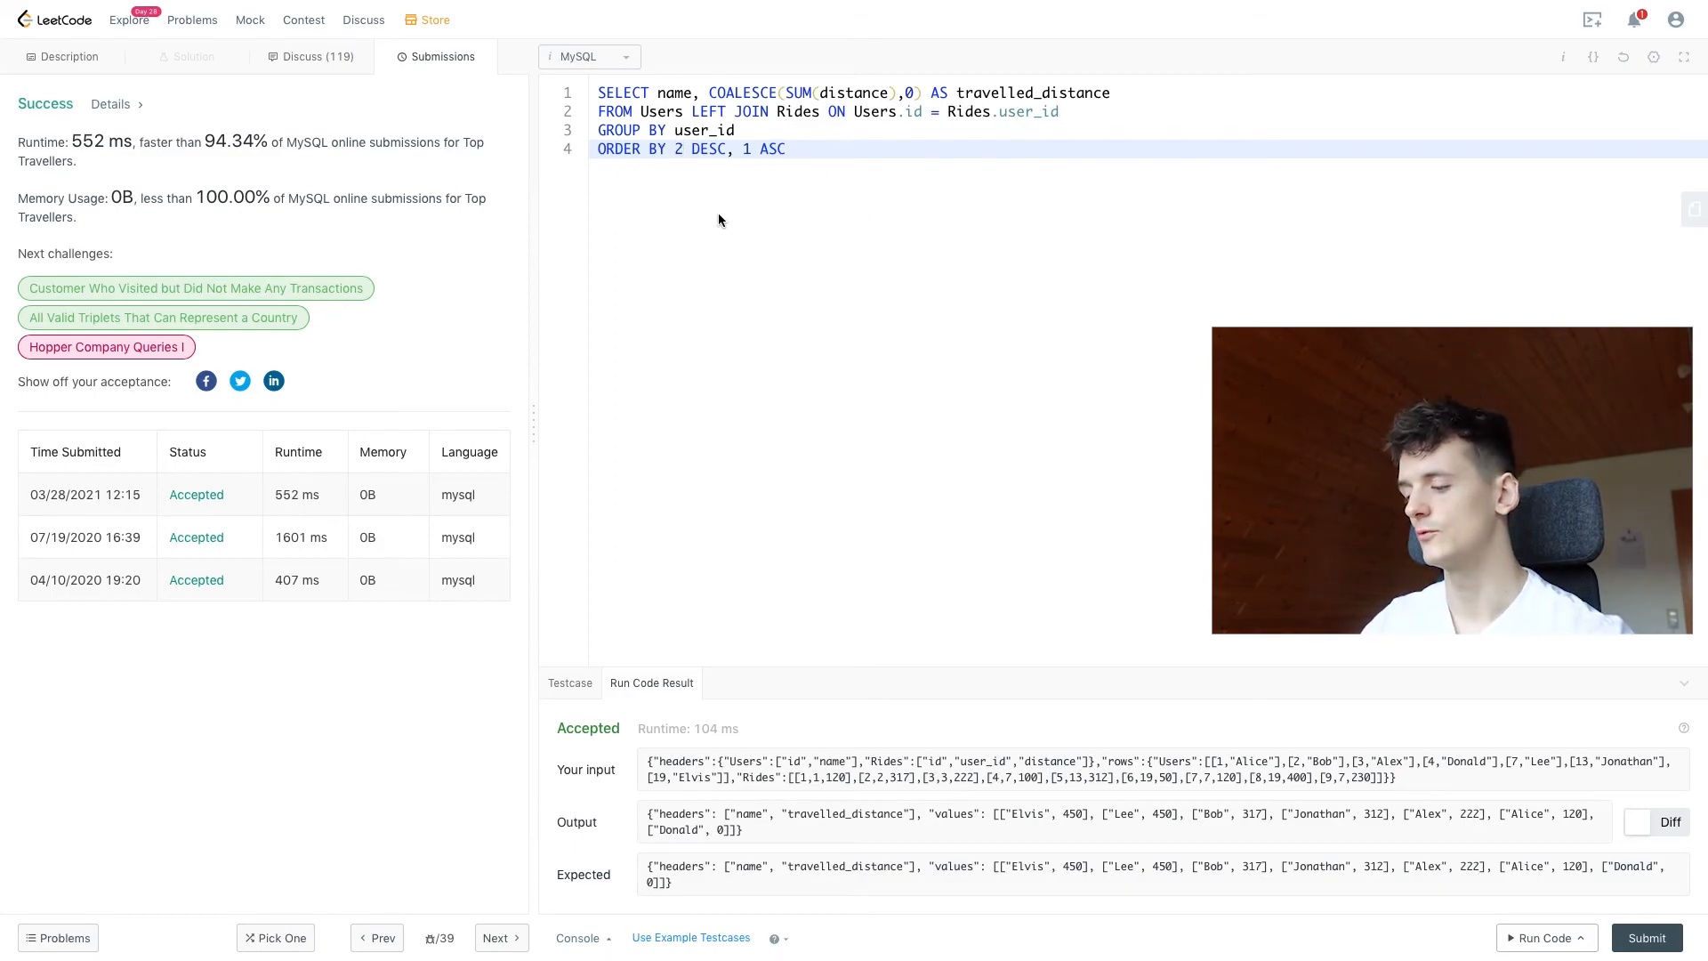
# Replace sort key 2 with travelled_distance in ORDER BY, starting 'name' as the second key
pyautogui.write('travelle')
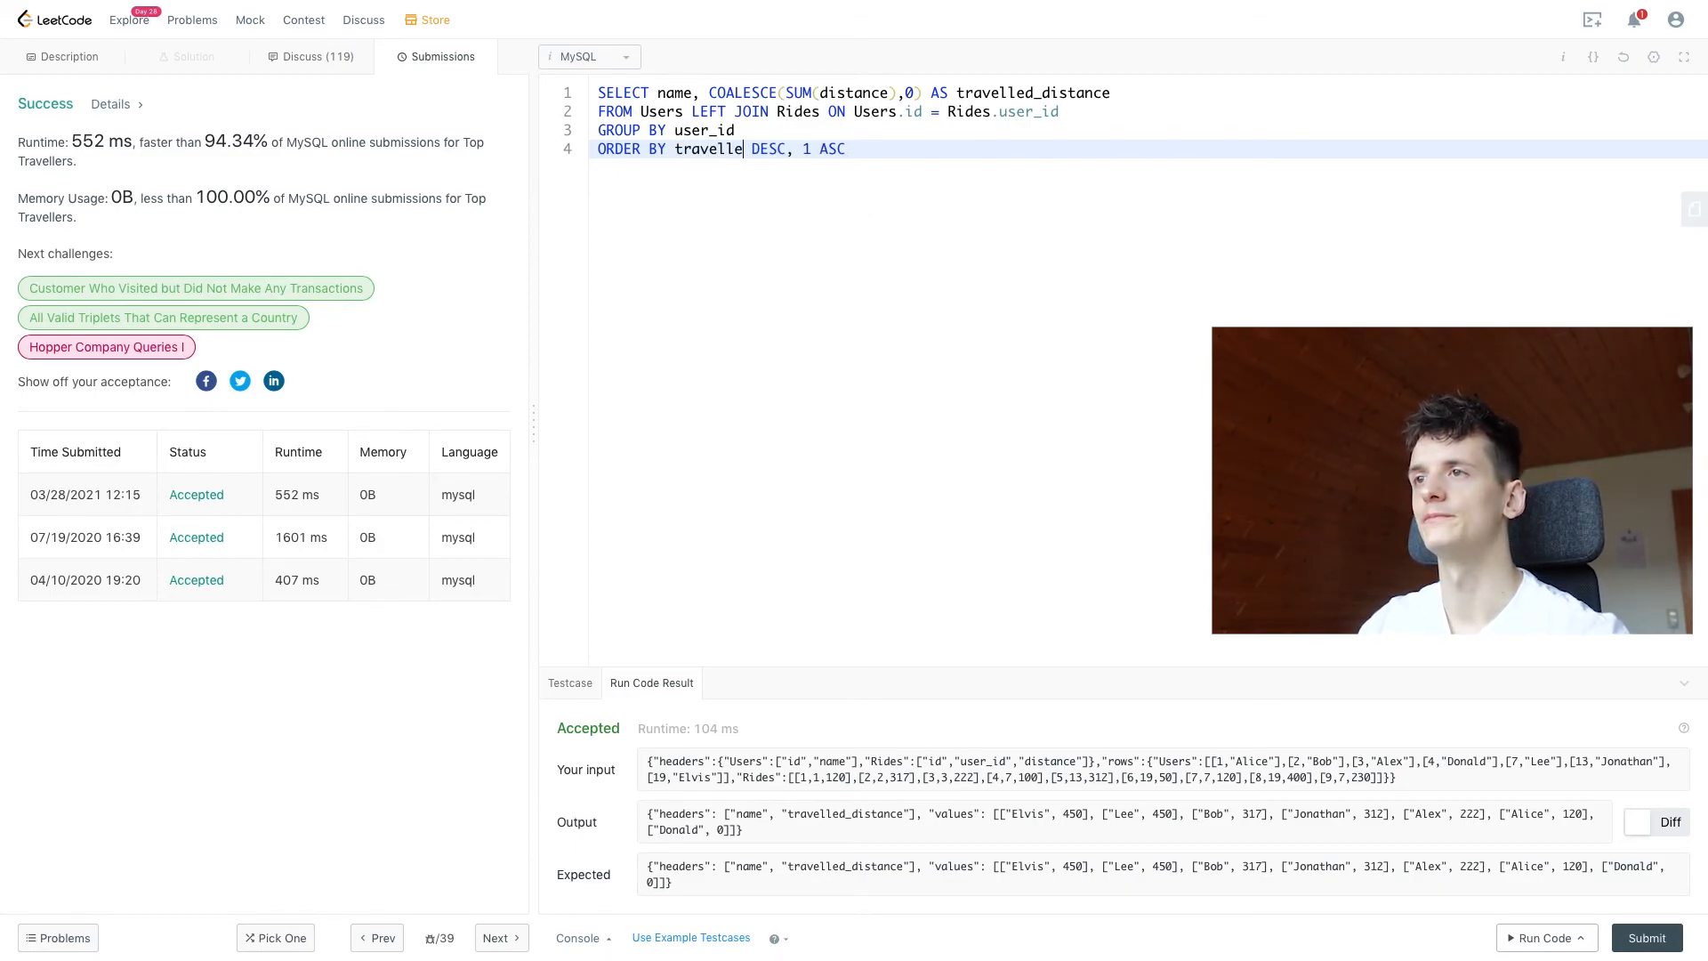
pyautogui.write('d_distance')
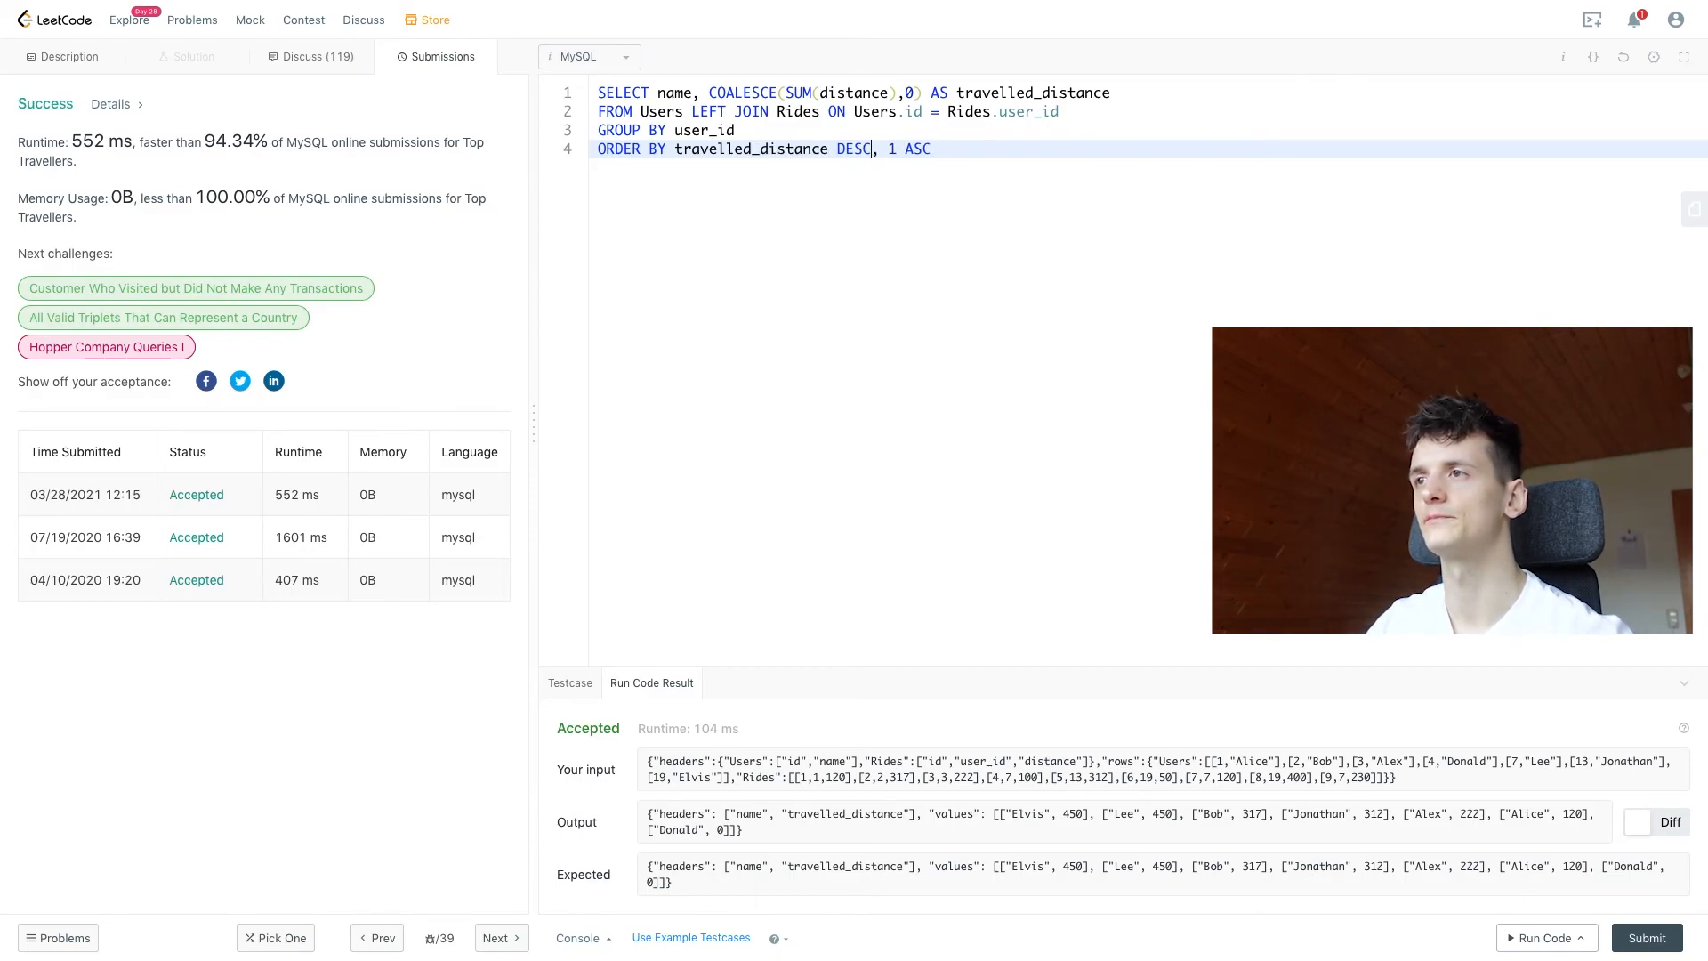
pyautogui.write('n')
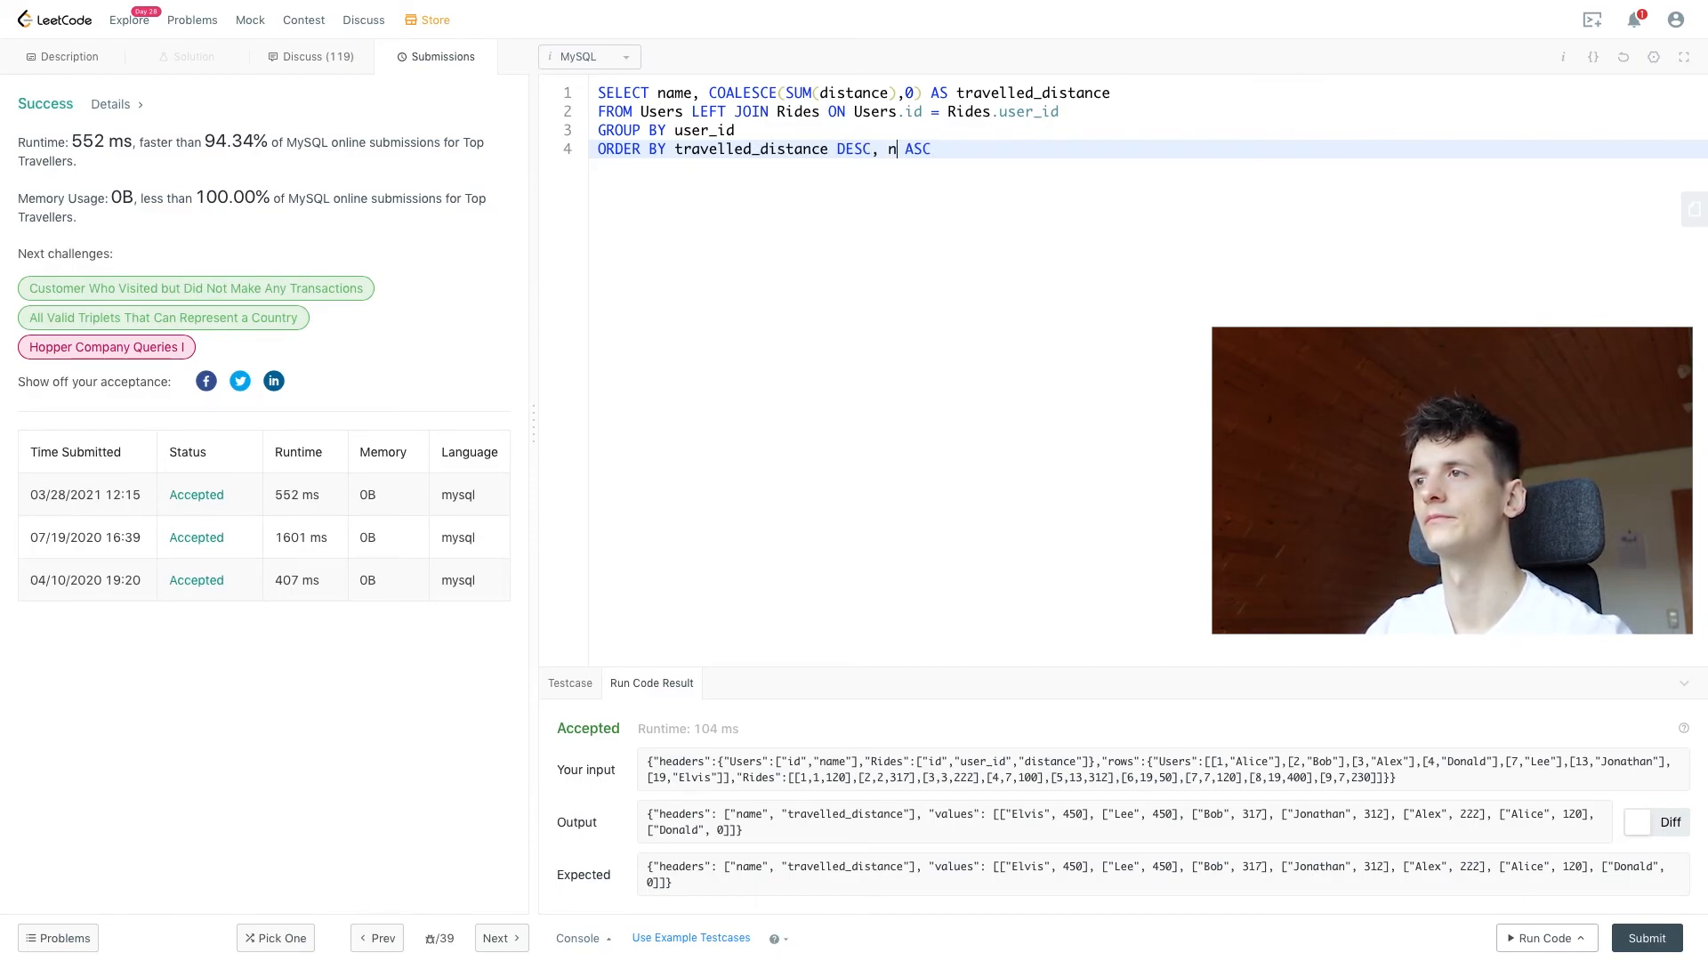